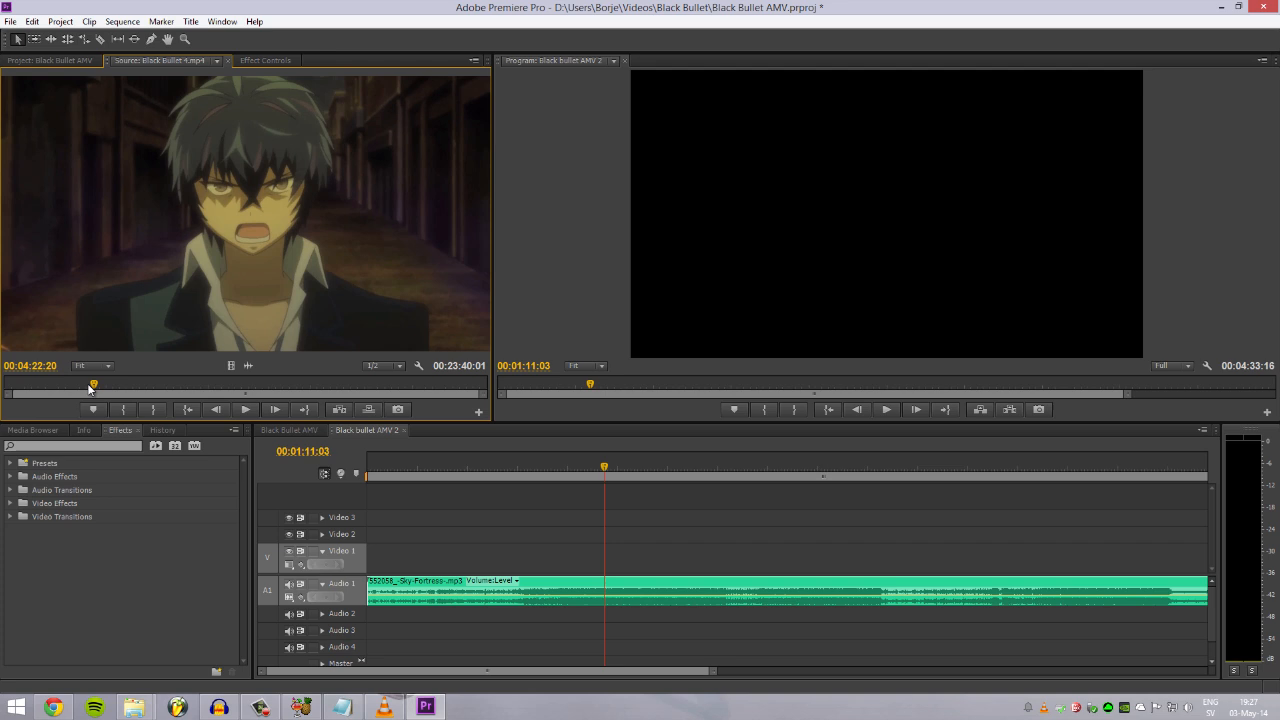
# - Skim Black Bullet 4.mp4 for a scene, play from it, and mark its In point
pyautogui.moveTo(93, 384); pyautogui.dragTo(78, 388)
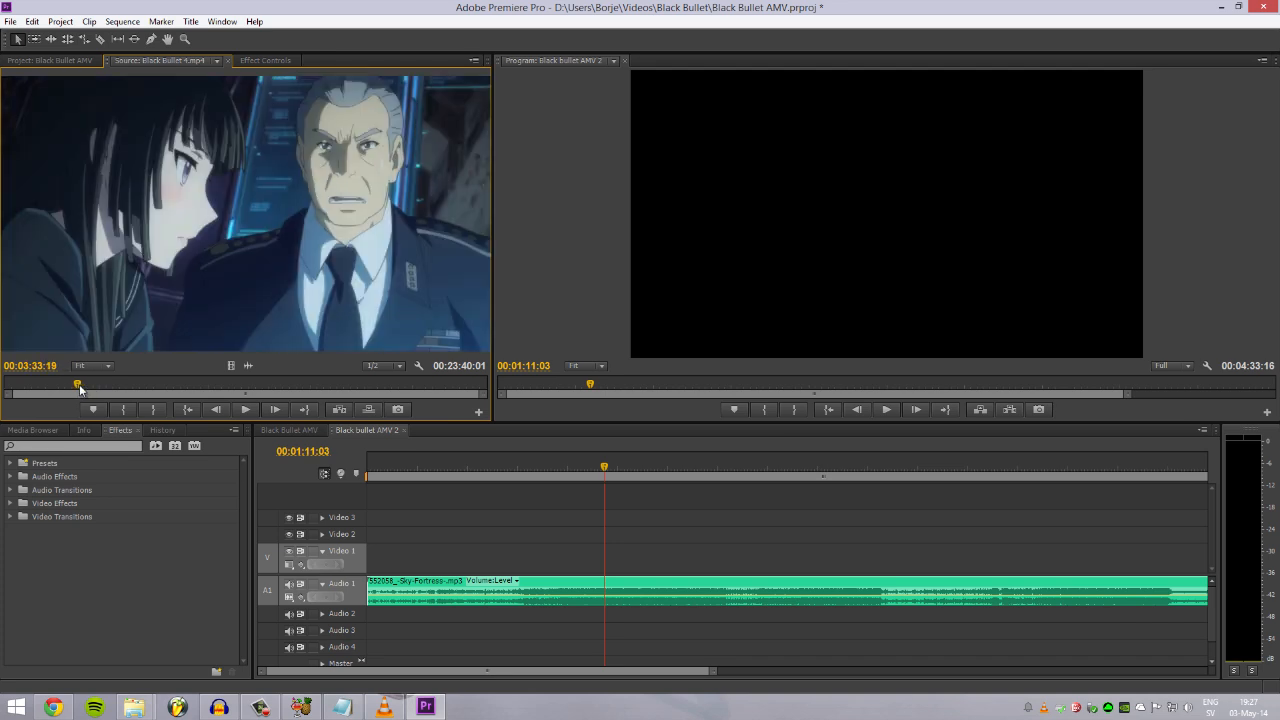
pyautogui.moveTo(77, 384); pyautogui.dragTo(86, 384)
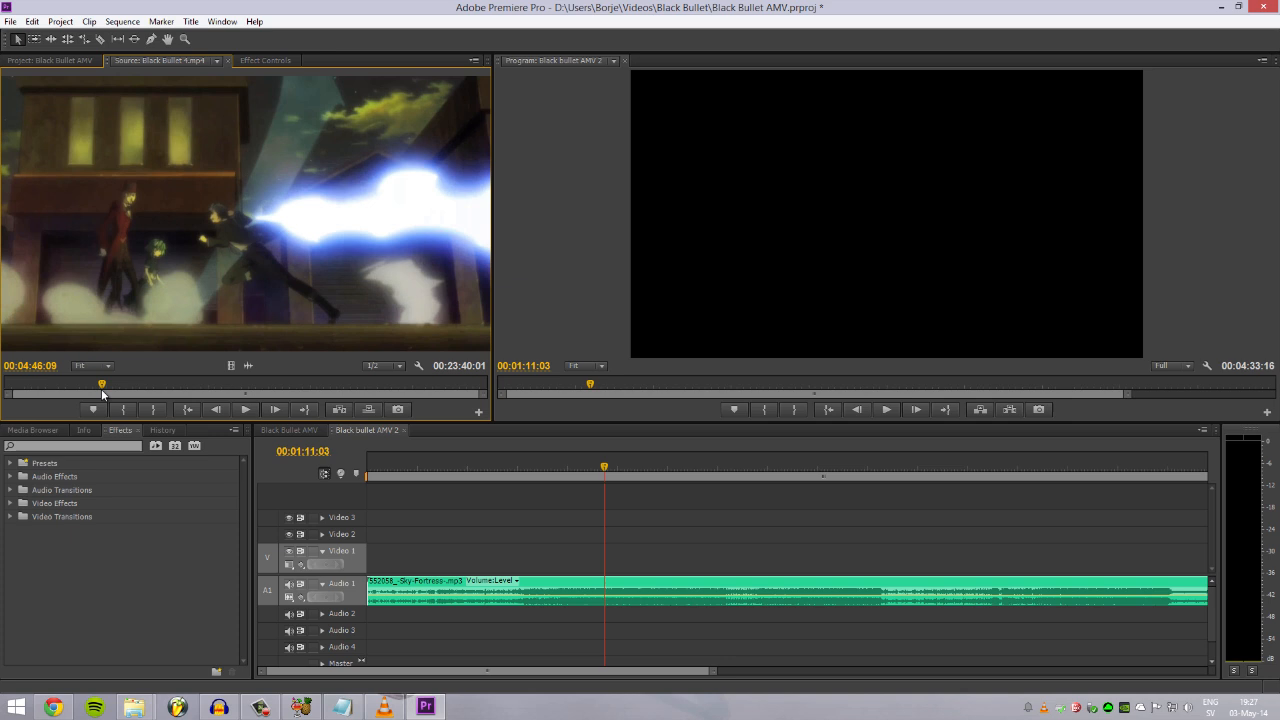
pyautogui.click(97, 384)
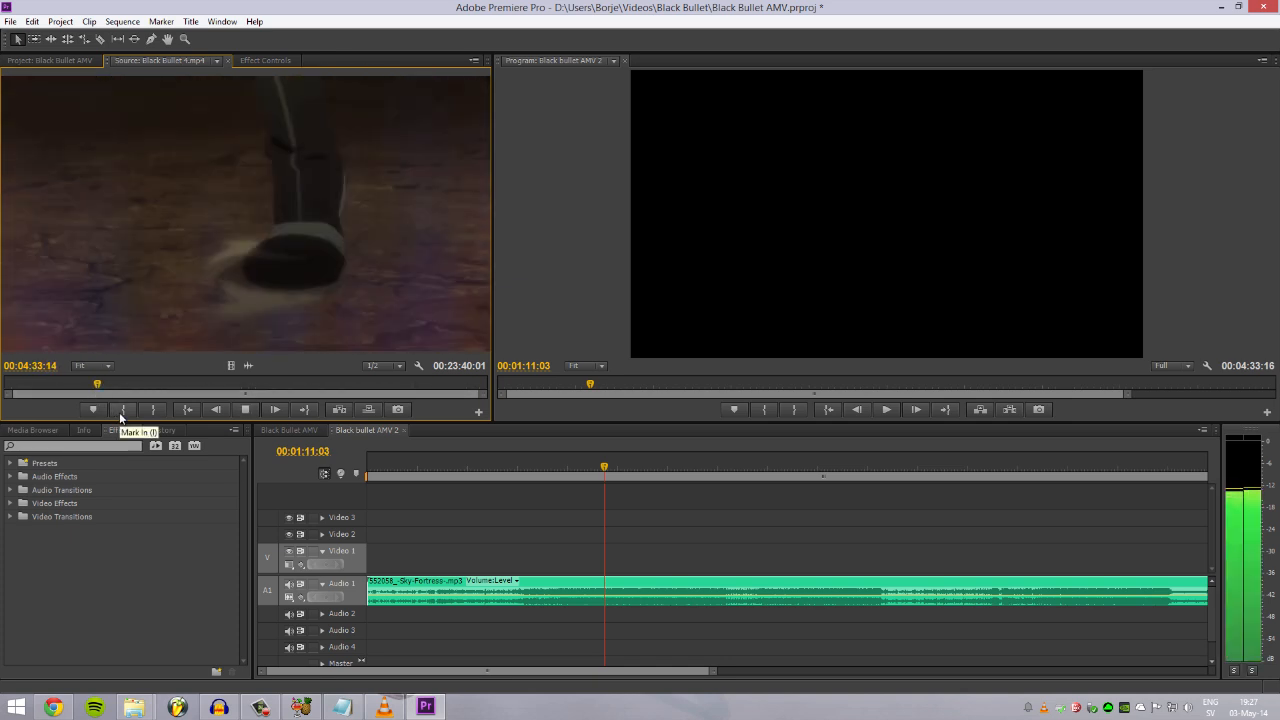
pyautogui.click(122, 409)
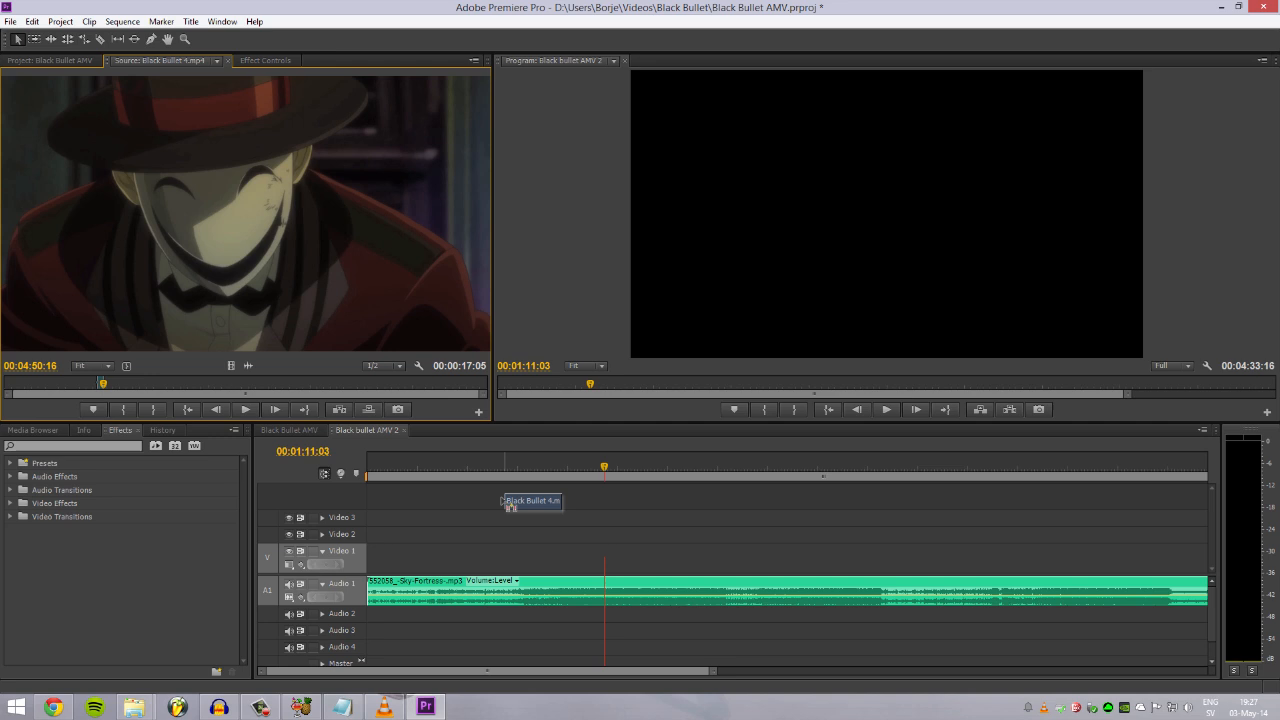
# - Place the marked episode footage on Video 1 and move the playhead onto it
pyautogui.moveTo(532, 501); pyautogui.dragTo(547, 557)
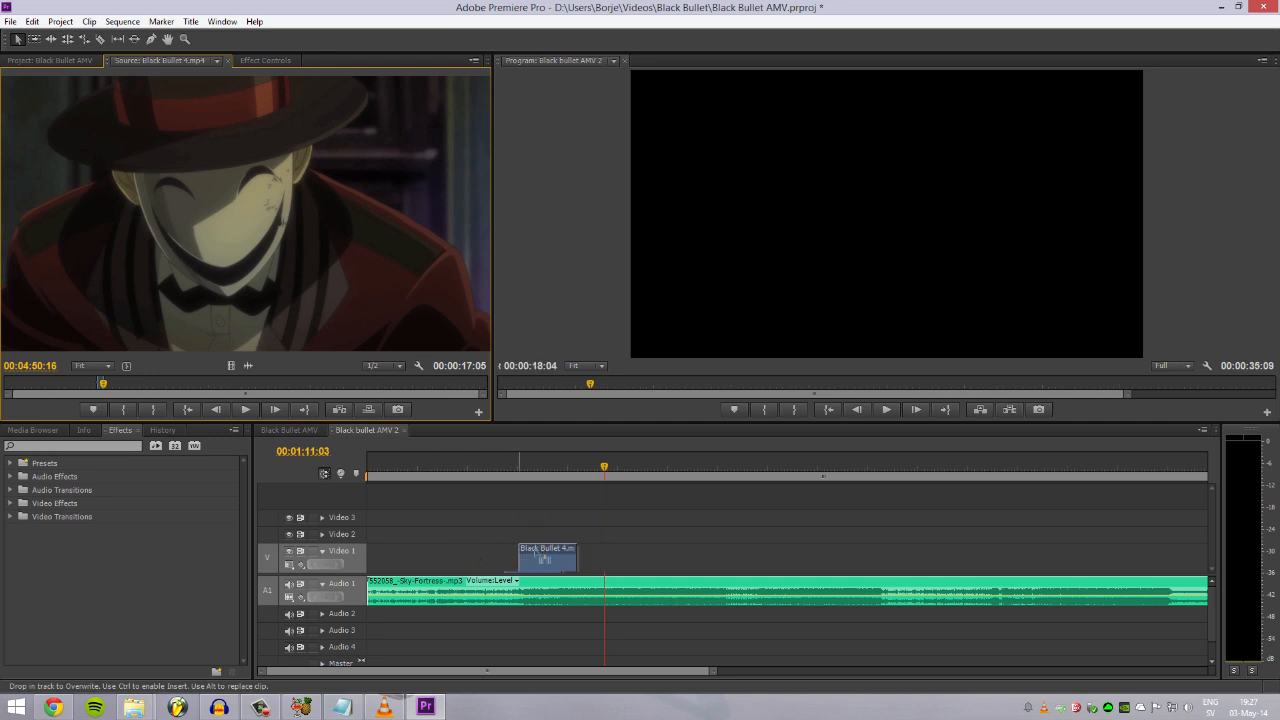
pyautogui.moveTo(547, 557); pyautogui.dragTo(666, 557)
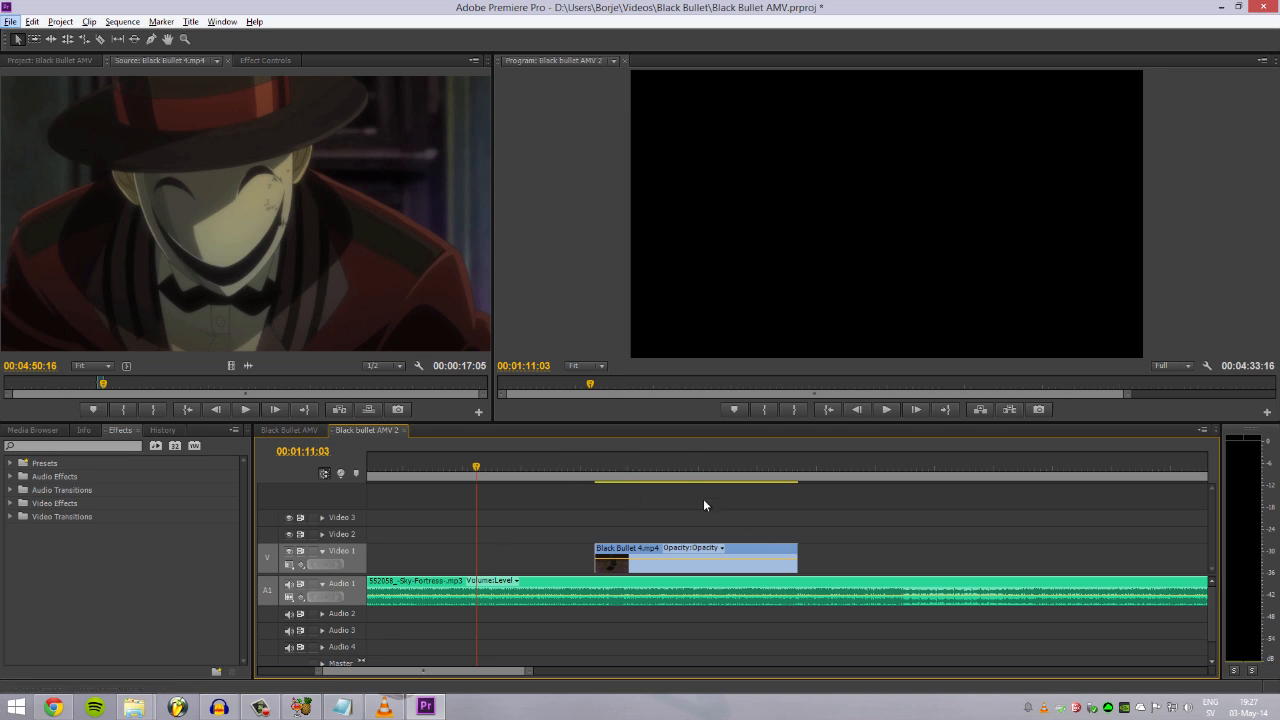
pyautogui.moveTo(595, 467)
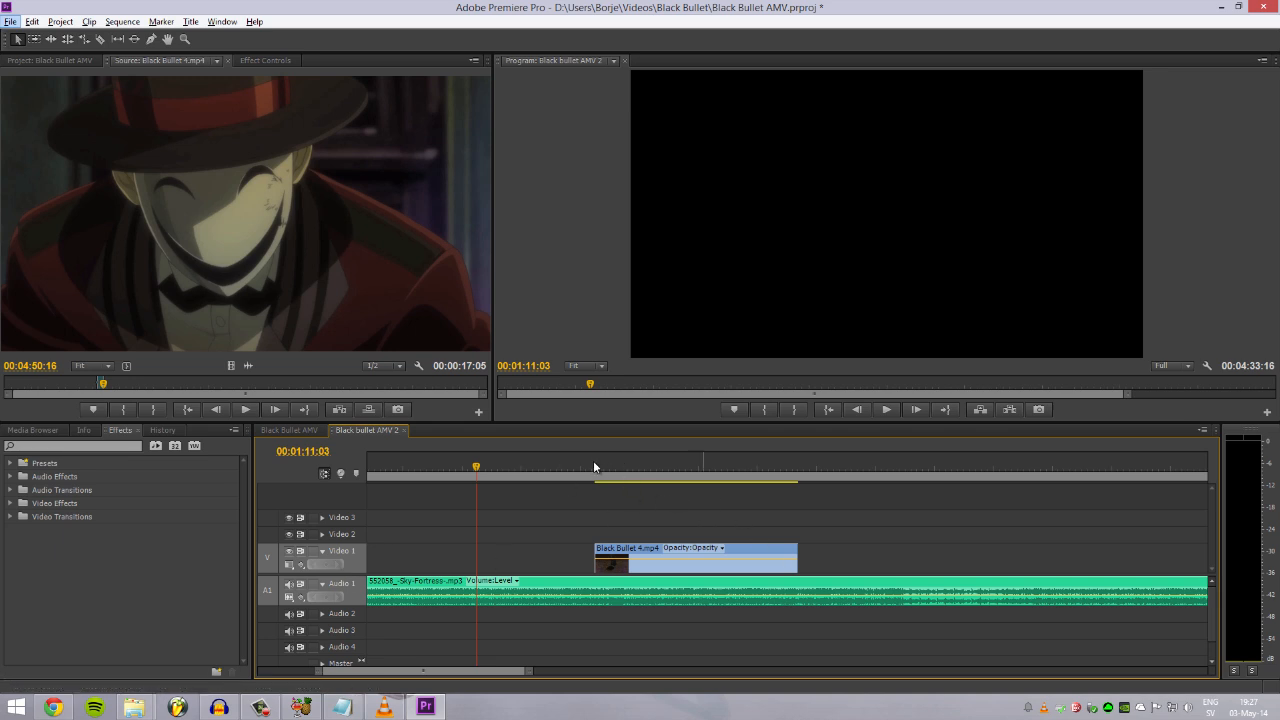
pyautogui.click(594, 467)
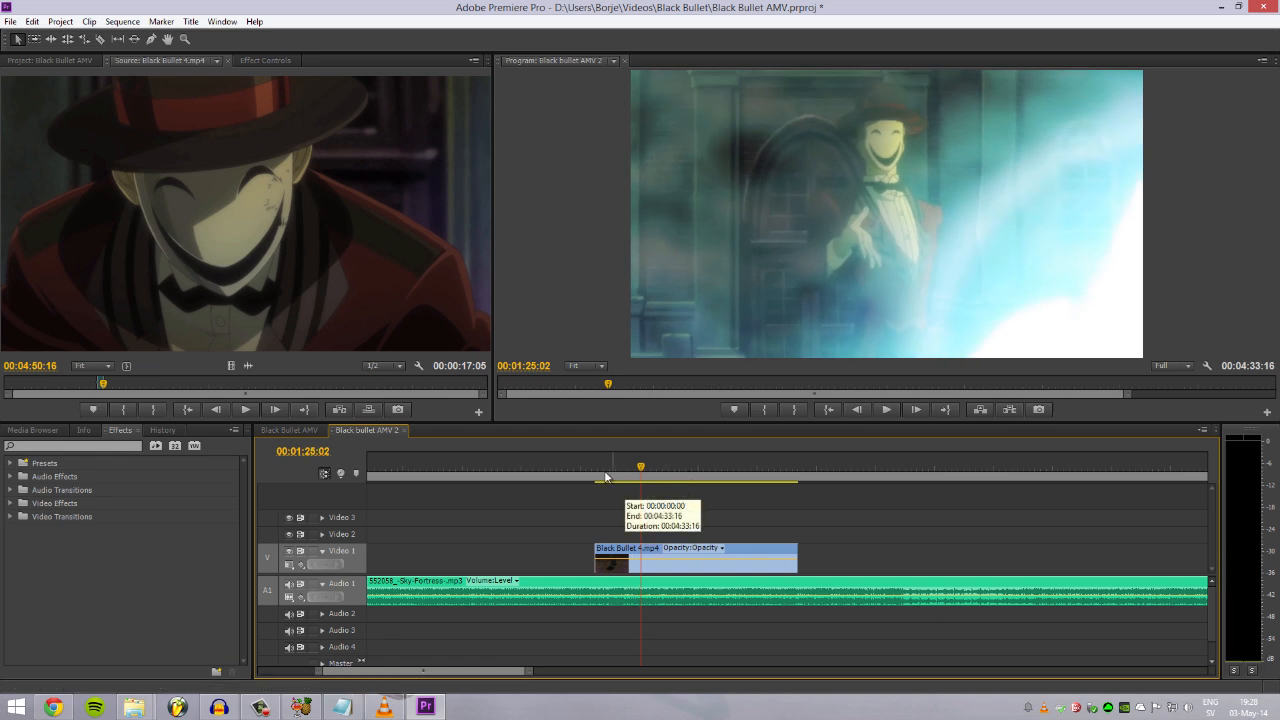
# - Preview the placed clip against the song from several points in the timeline
pyautogui.click(604, 467)
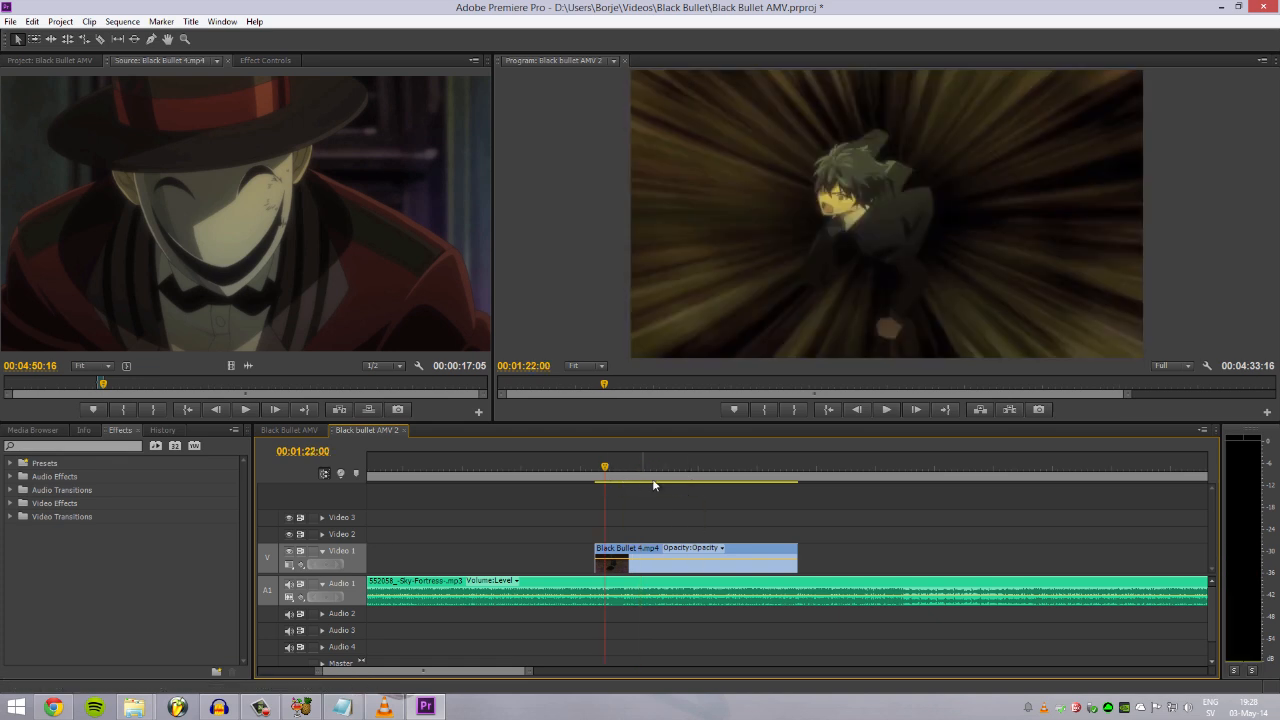
pyautogui.click(886, 409)
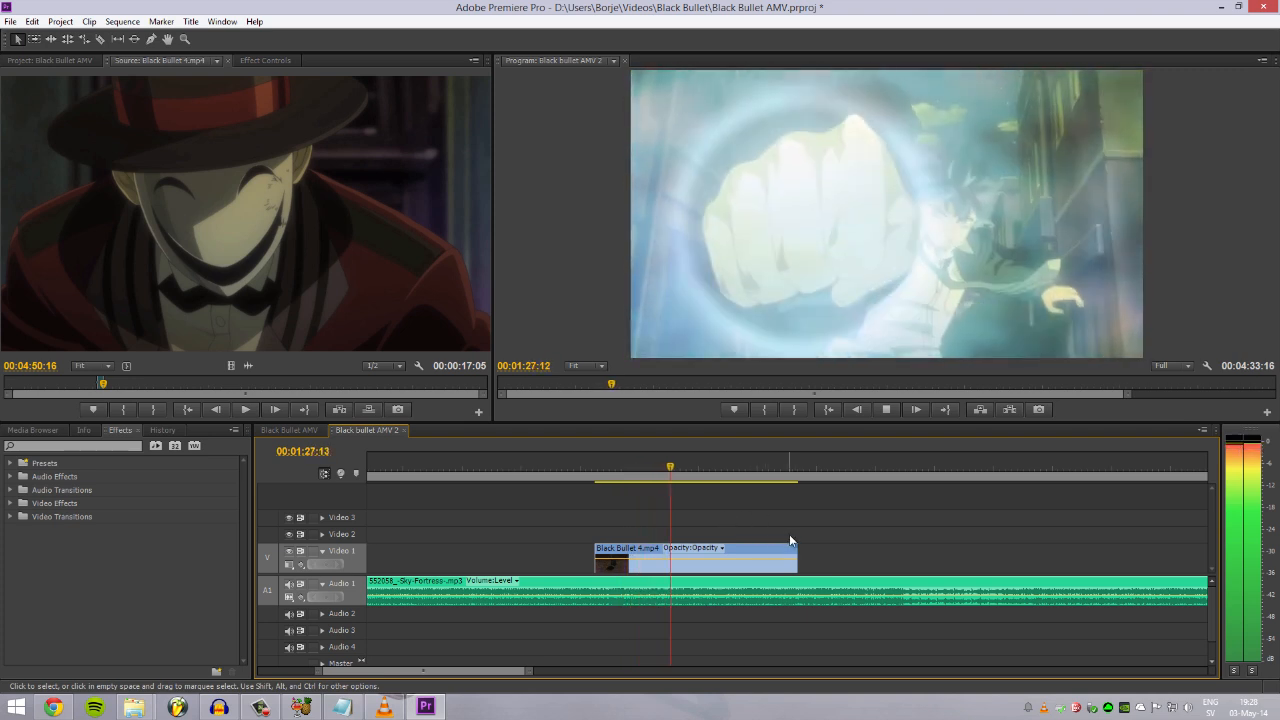
pyautogui.click(748, 467)
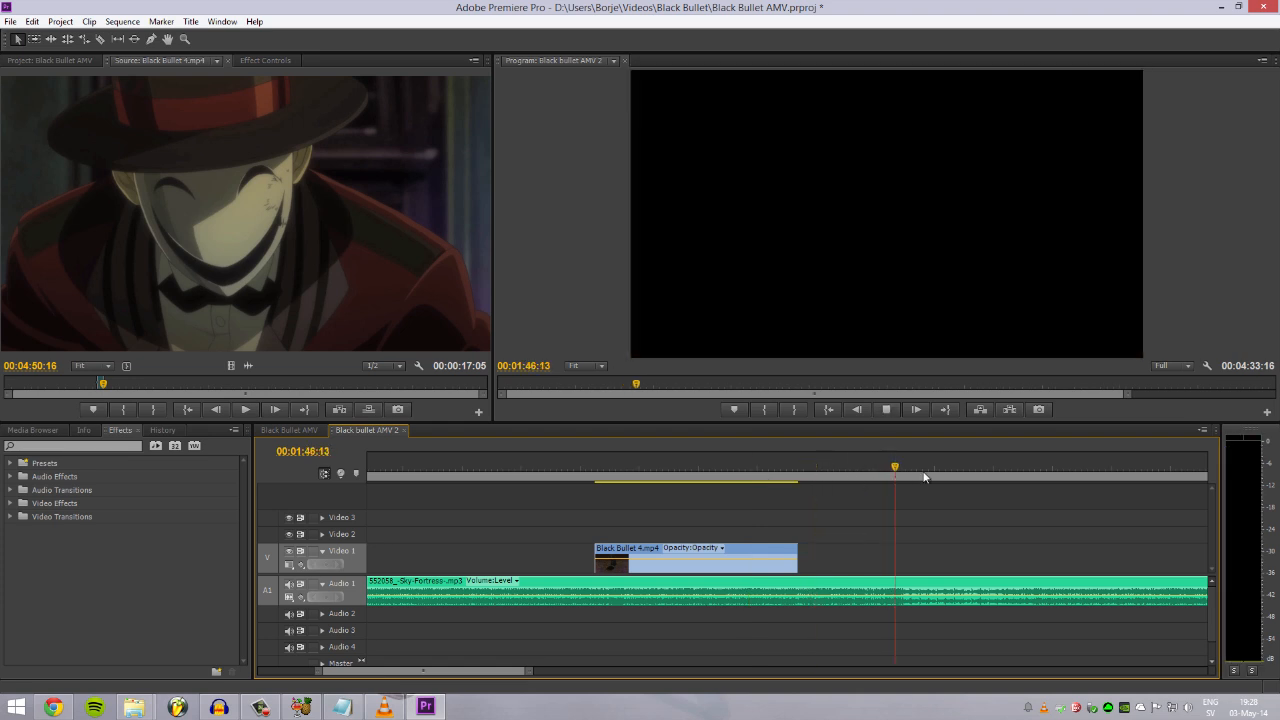
pyautogui.click(487, 467)
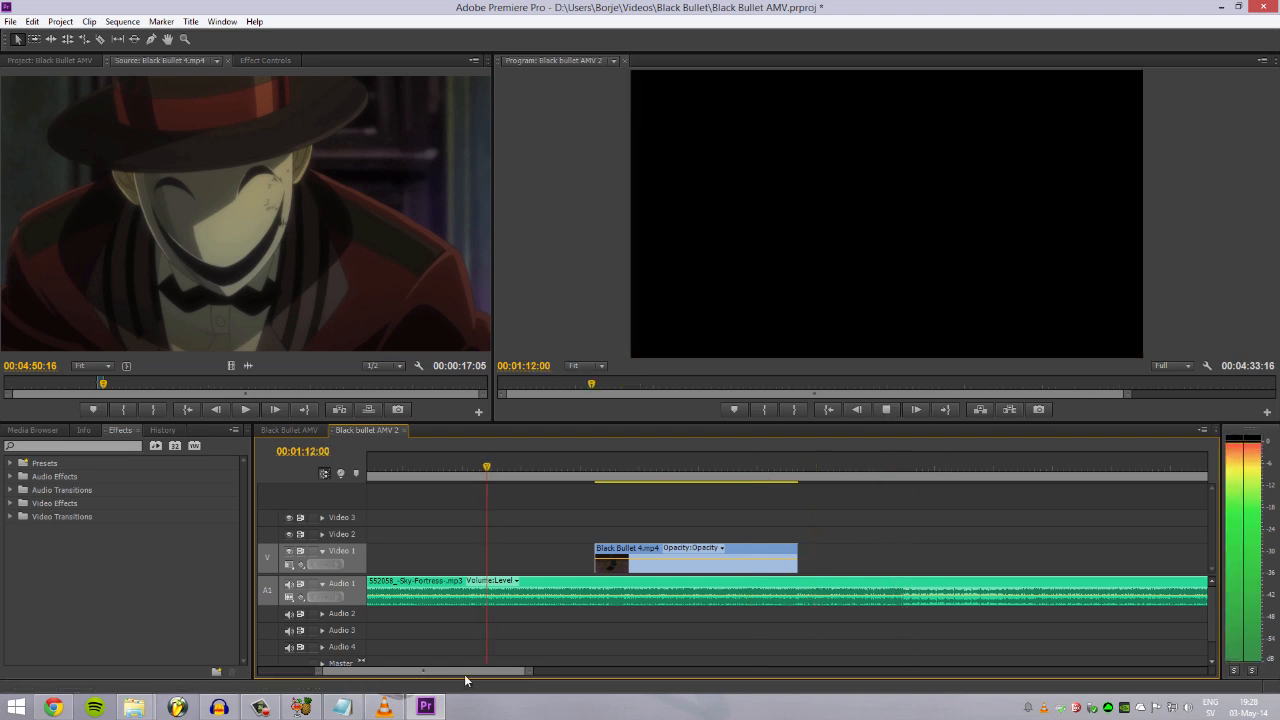
pyautogui.click(596, 467)
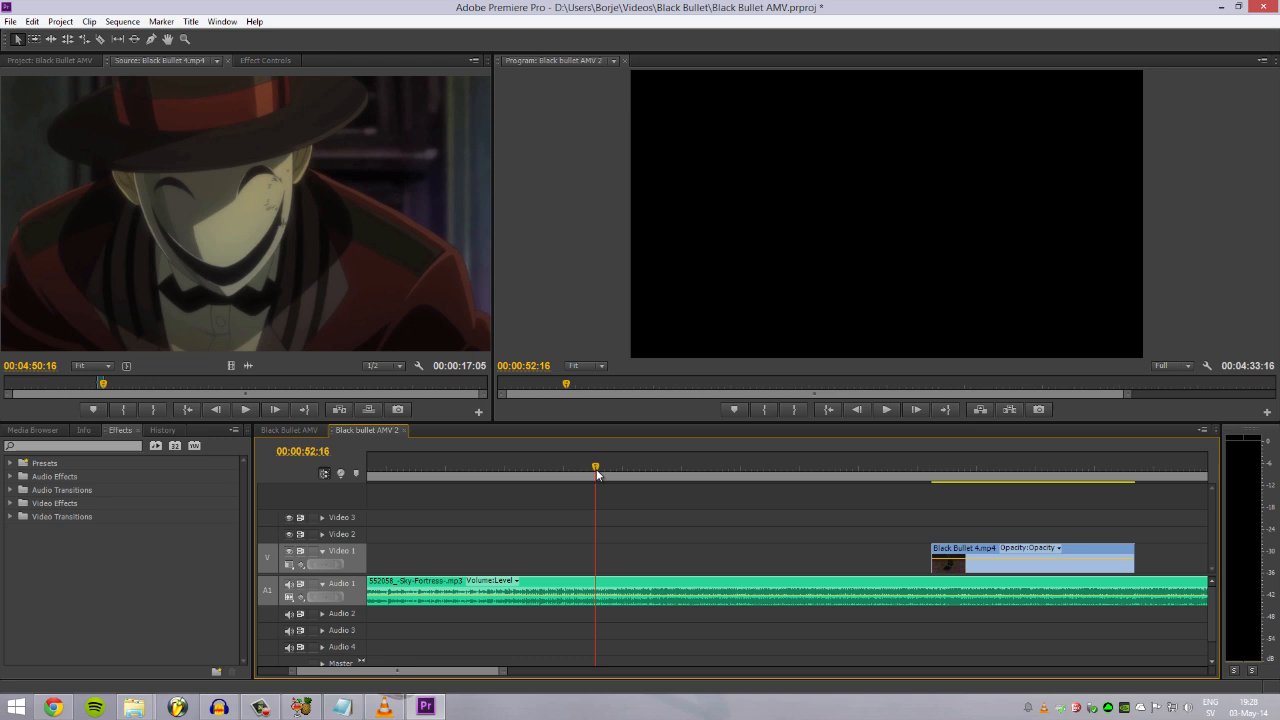
pyautogui.moveTo(960, 555); pyautogui.dragTo(722, 555)
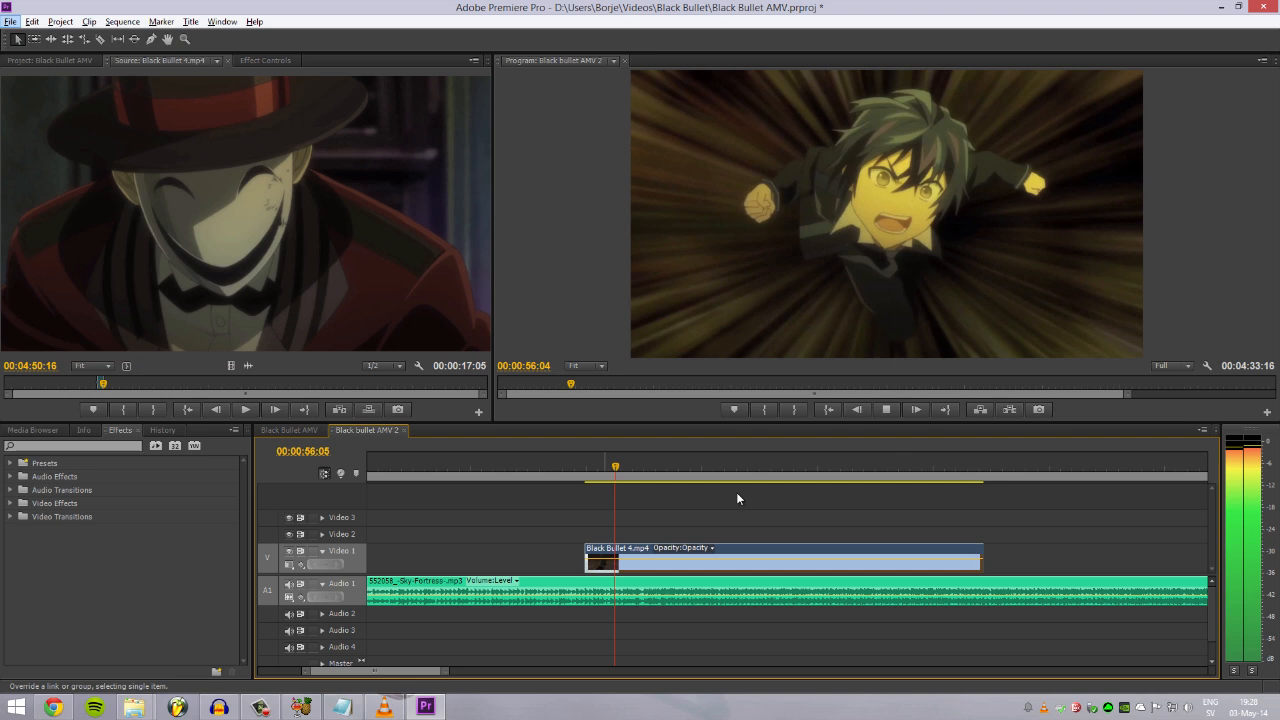
pyautogui.click(8, 7)
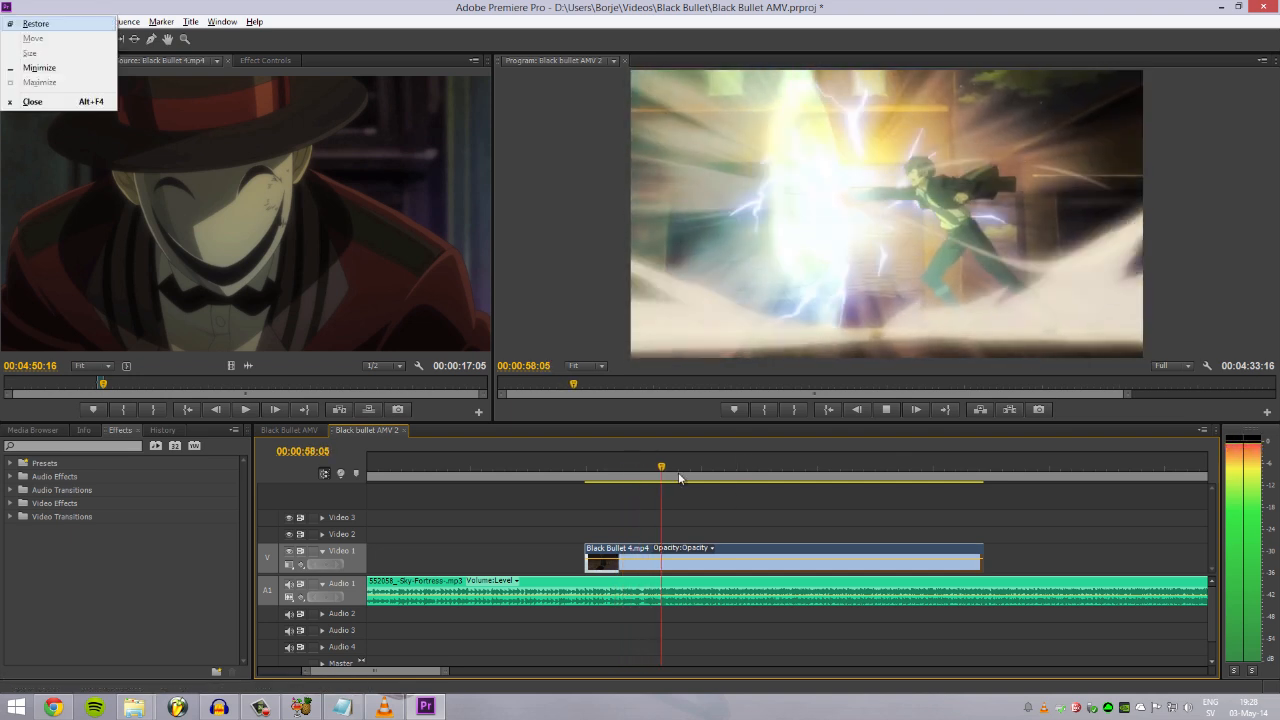
pyautogui.click(645, 480)
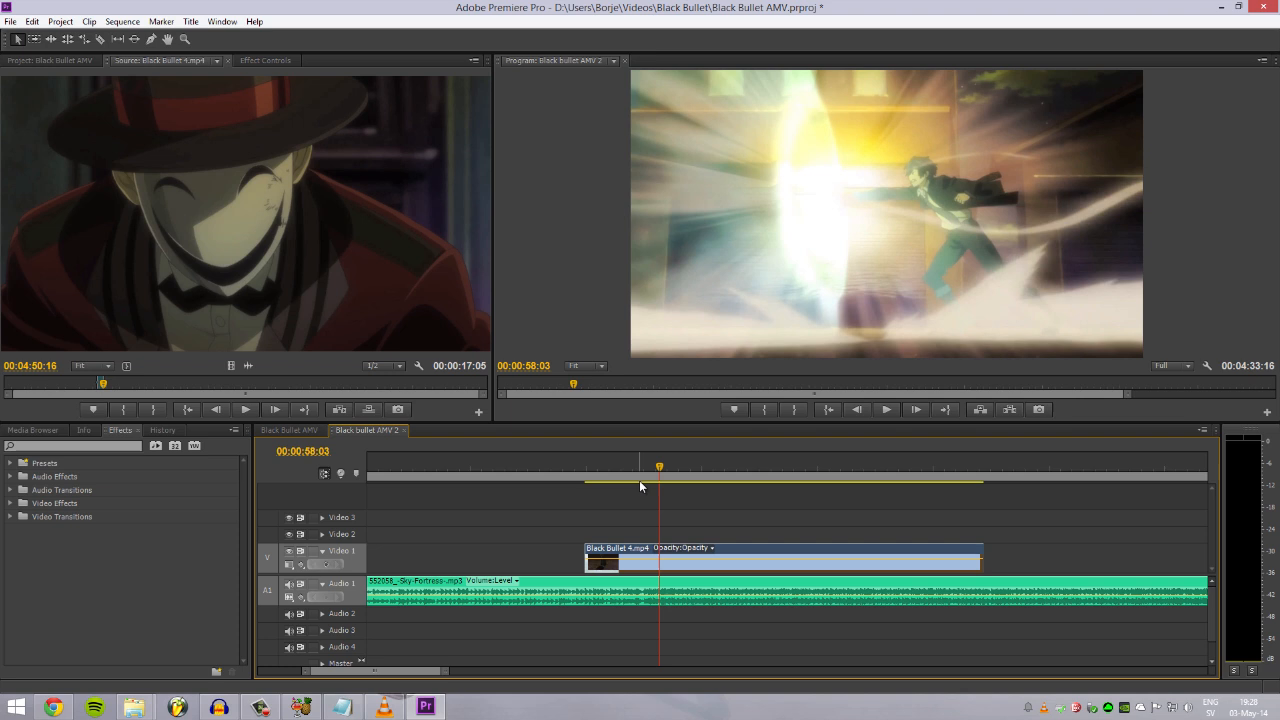
pyautogui.click(885, 409)
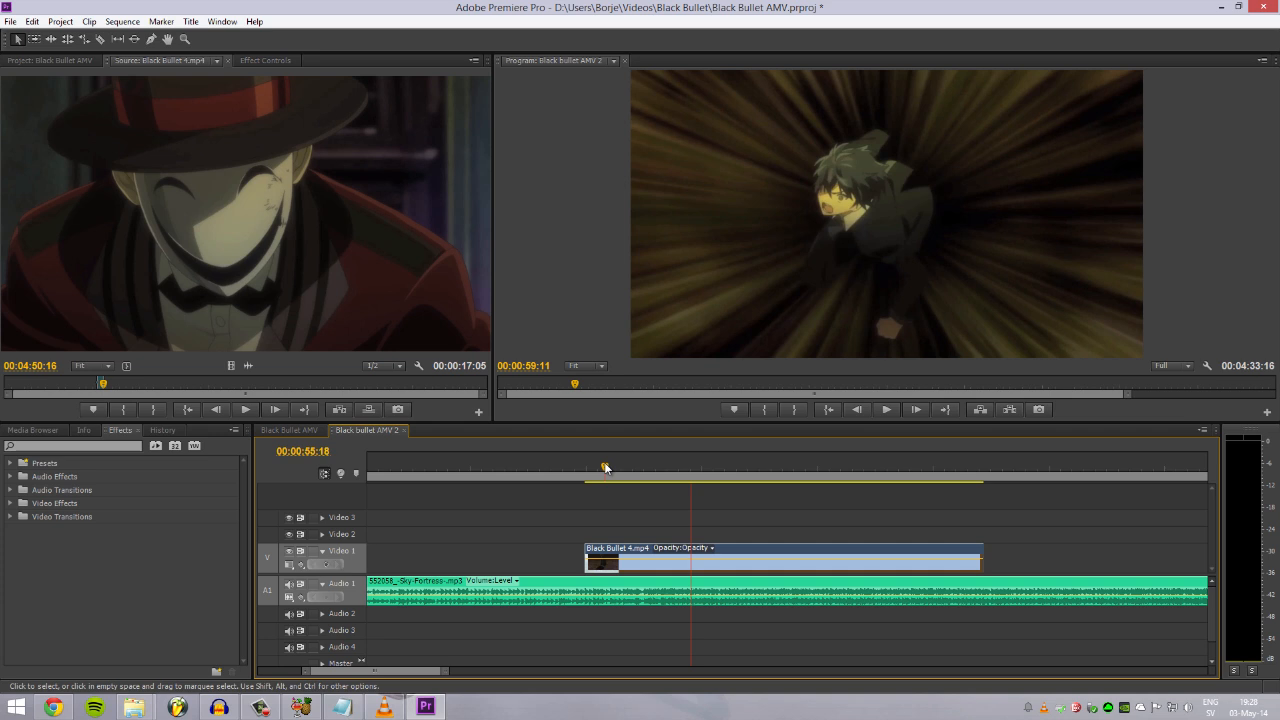
pyautogui.click(885, 409)
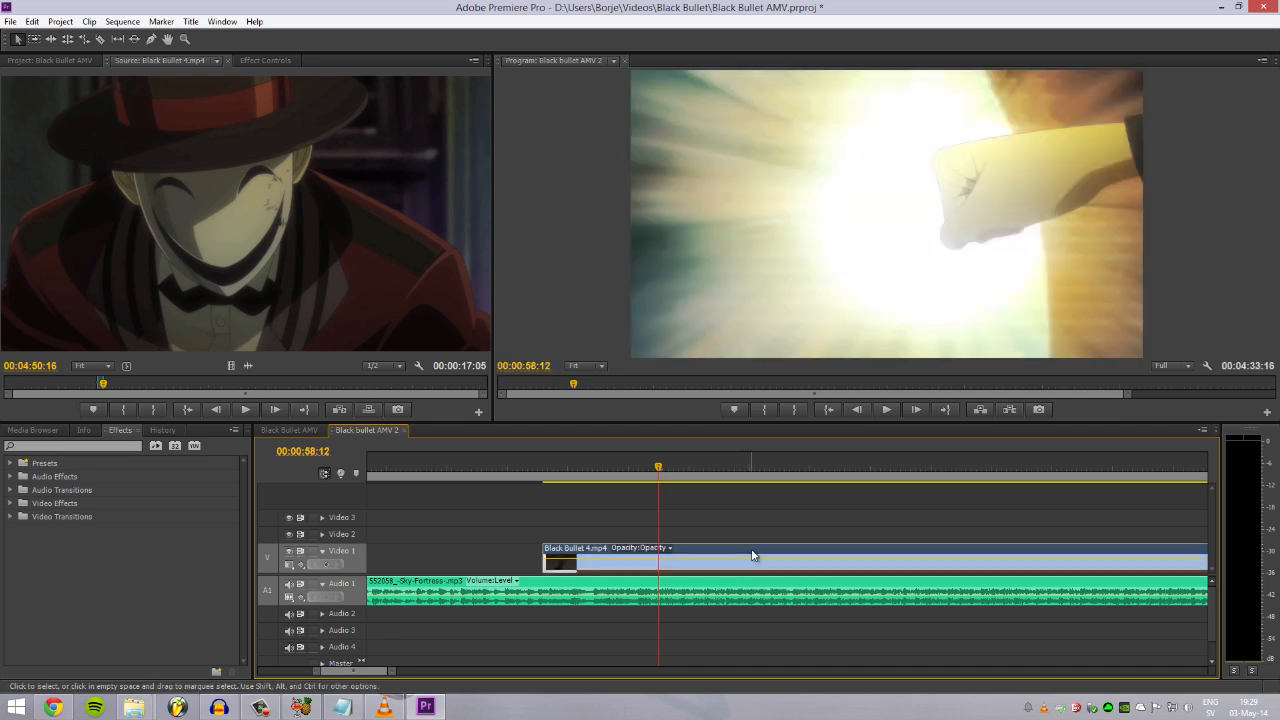
pyautogui.click(885, 409)
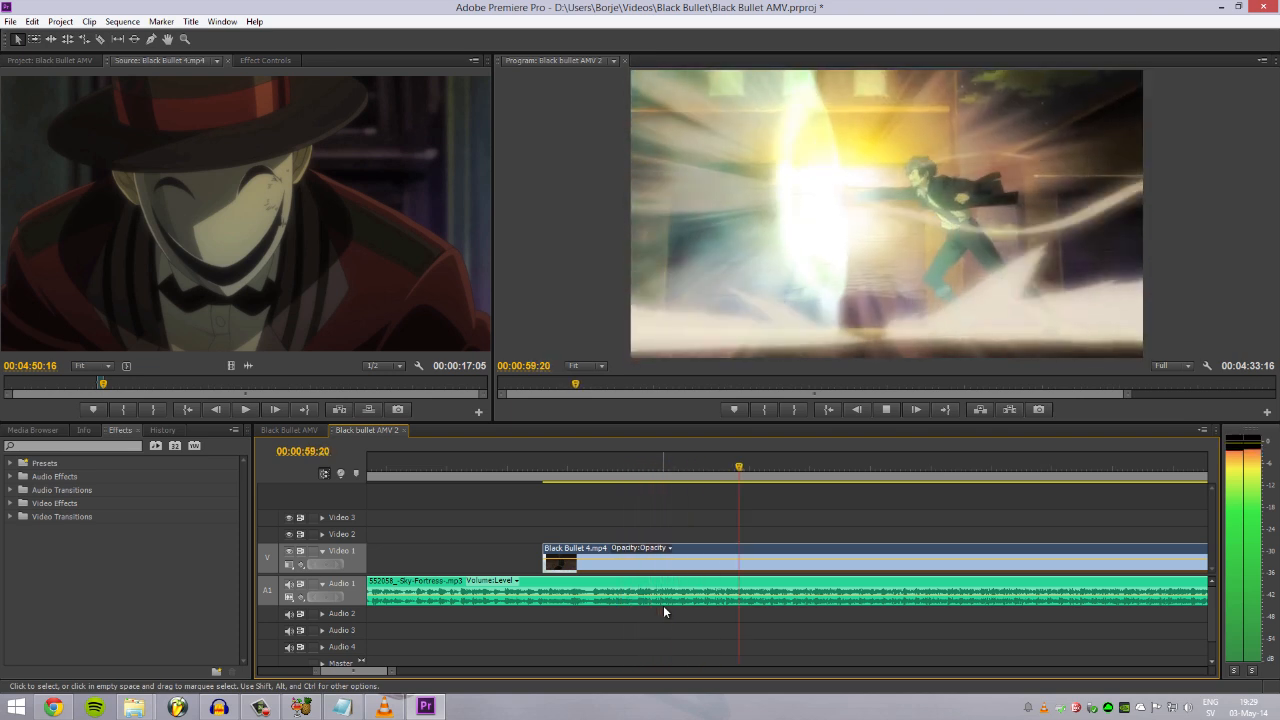
pyautogui.click(845, 480)
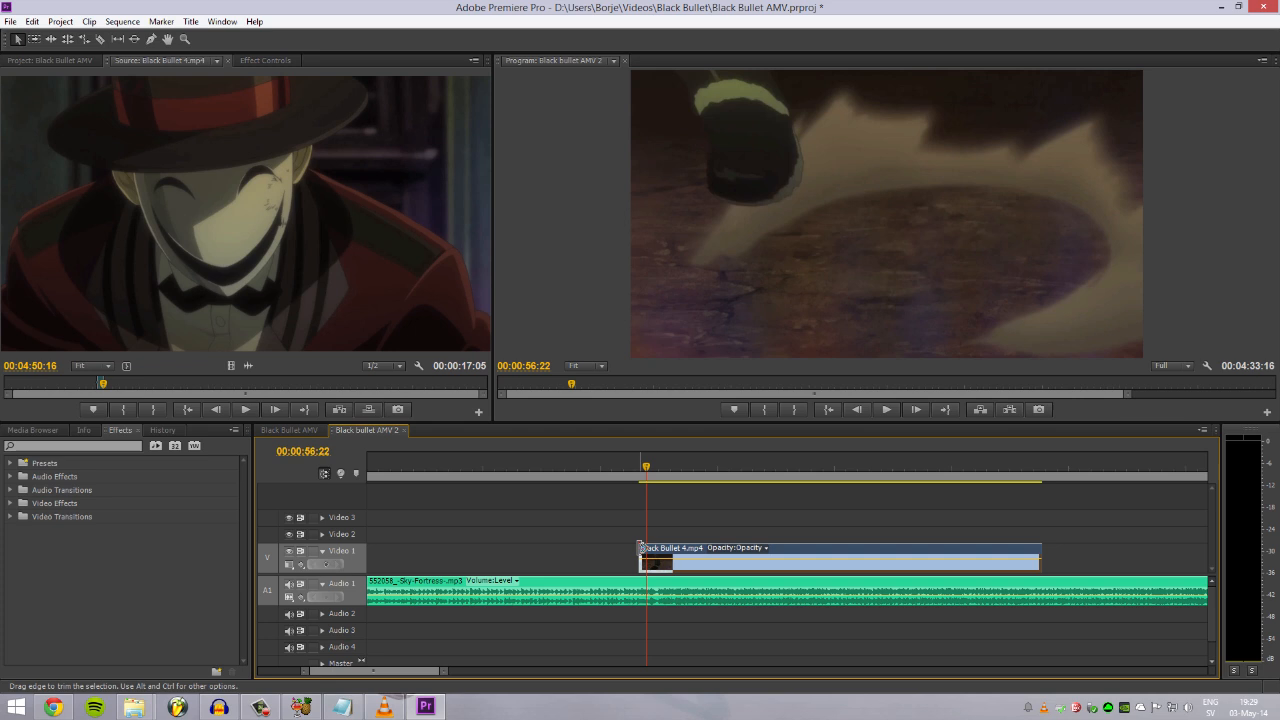
# - Trim about a second off the clip's start and razor-cut it at 00:01:00:08
pyautogui.moveTo(640, 560); pyautogui.dragTo(620, 560)
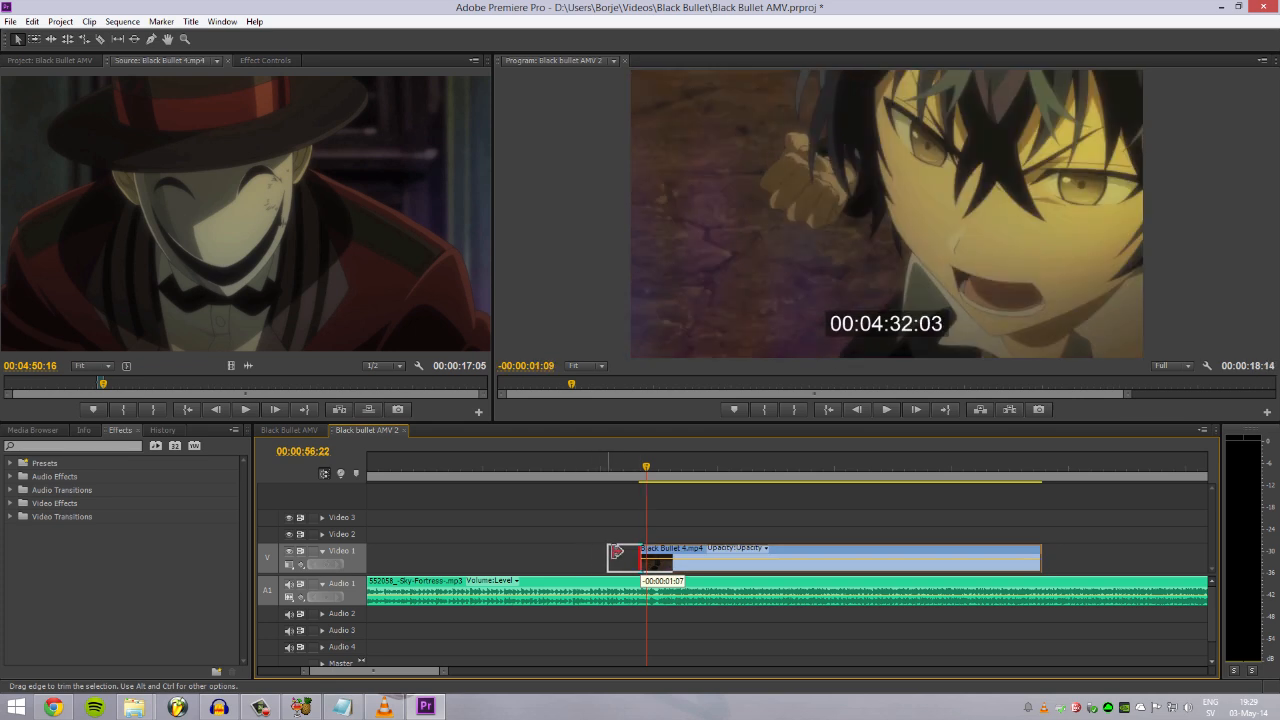
pyautogui.click(885, 409)
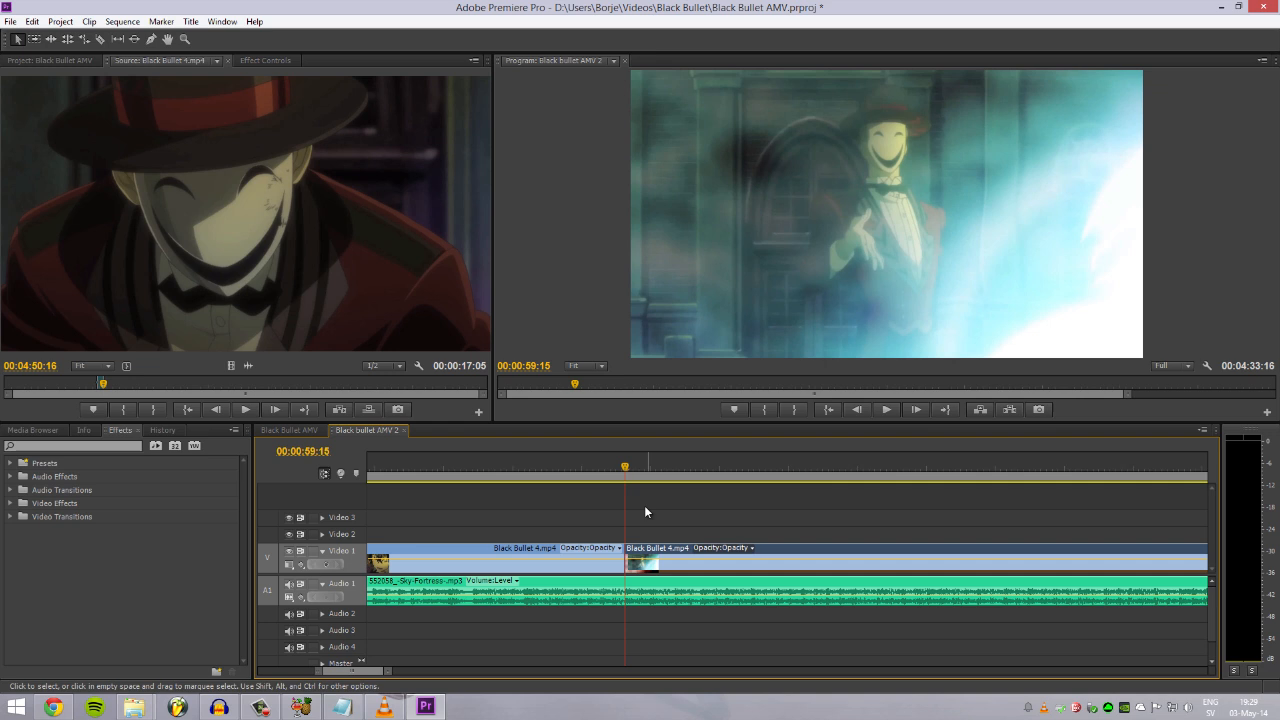
pyautogui.moveTo(640, 523)
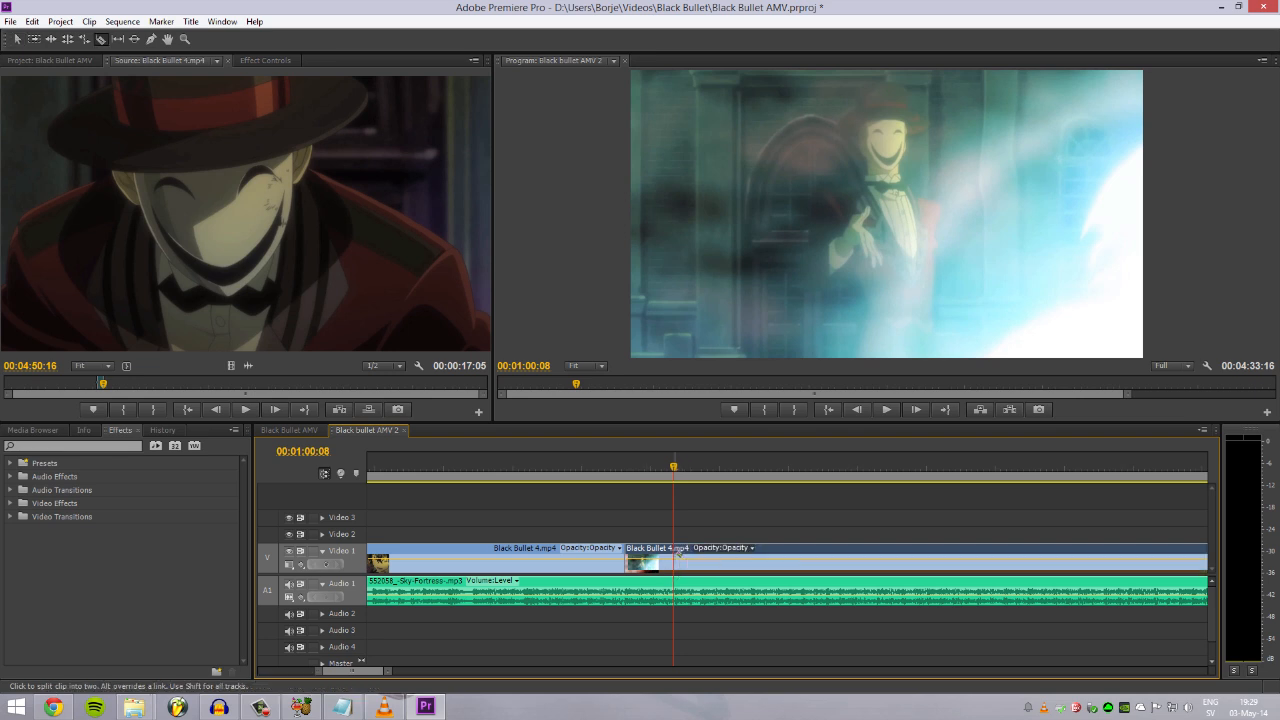
pyautogui.click(674, 556)
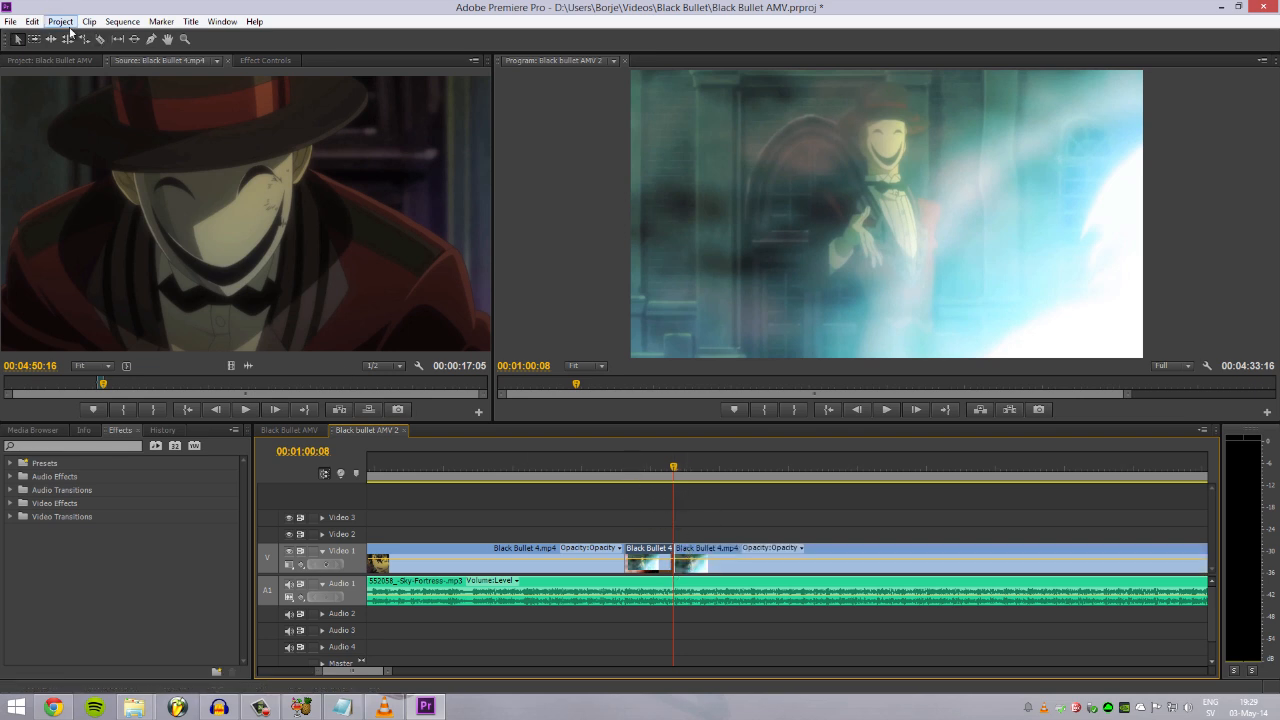
# - Browse the Edit and Sequence menus, then close them without choosing a command
pyautogui.click(33, 21)
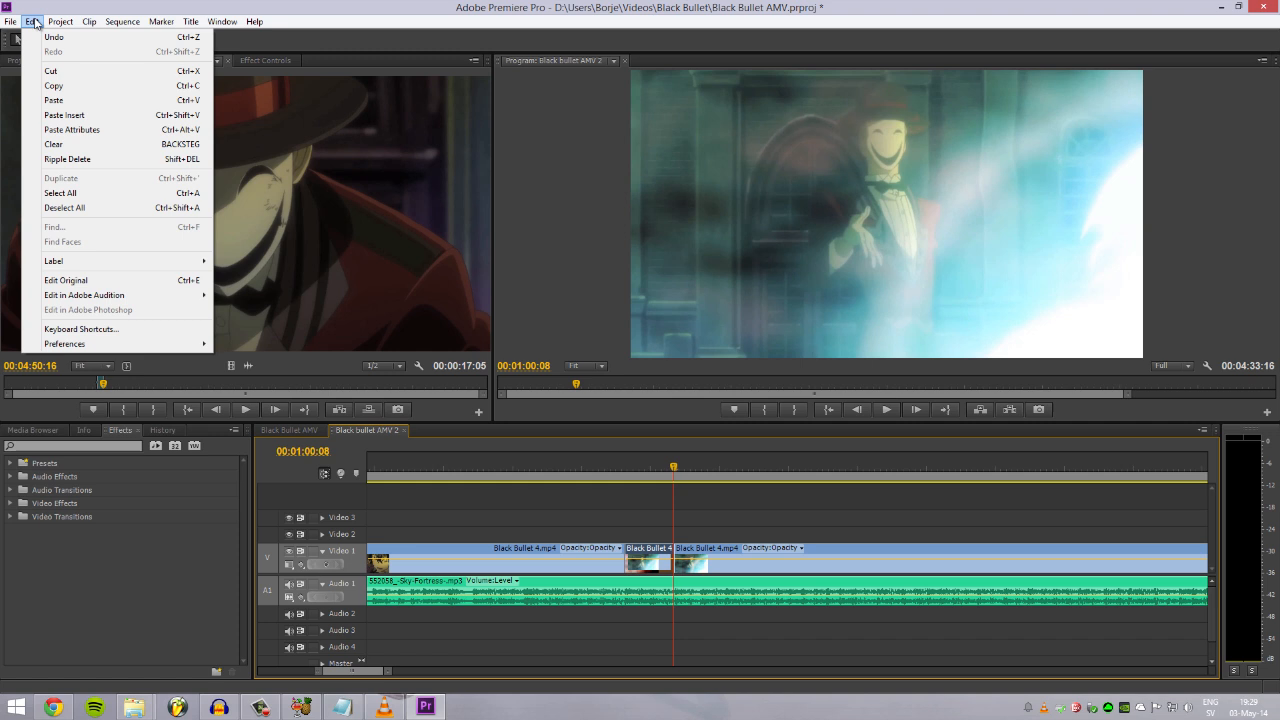
pyautogui.click(122, 21)
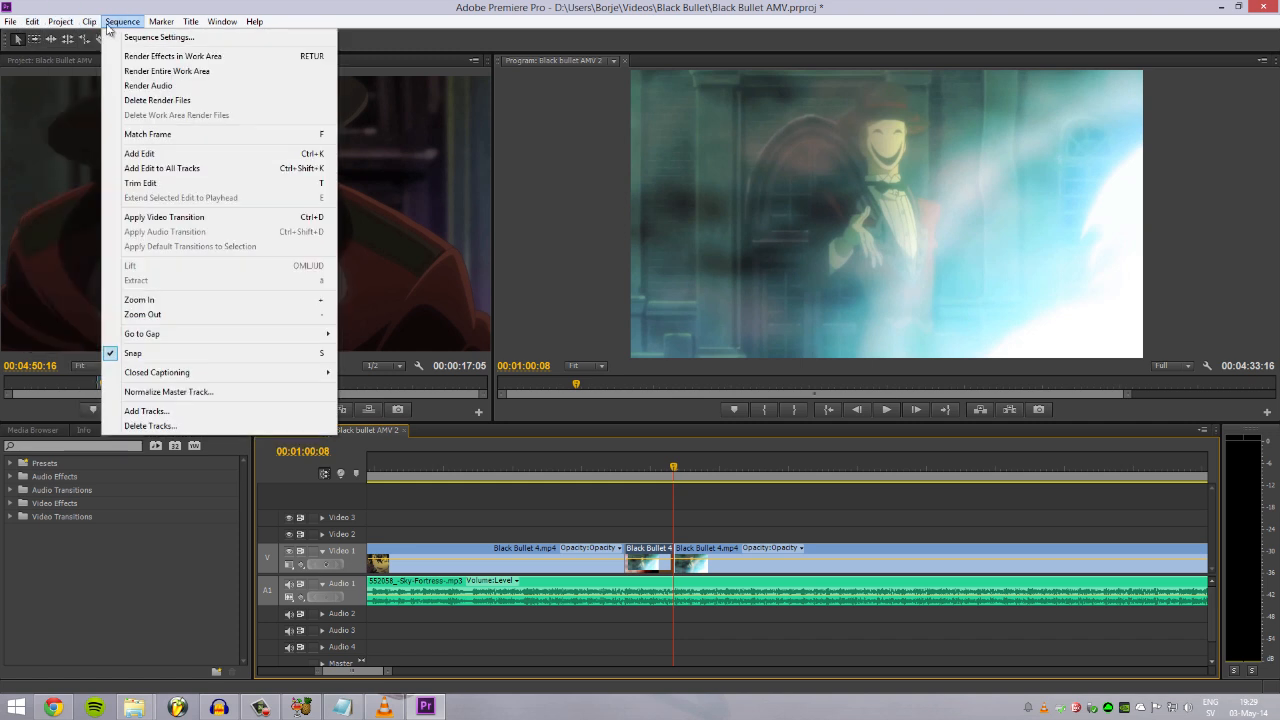
pyautogui.click(800, 520)
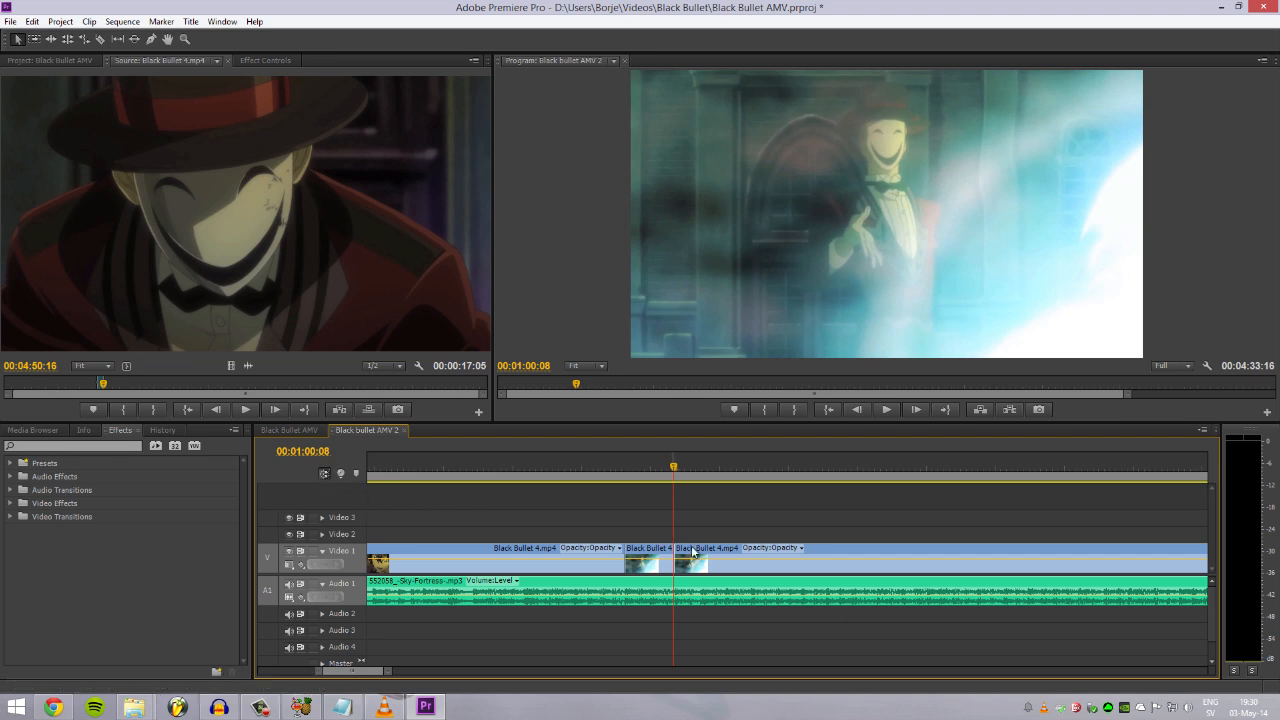
pyautogui.moveTo(690, 560); pyautogui.dragTo(765, 540)
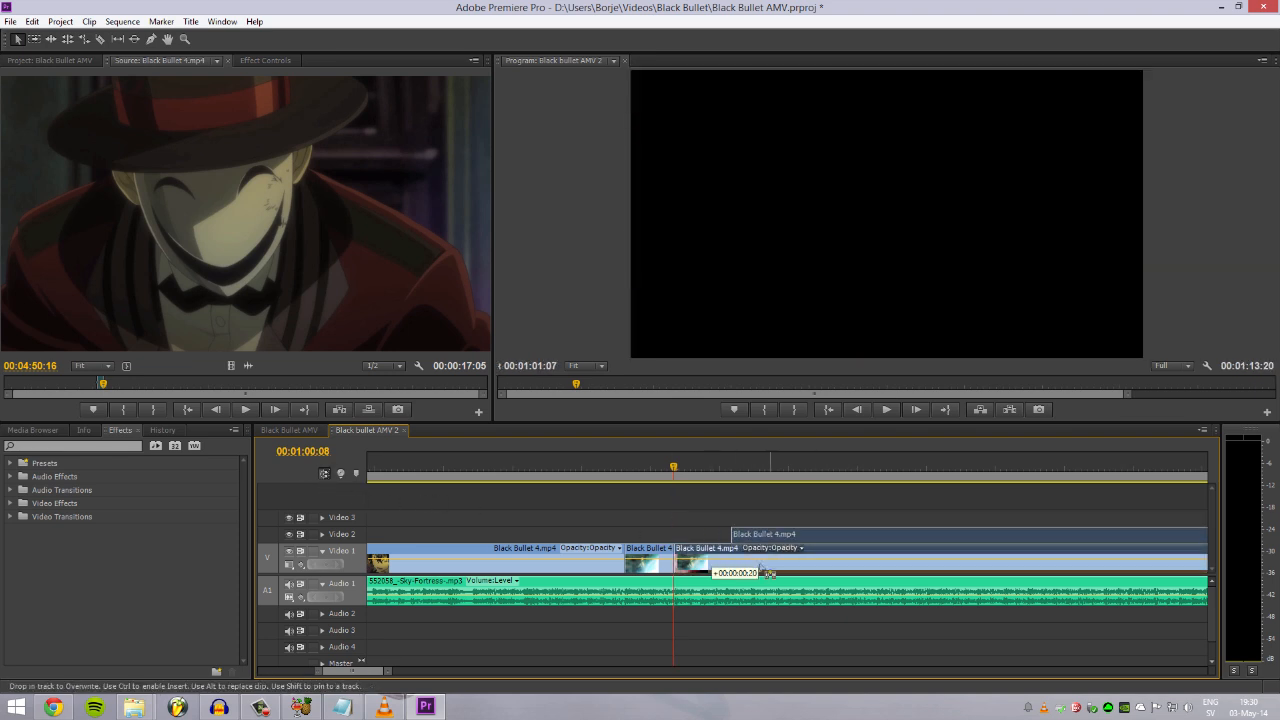
pyautogui.click(672, 468)
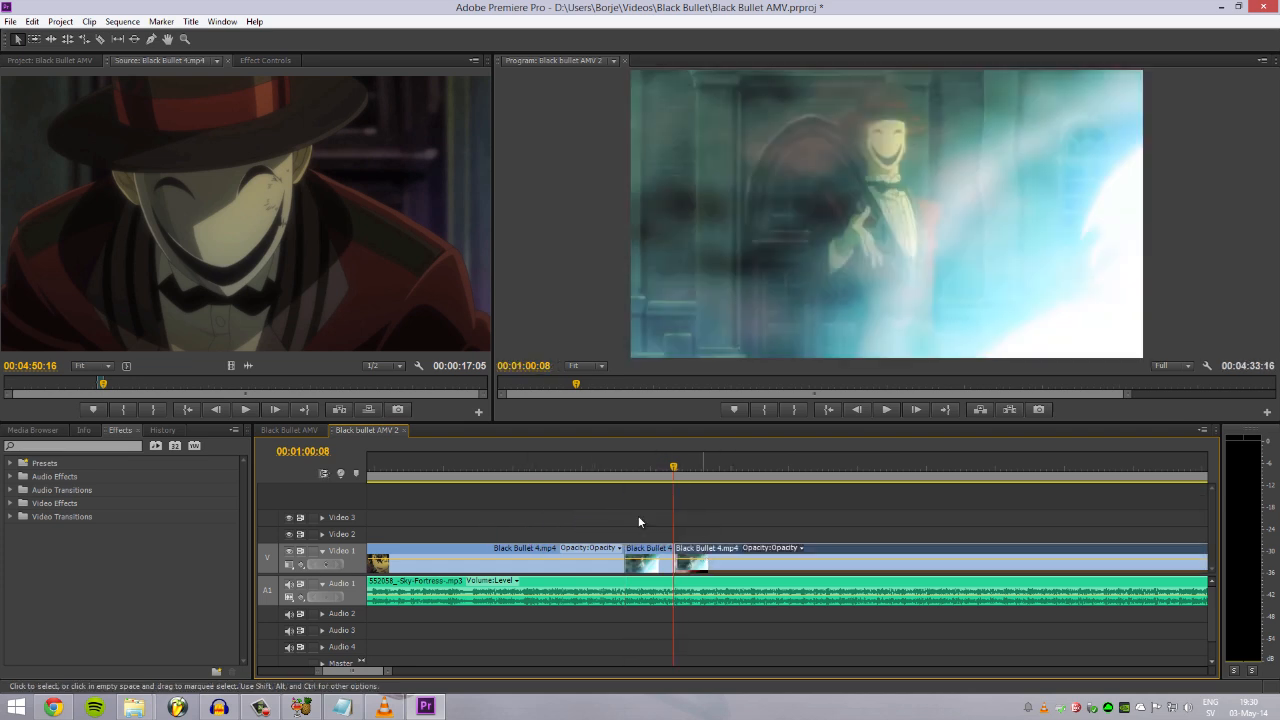
pyautogui.moveTo(713, 535)
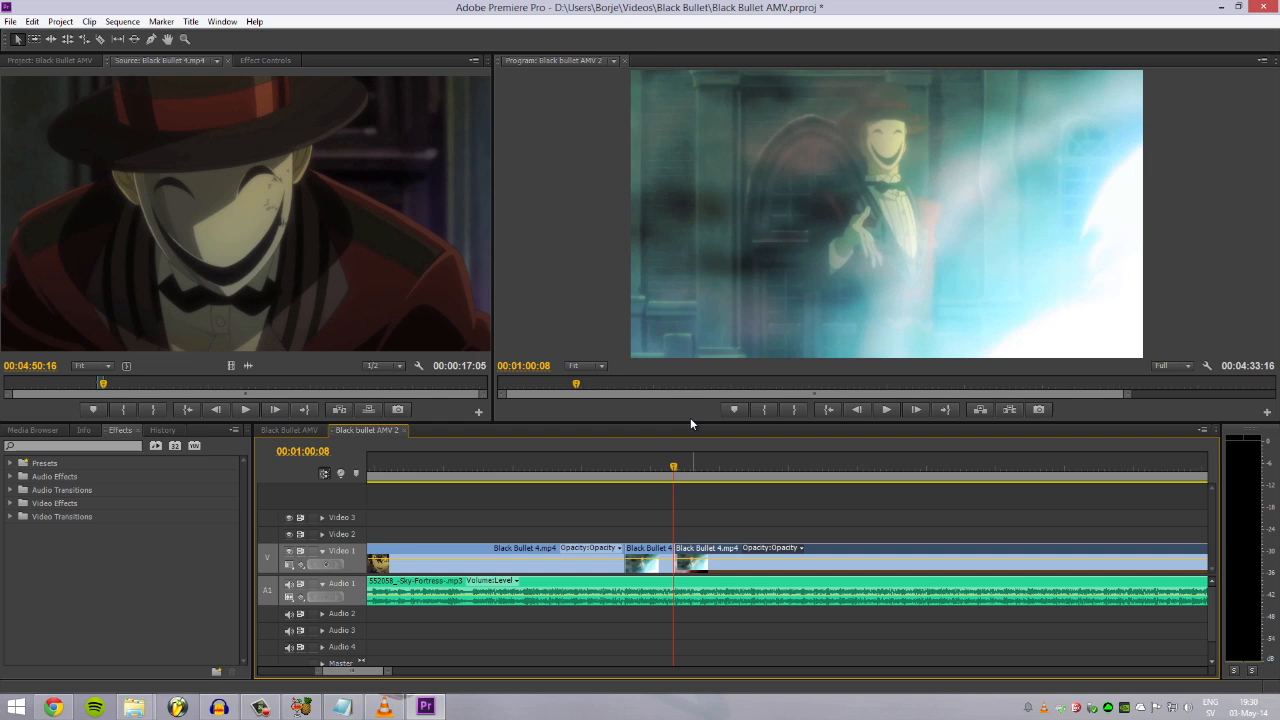
pyautogui.click(571, 465)
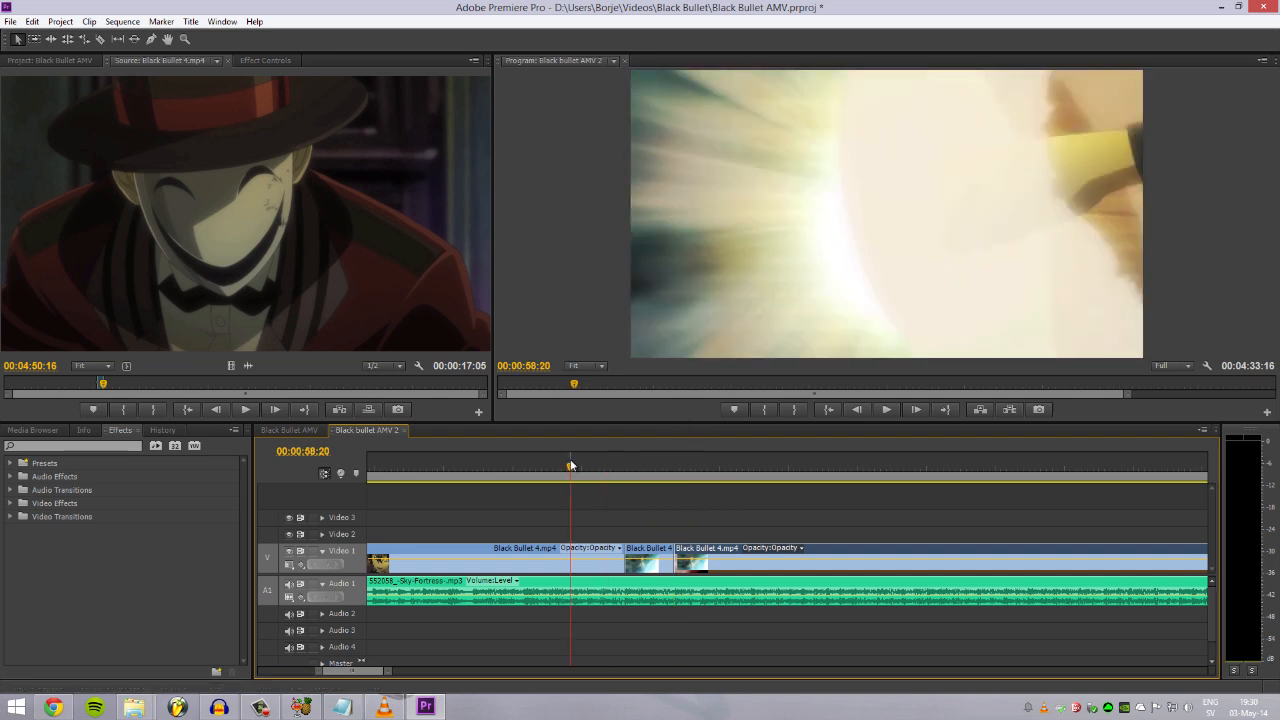
pyautogui.click(884, 409)
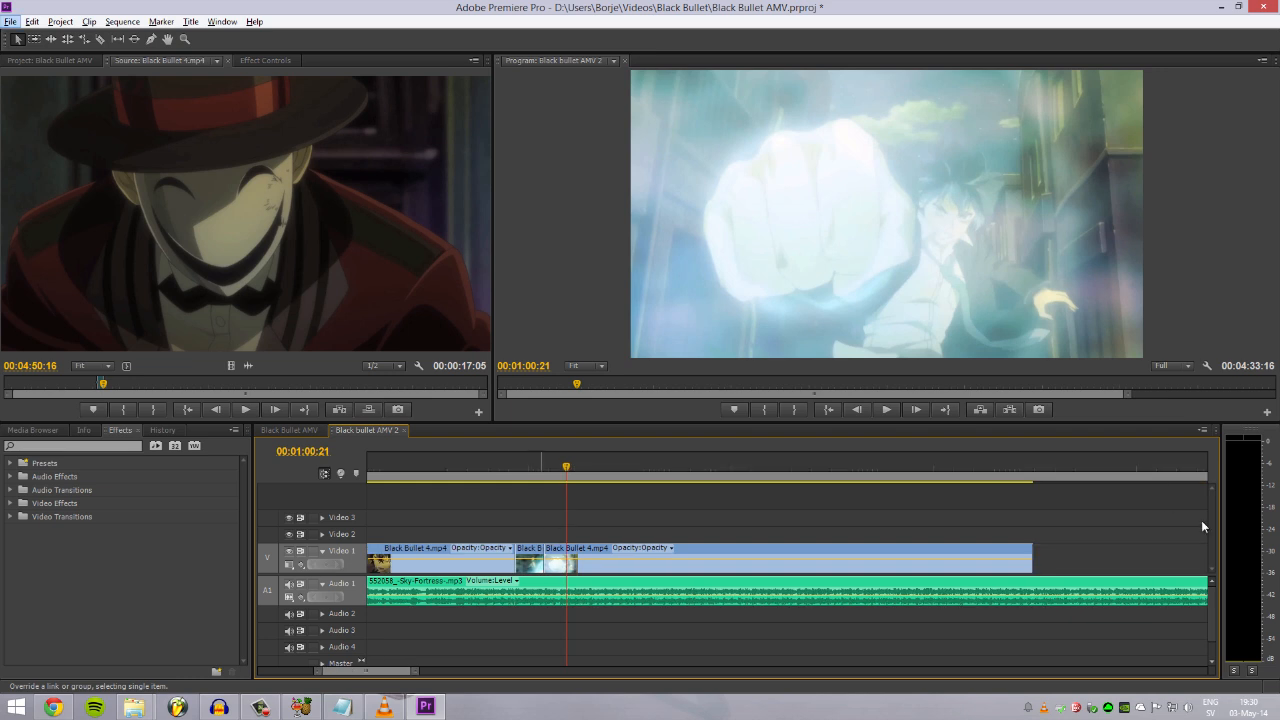
pyautogui.moveTo(977, 540)
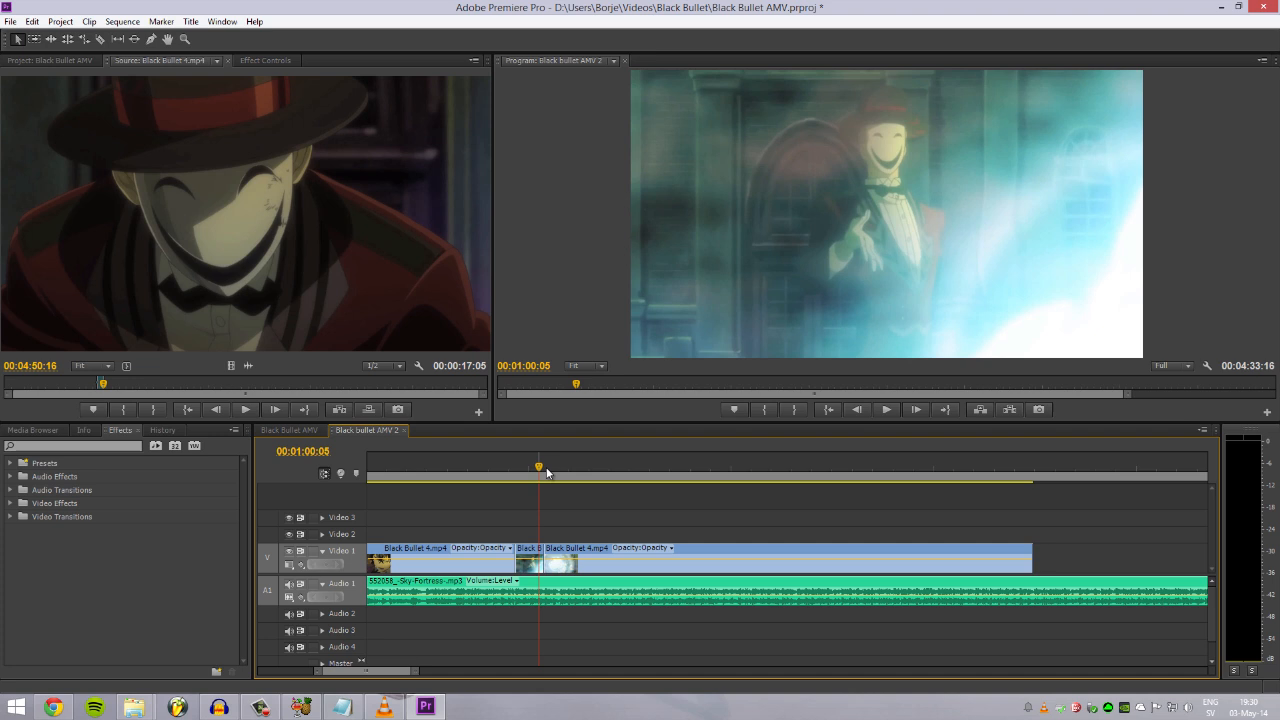
pyautogui.moveTo(1091, 531)
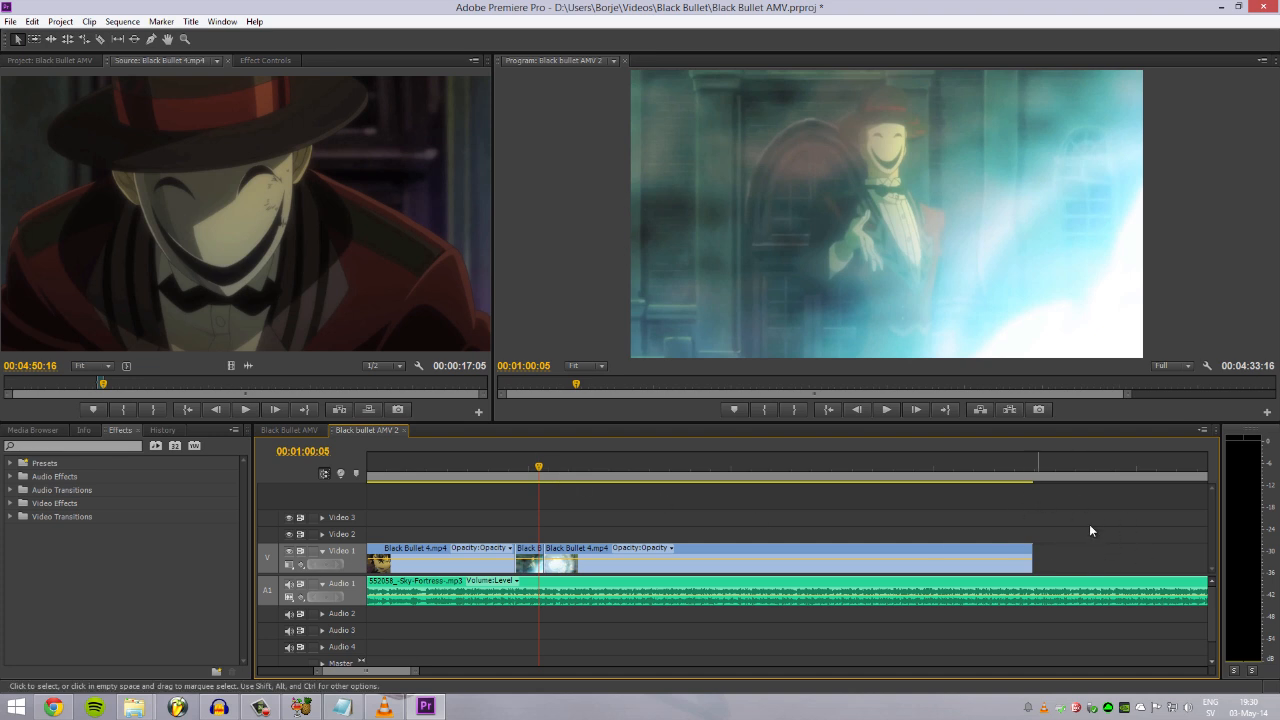
pyautogui.click(1030, 468)
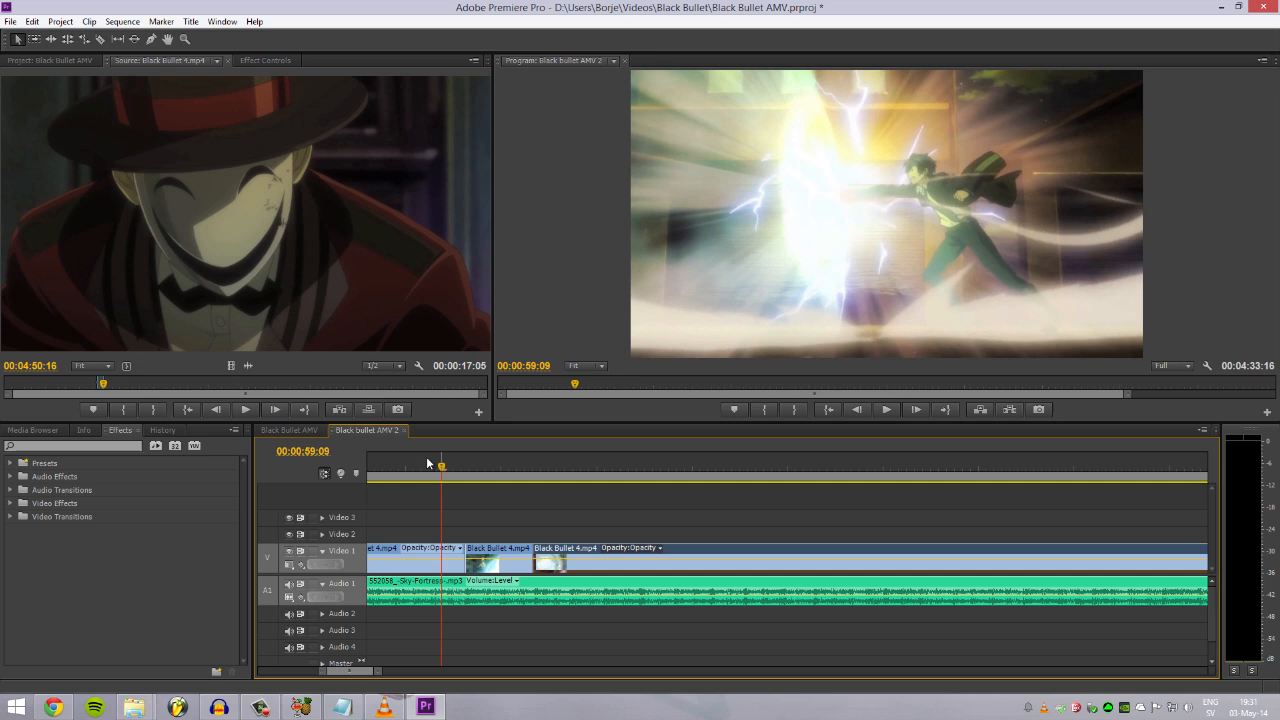
pyautogui.click(886, 409)
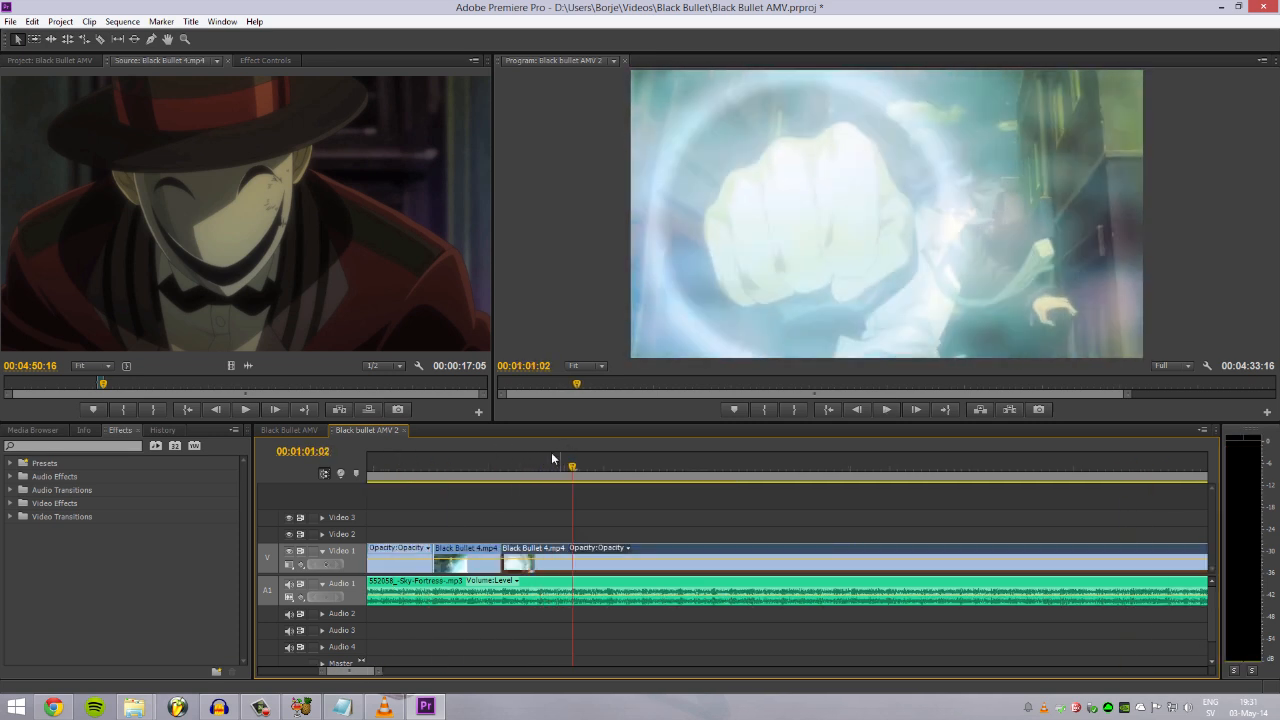
pyautogui.moveTo(483, 476)
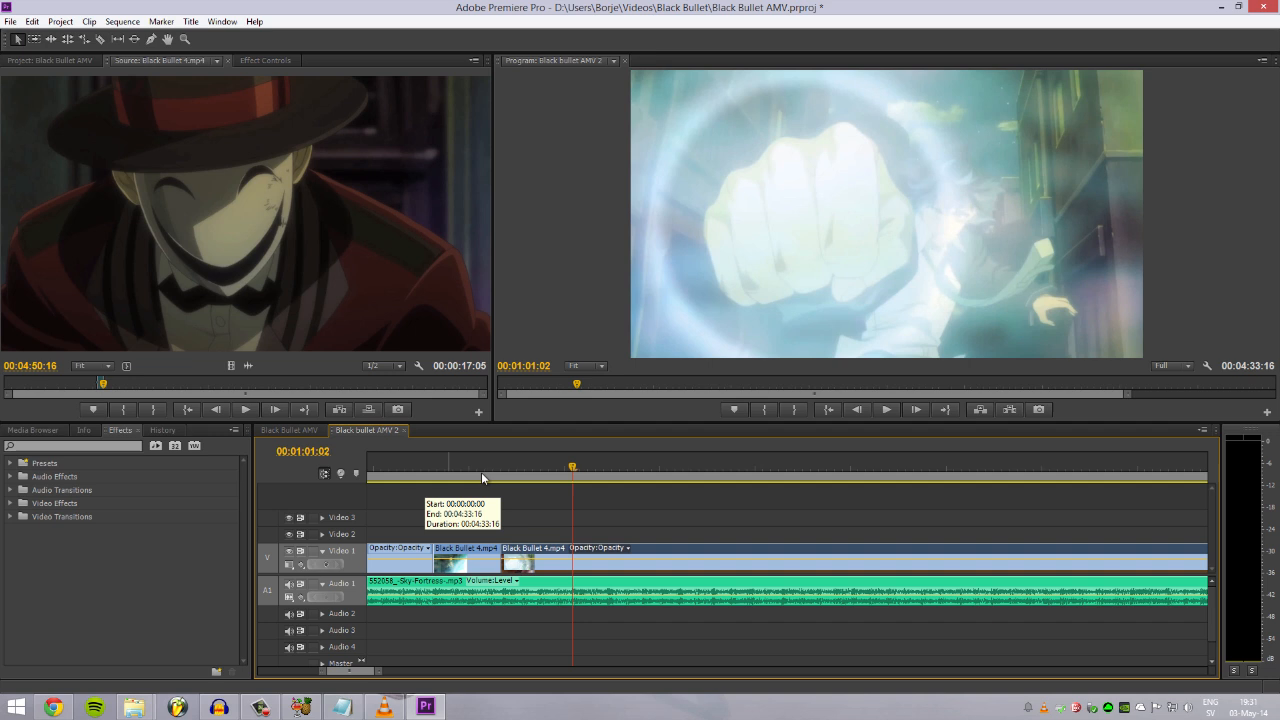
pyautogui.moveTo(480, 477)
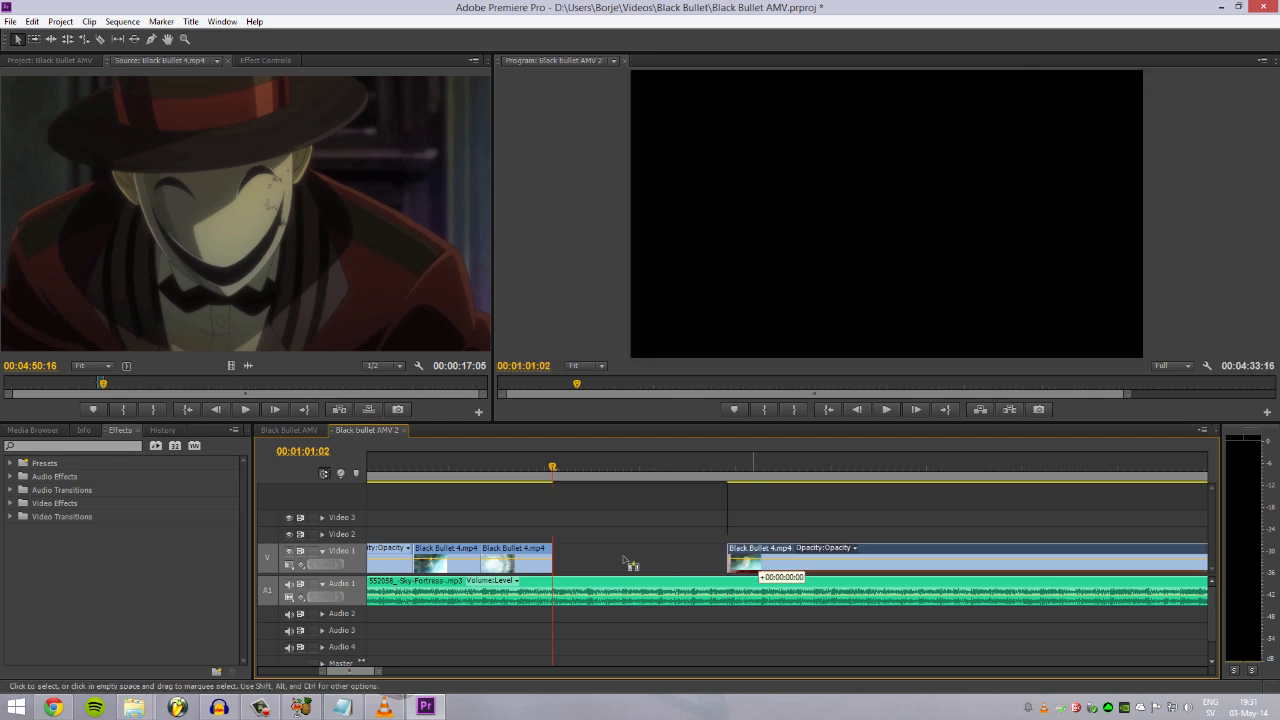
# - Drop a short clip after 1:00, trim its end, and extend the last clip
pyautogui.click(885, 409)
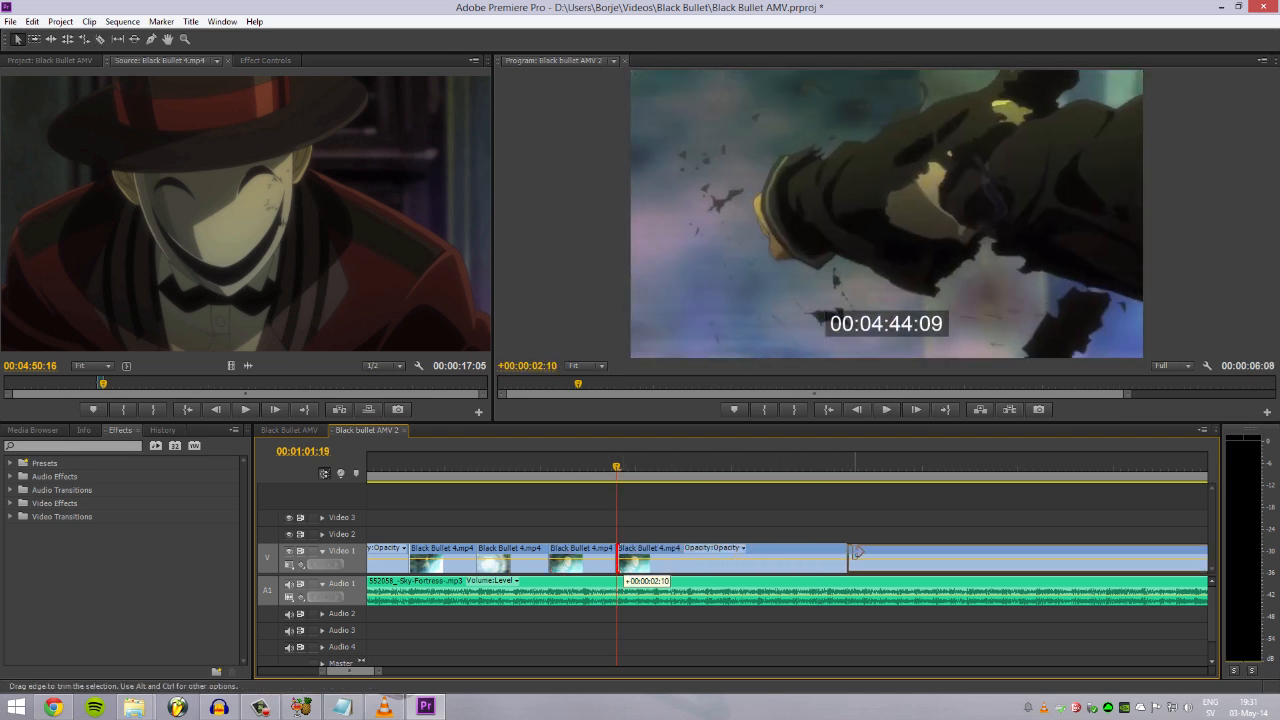
pyautogui.moveTo(857, 551); pyautogui.dragTo(800, 551)
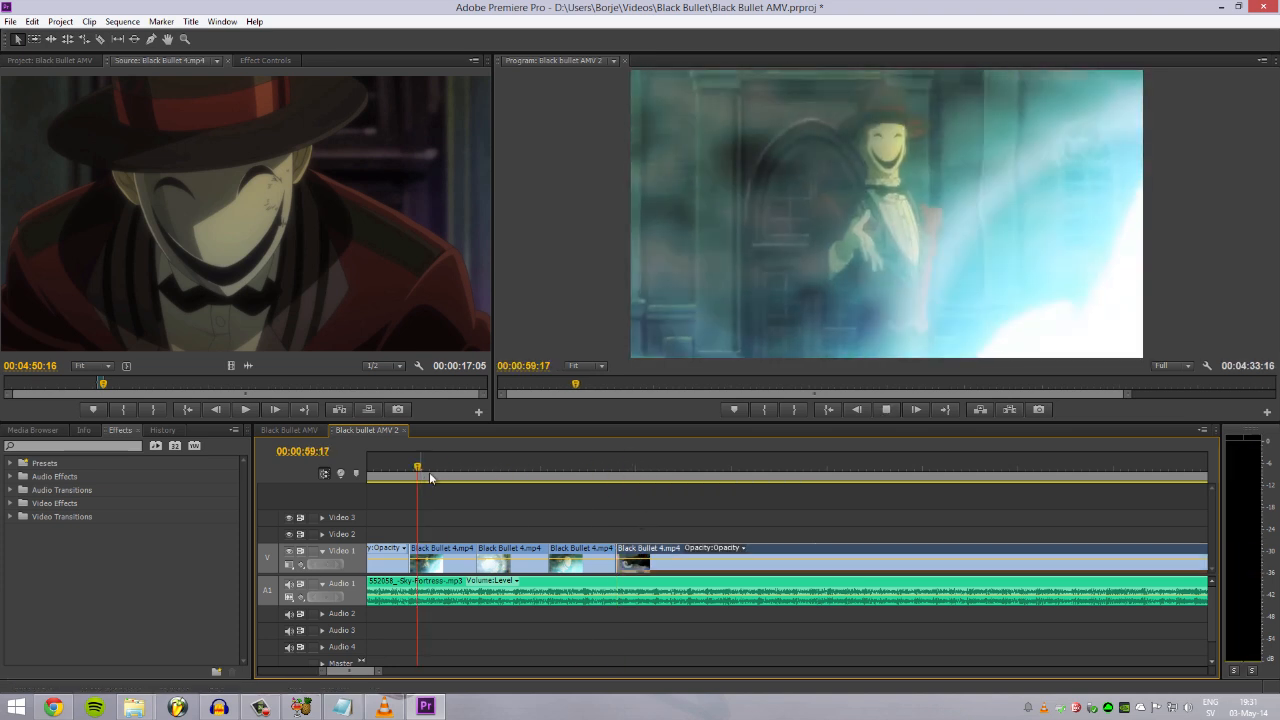
pyautogui.click(596, 467)
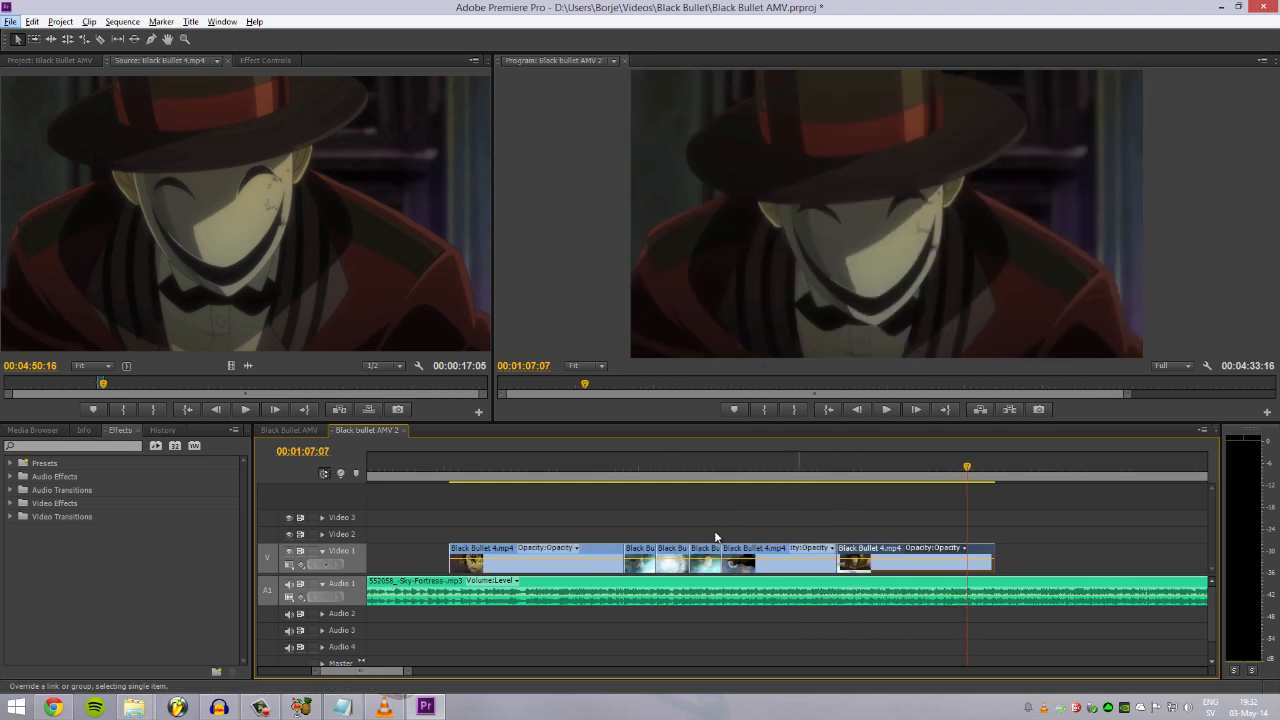
pyautogui.moveTo(374, 645)
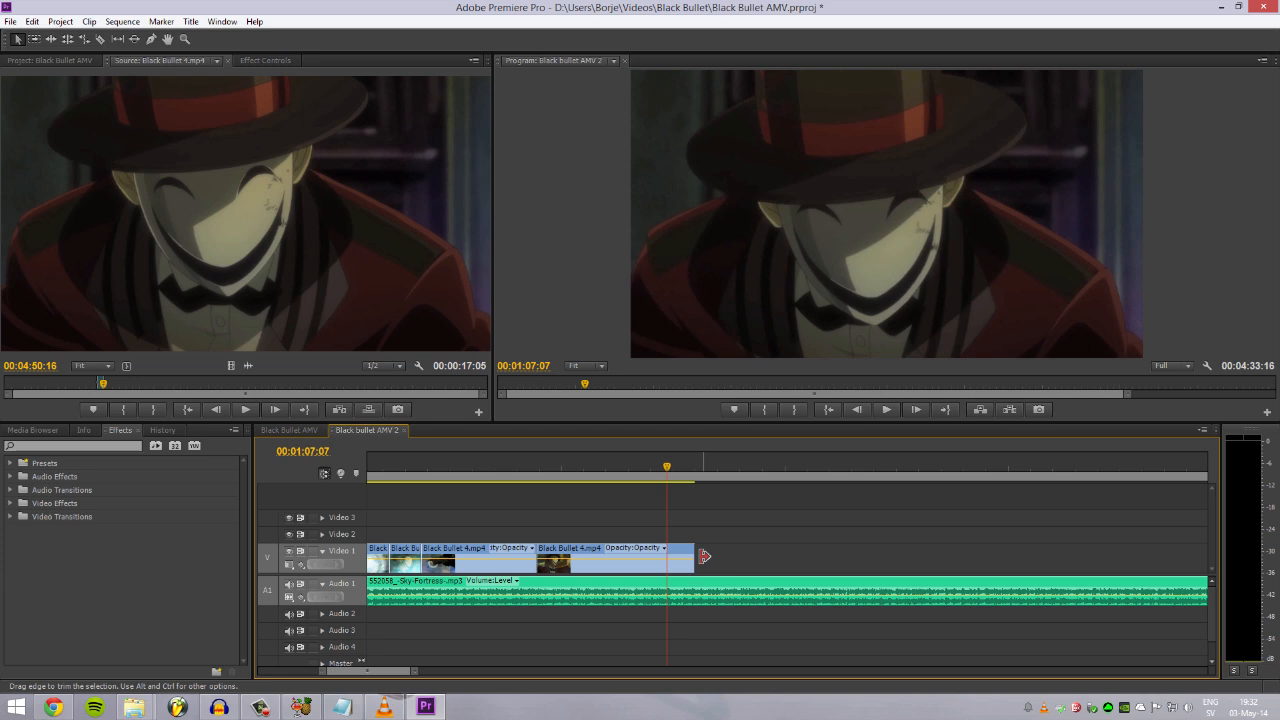
pyautogui.moveTo(703, 557); pyautogui.dragTo(852, 560)
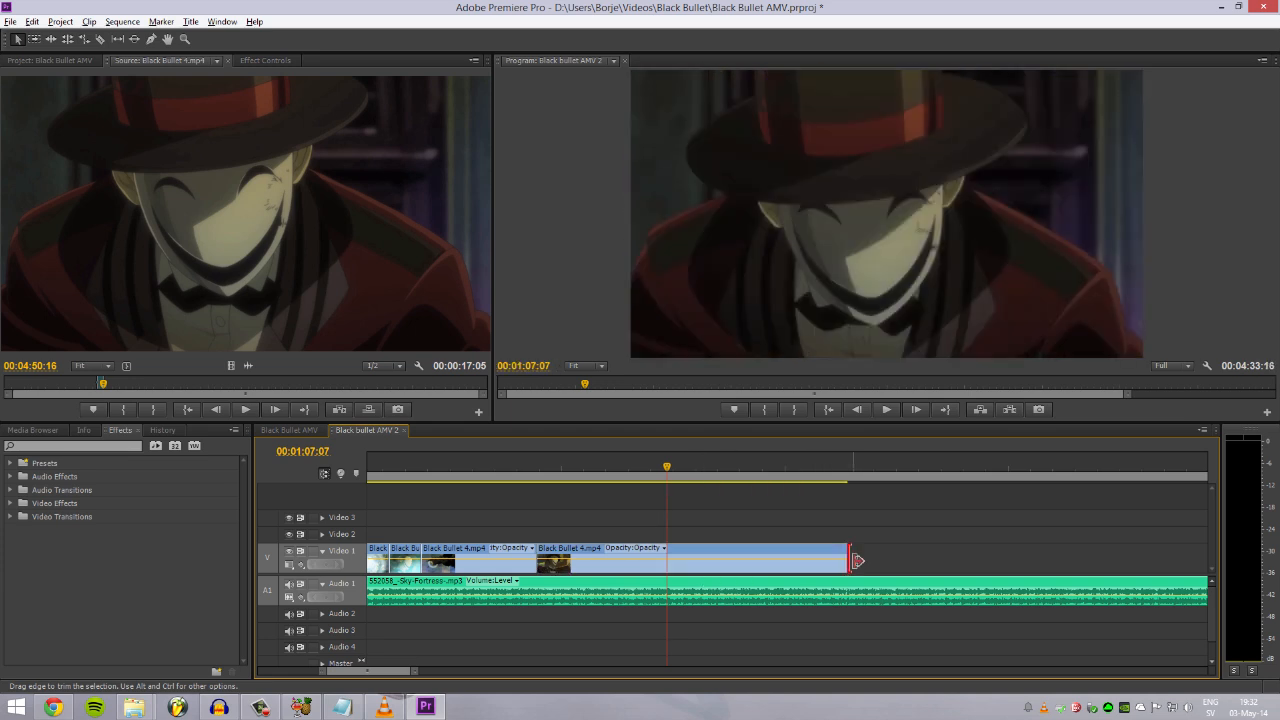
pyautogui.click(52, 707)
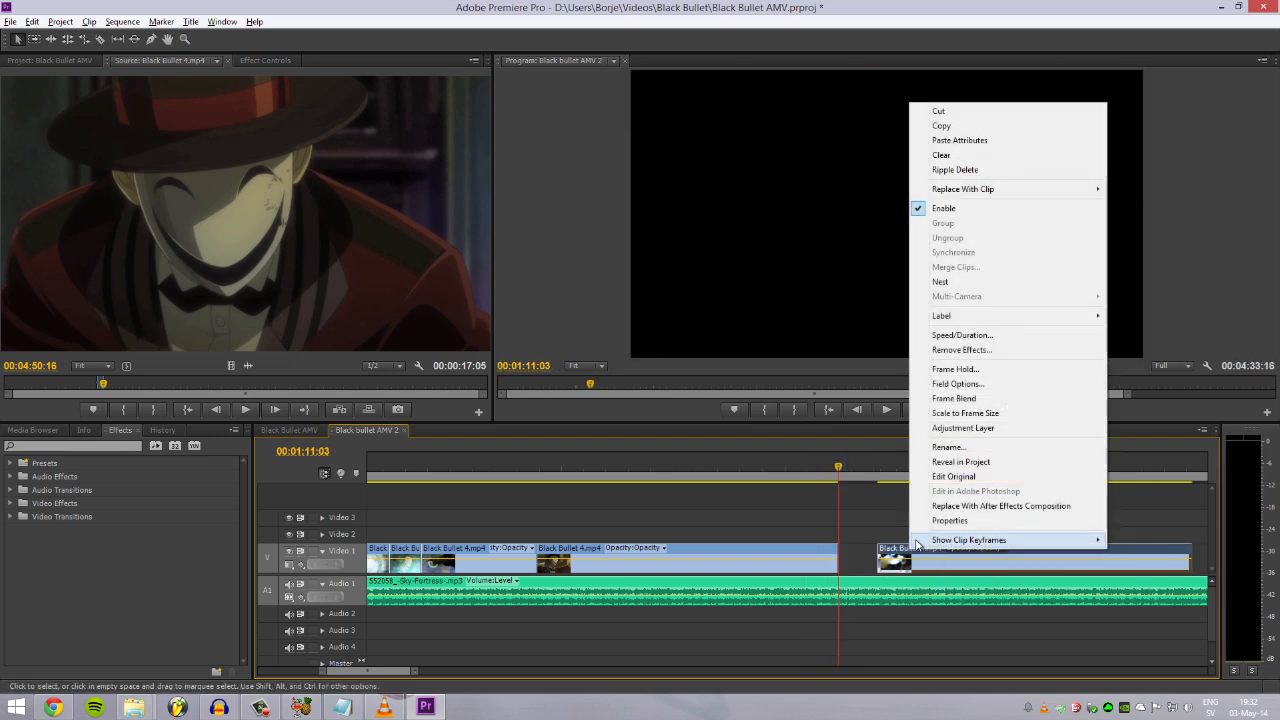
pyautogui.moveTo(960, 335)
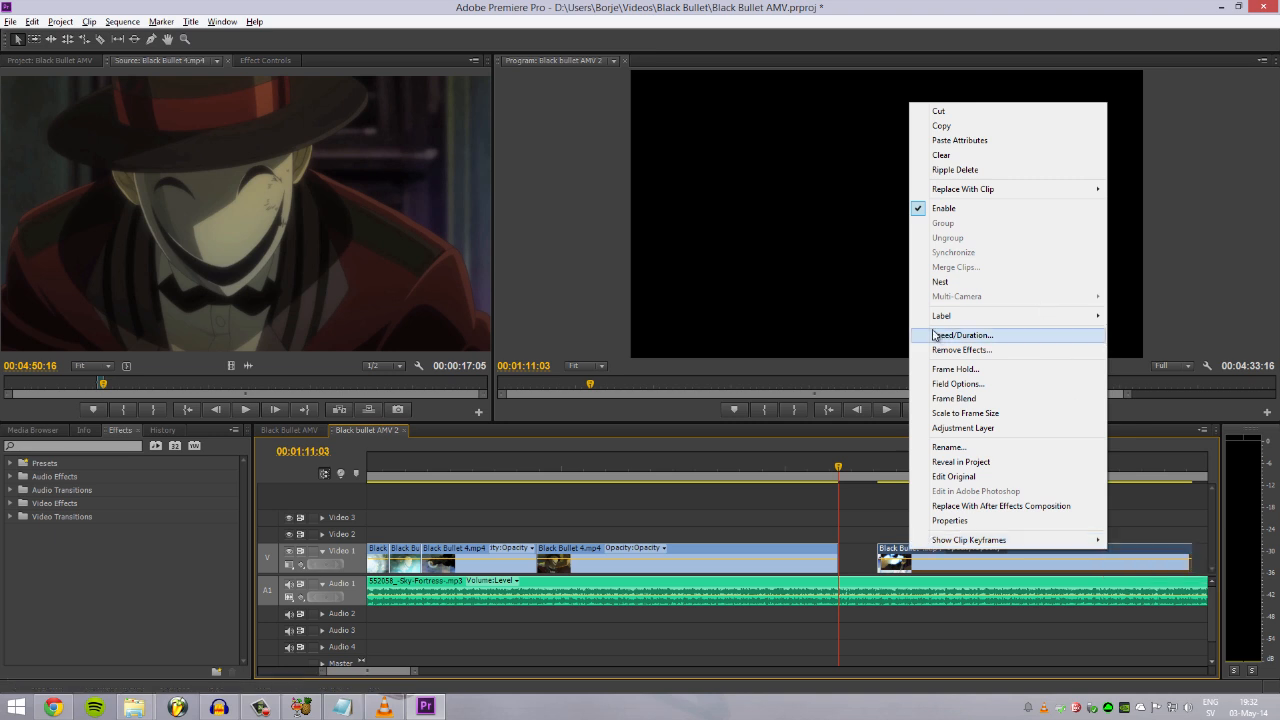
# - Set the isolated clip after the gap to 200% speed in Speed/Duration
pyautogui.click(962, 335)
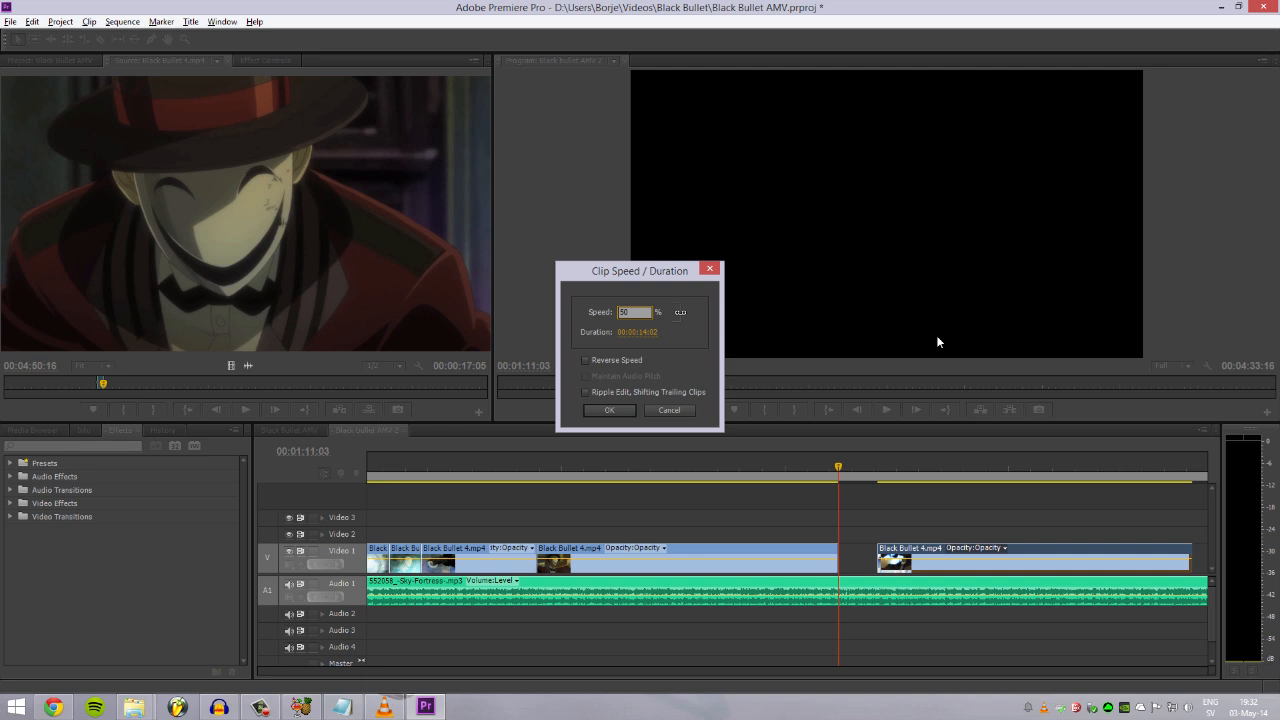
pyautogui.click(609, 410)
pyautogui.write('8')
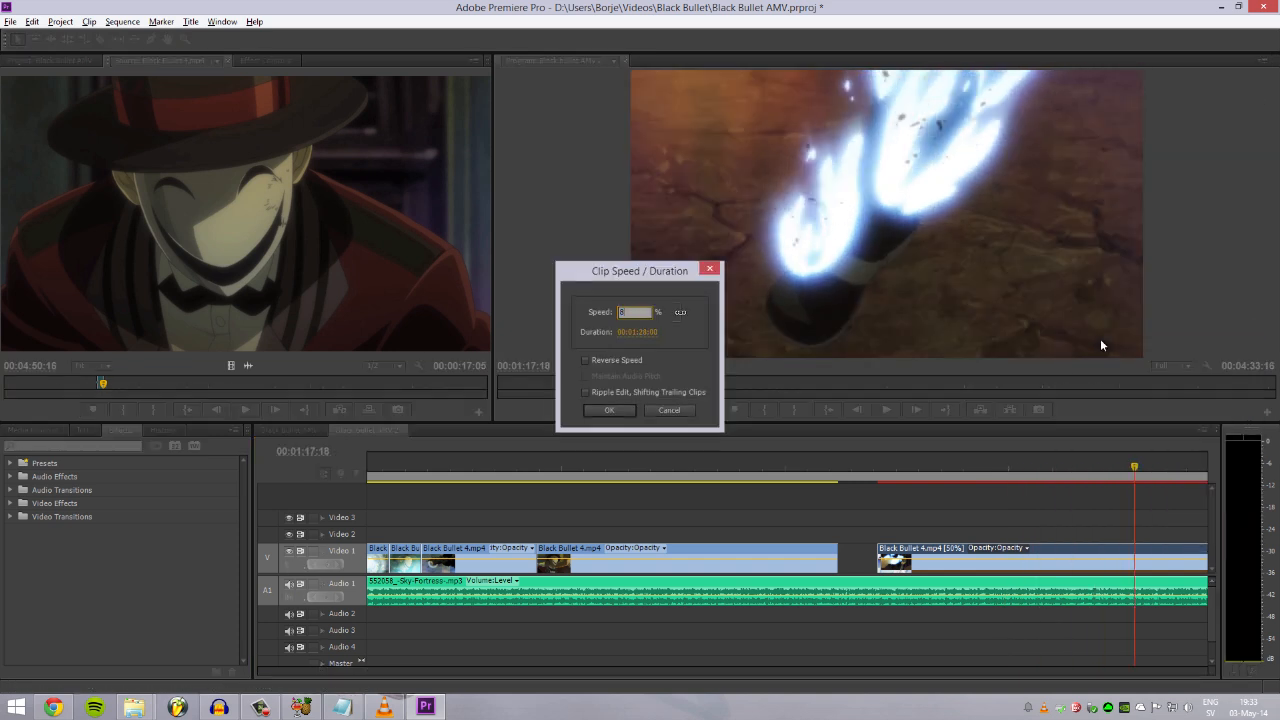
pyautogui.click(609, 410)
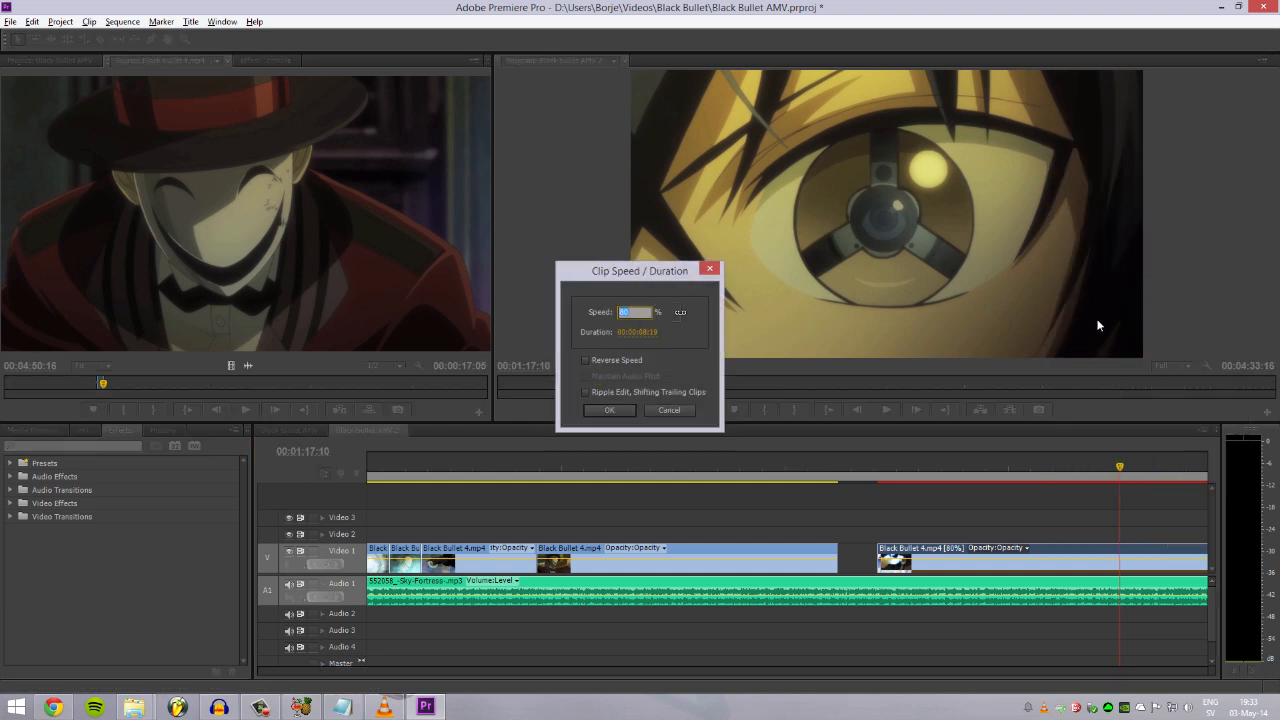
pyautogui.click(609, 410)
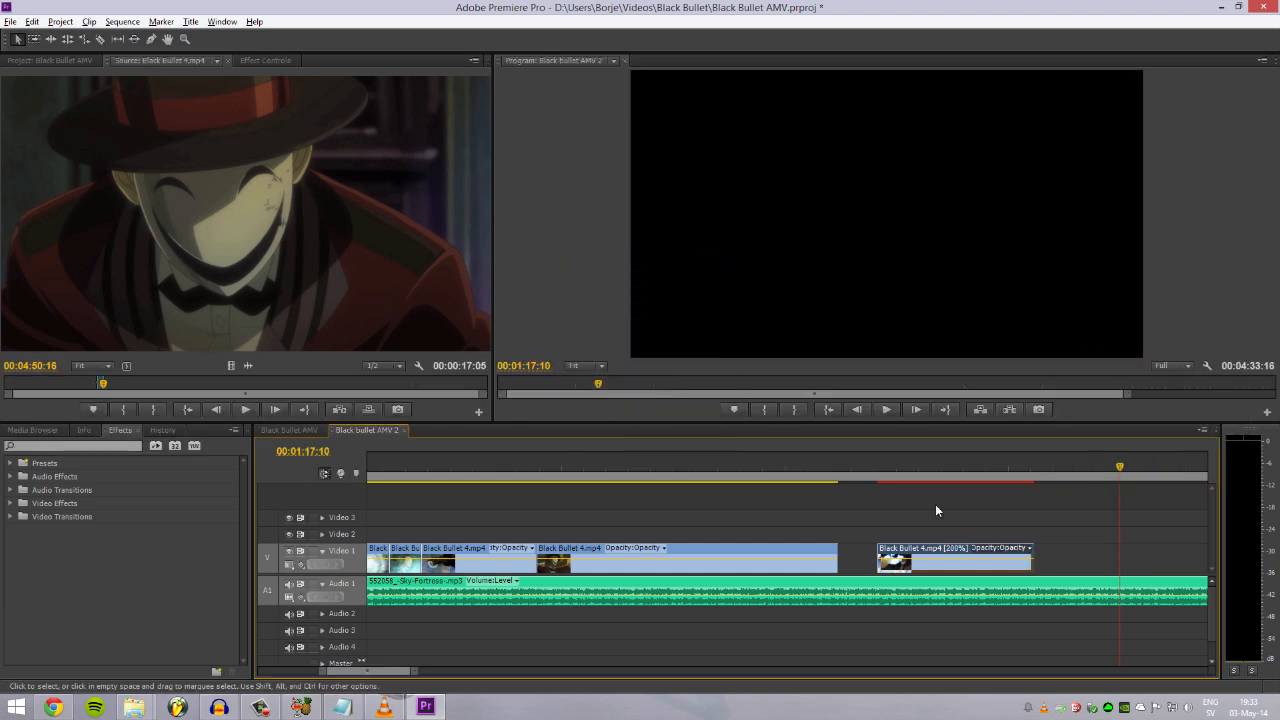
pyautogui.click(886, 409)
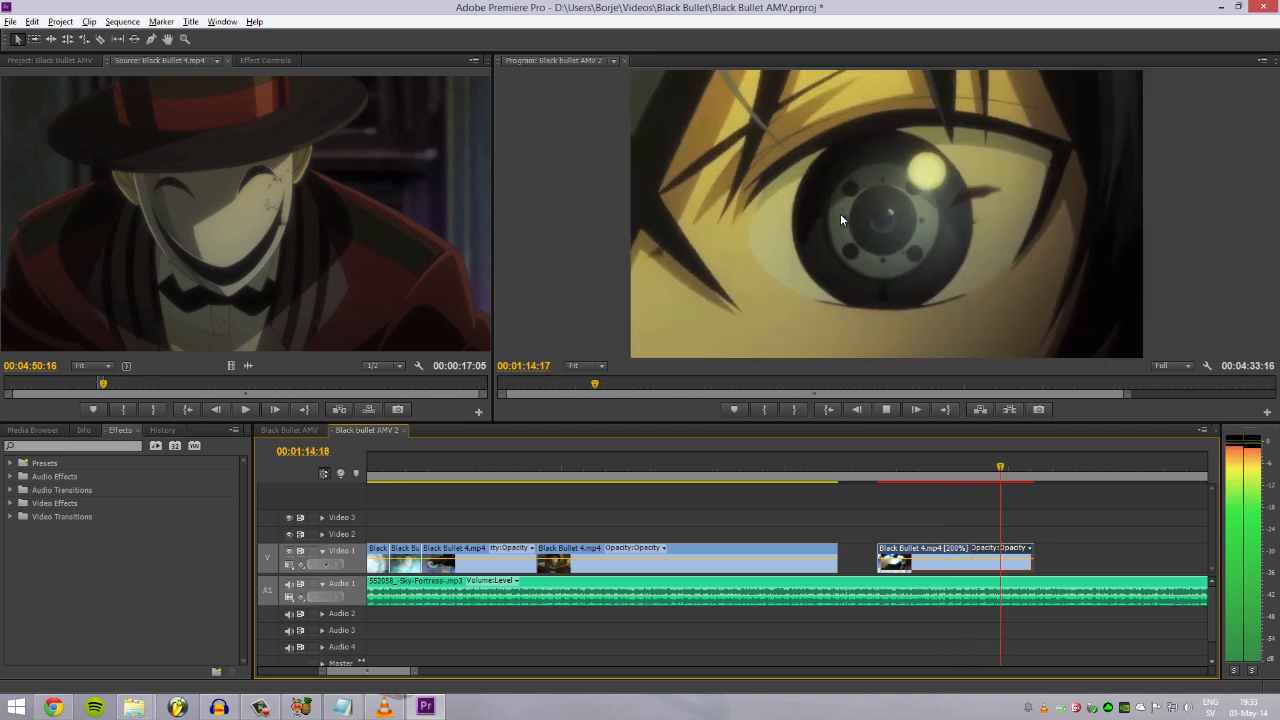
pyautogui.click(885, 409)
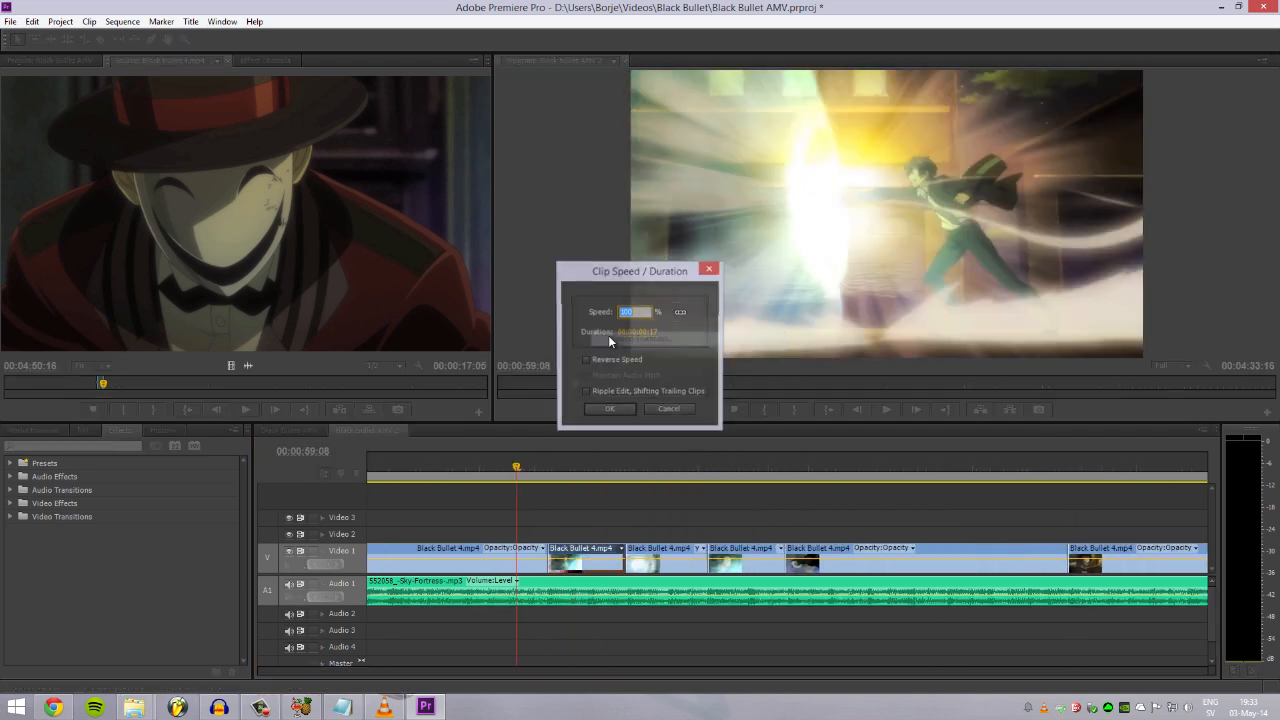
# - Set the short clip near 1:00 to 150% speed and play back the section
pyautogui.rightClick(605, 548)
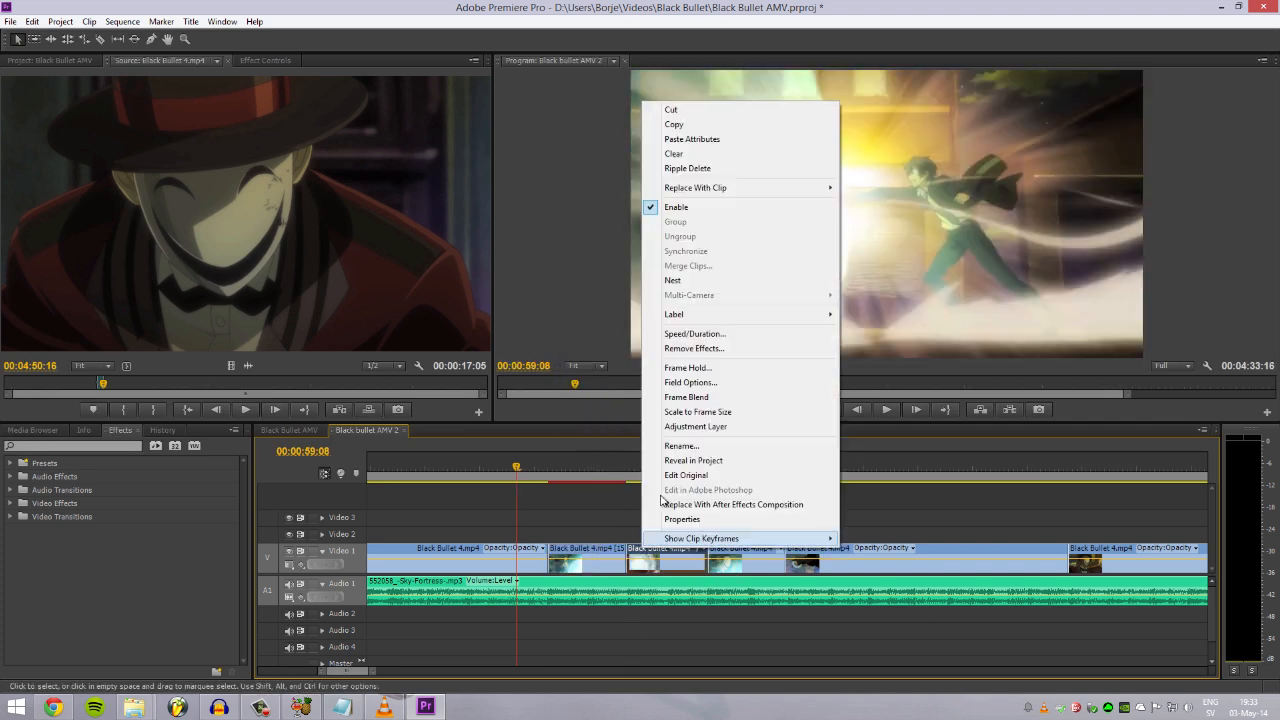
pyautogui.click(664, 443)
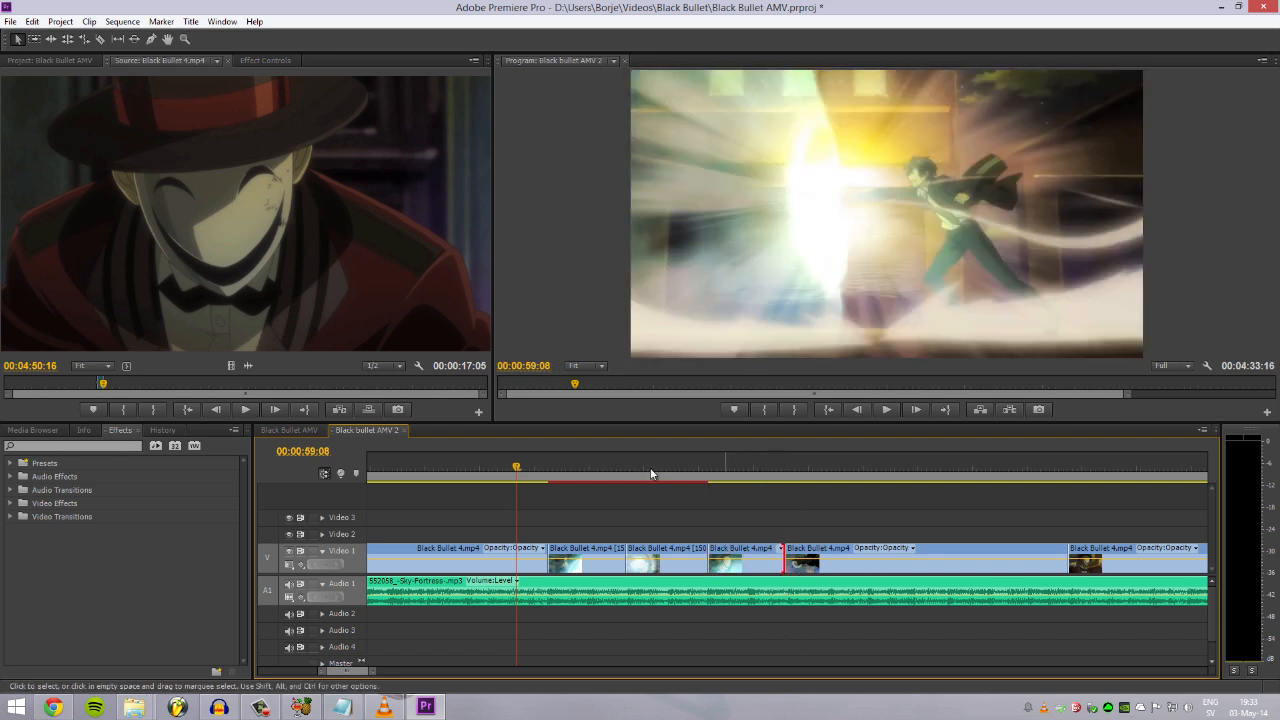
pyautogui.click(438, 467)
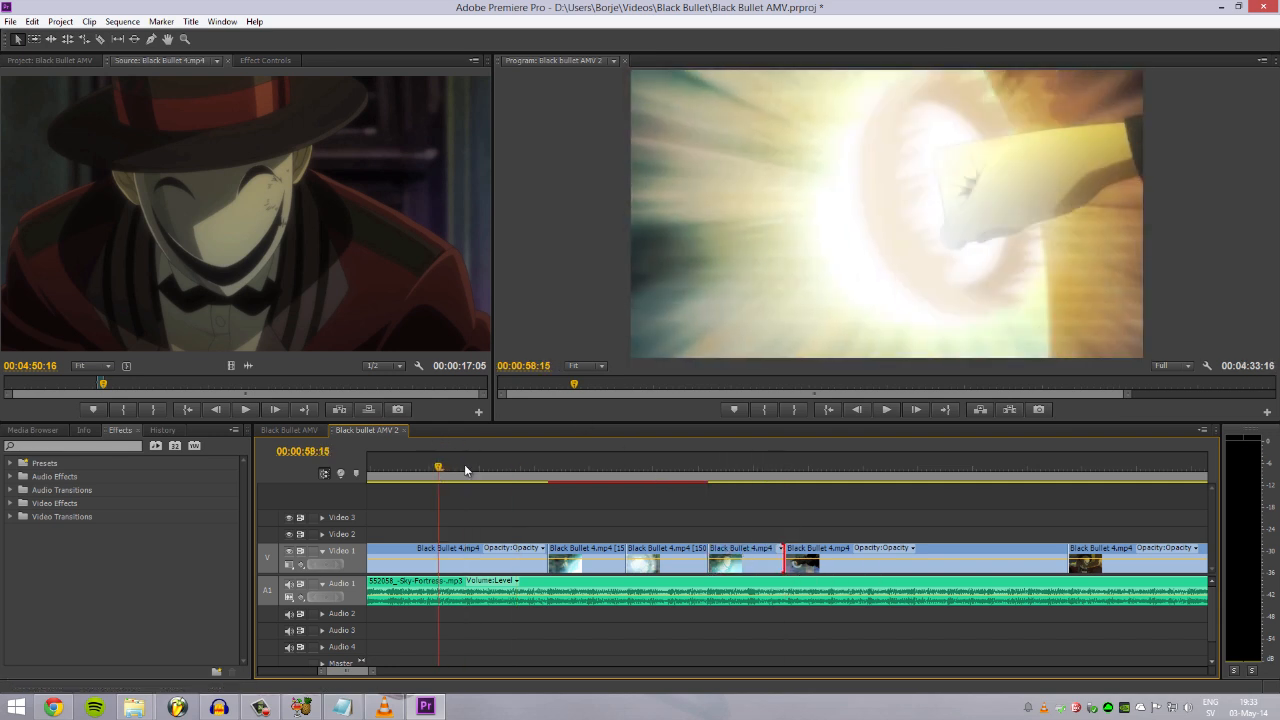
pyautogui.click(885, 409)
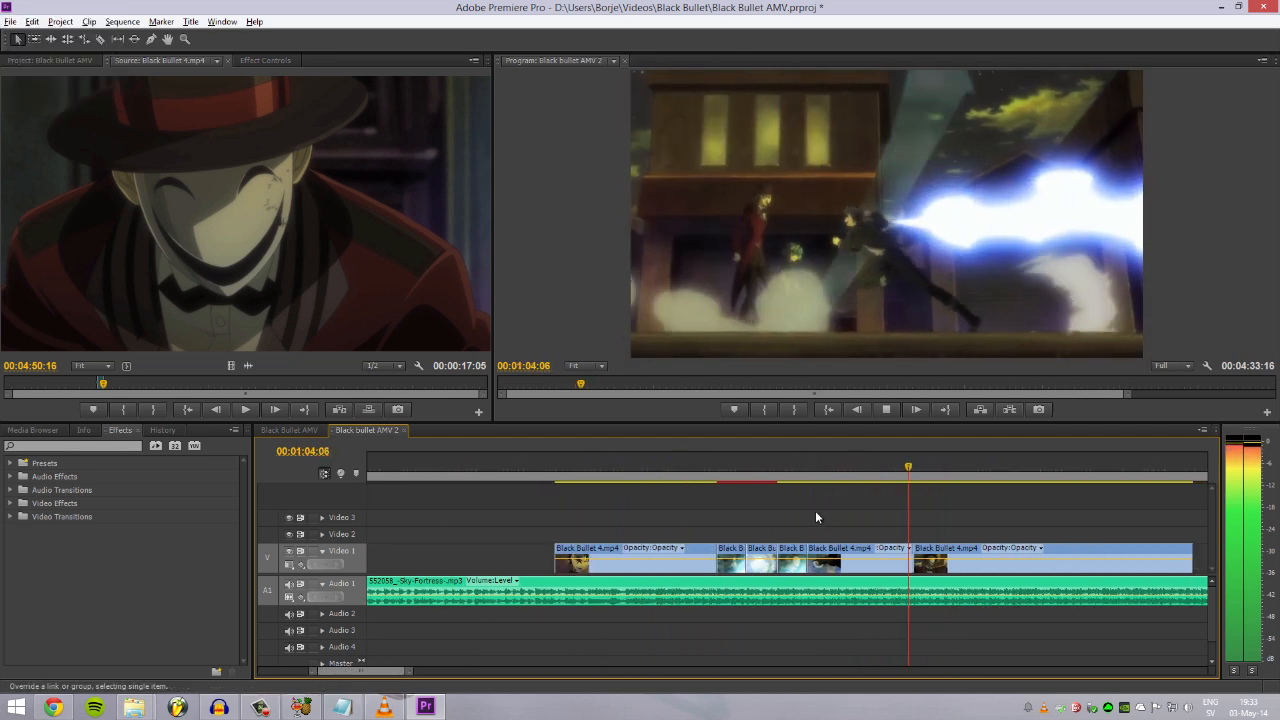
pyautogui.click(793, 467)
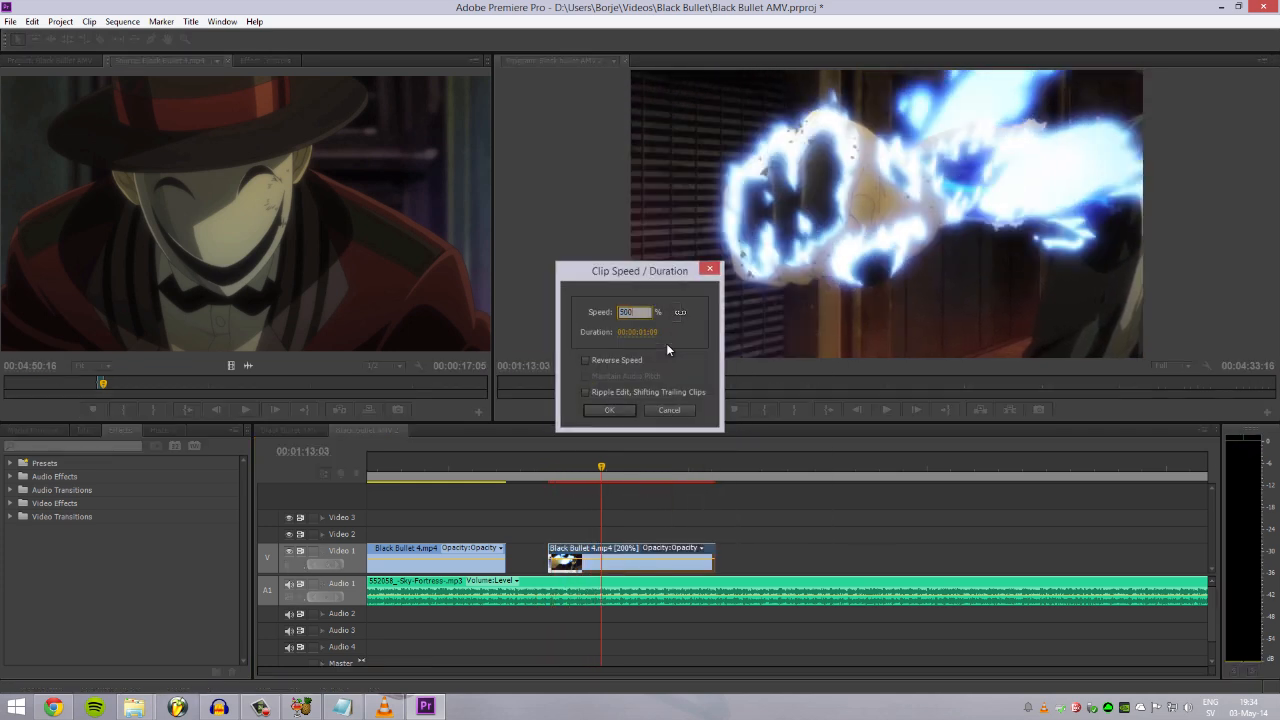
# - Confirm 200% speed on the lone clip after the gap and replay the edited section
pyautogui.click(609, 410)
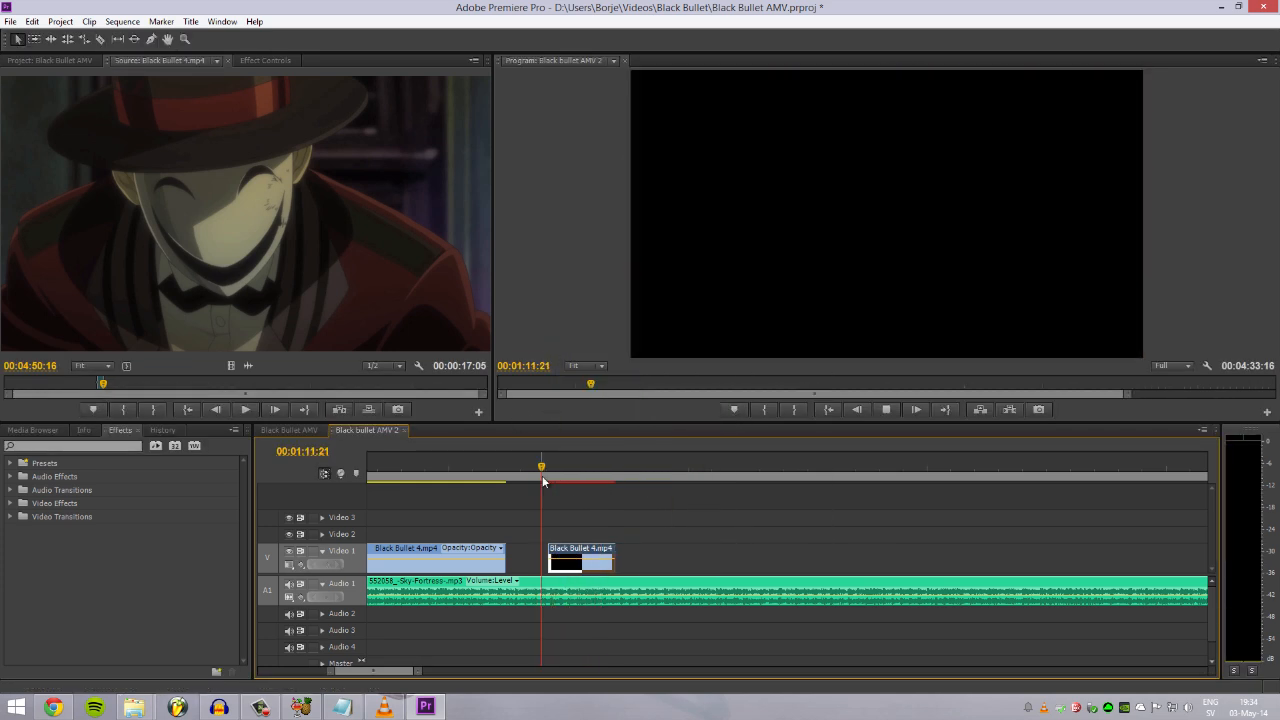
pyautogui.click(635, 466)
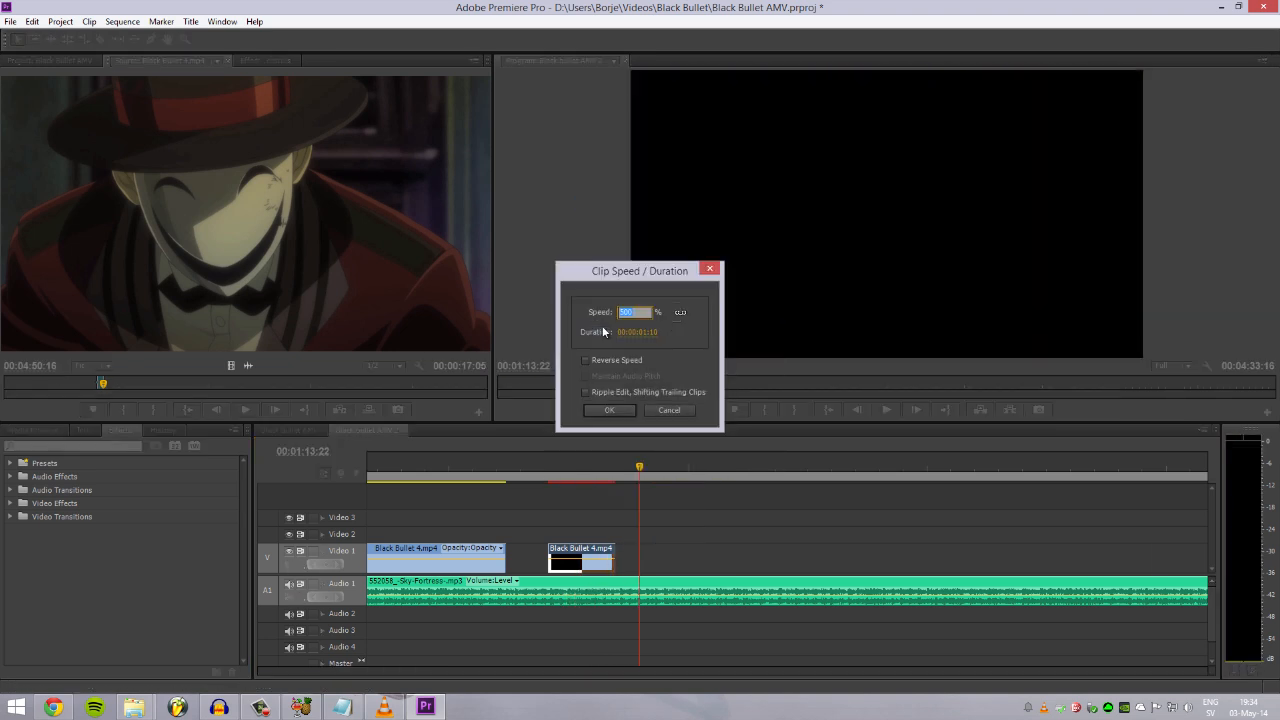
pyautogui.click(609, 410)
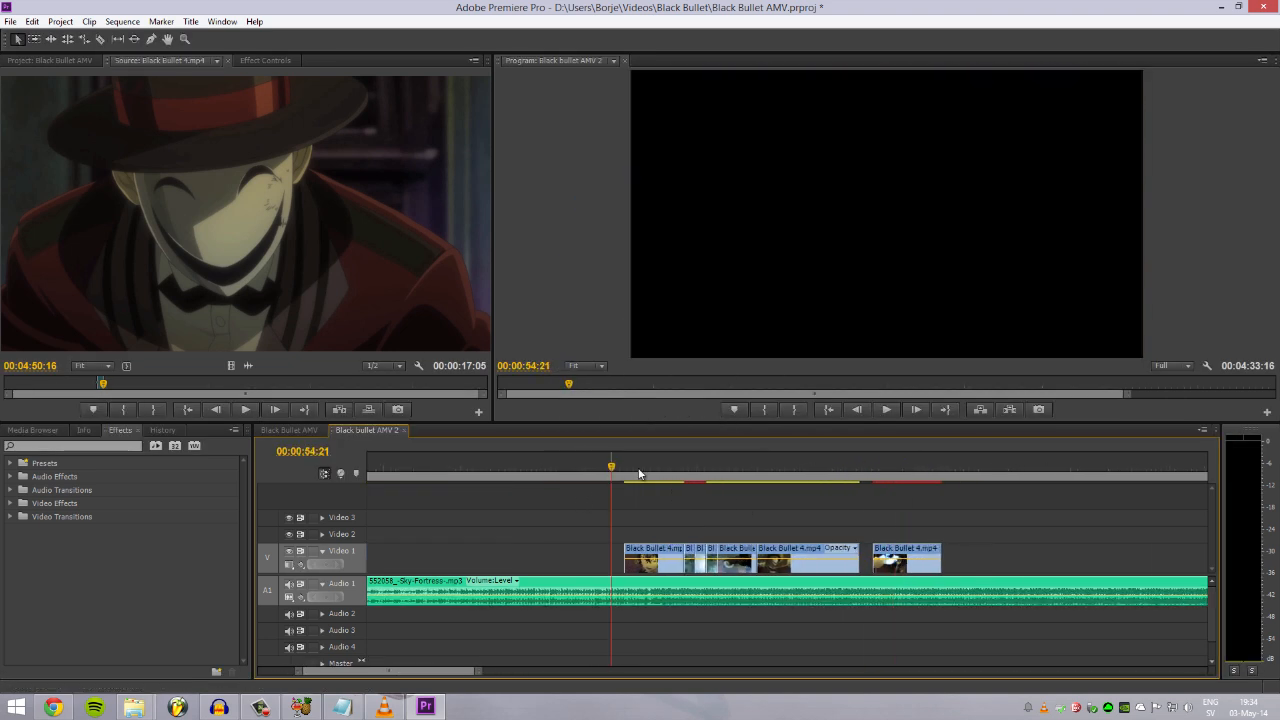
pyautogui.click(885, 409)
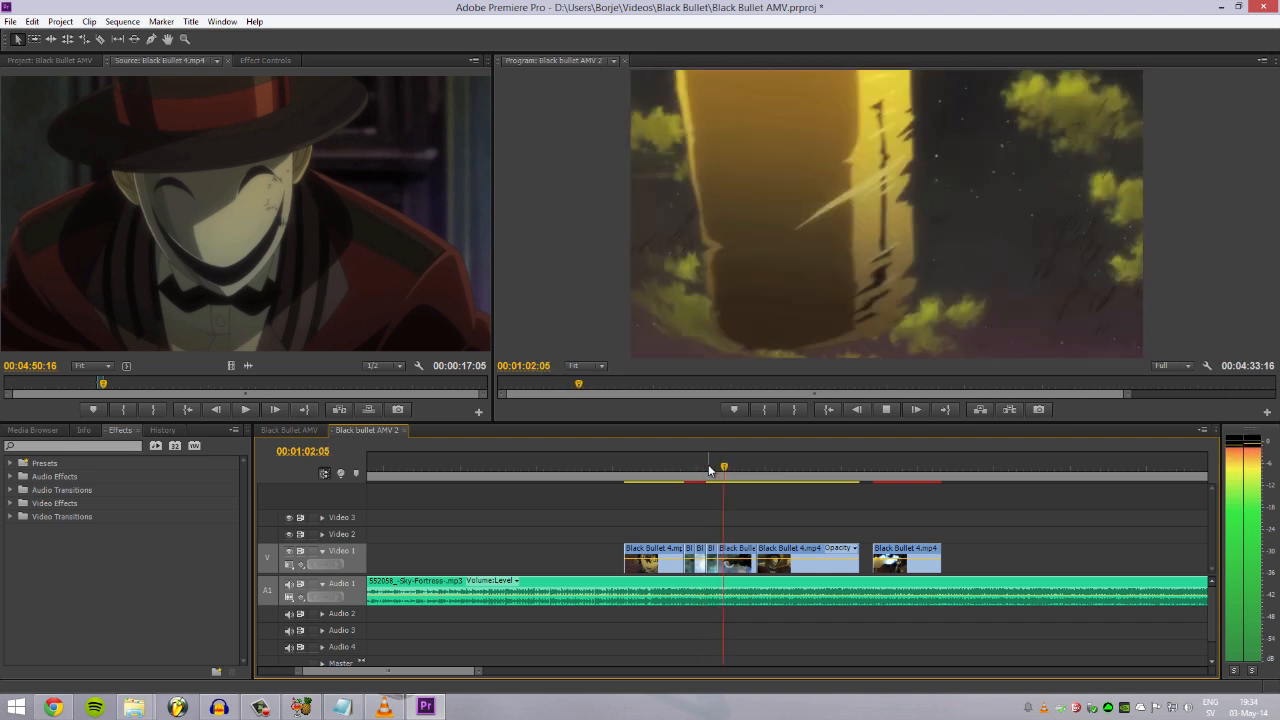
pyautogui.click(754, 467)
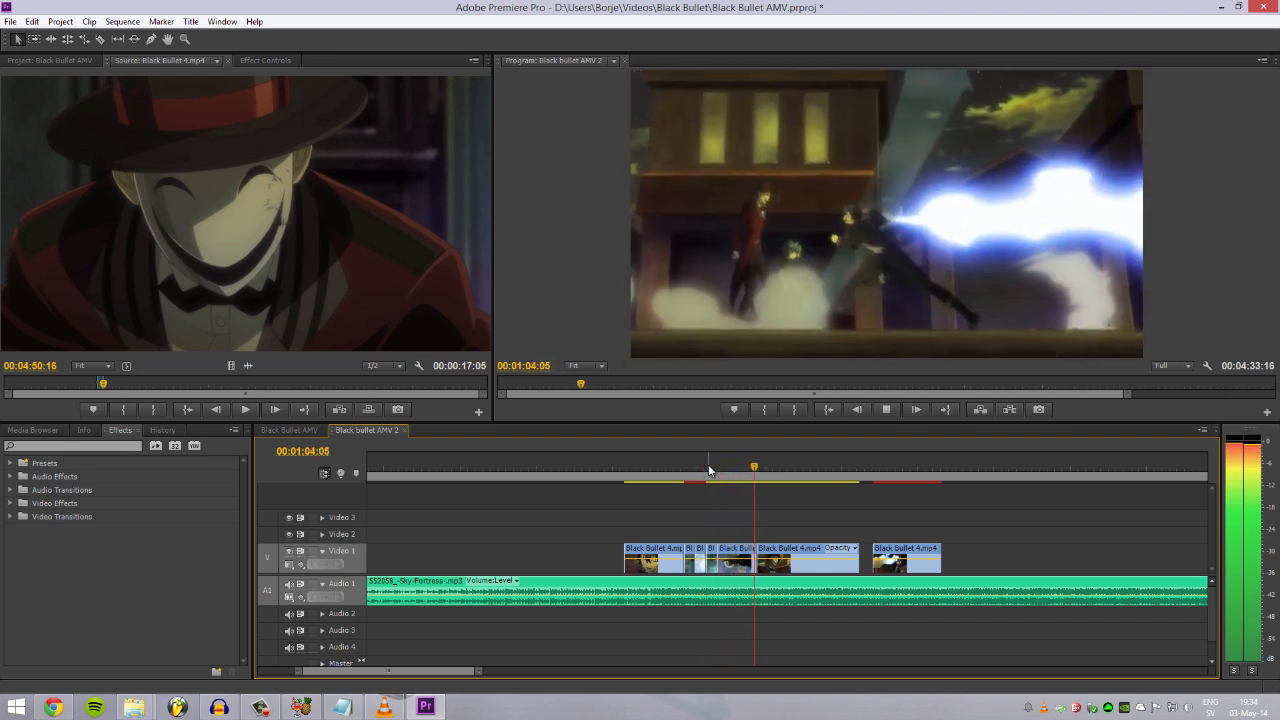
pyautogui.click(785, 467)
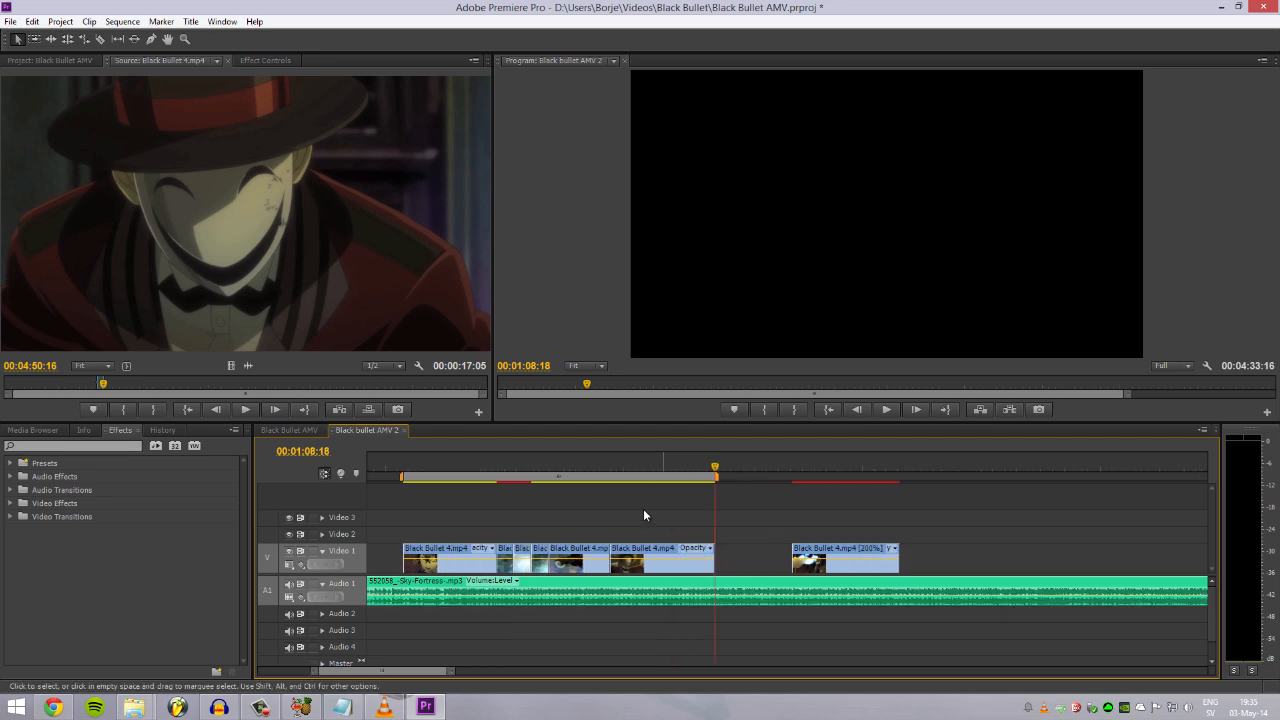
pyautogui.click(417, 466)
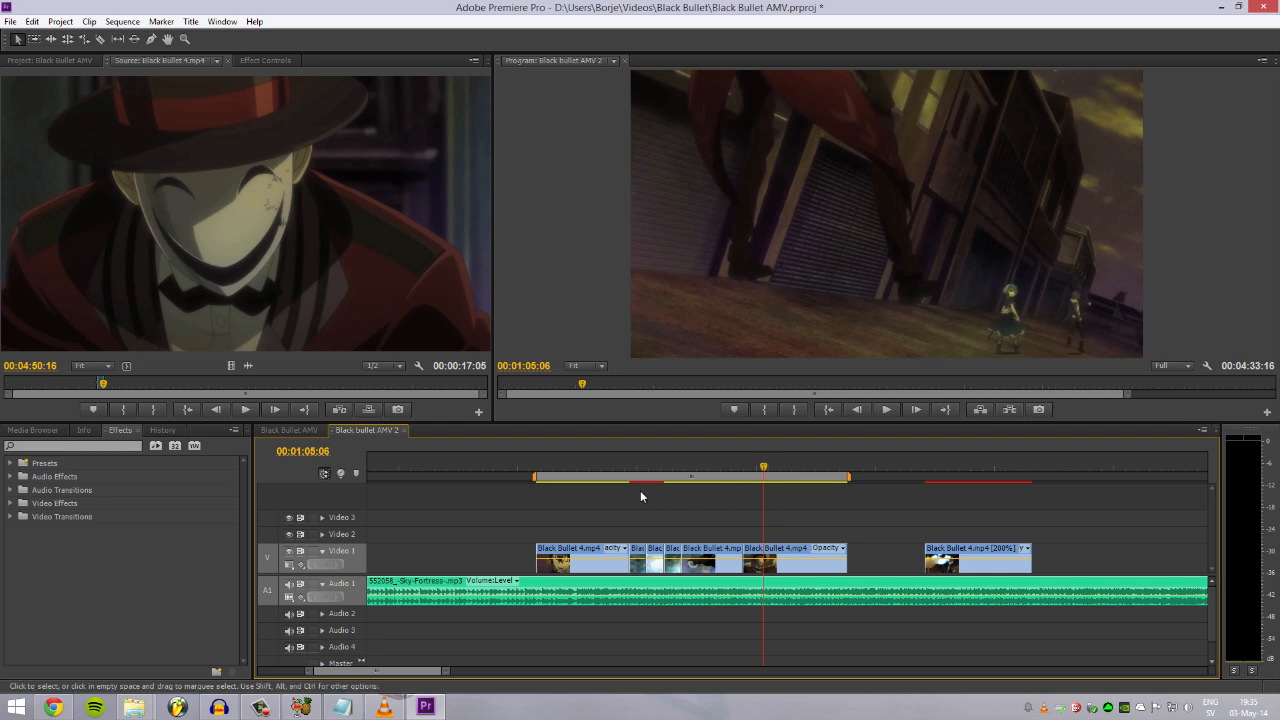
pyautogui.click(648, 470)
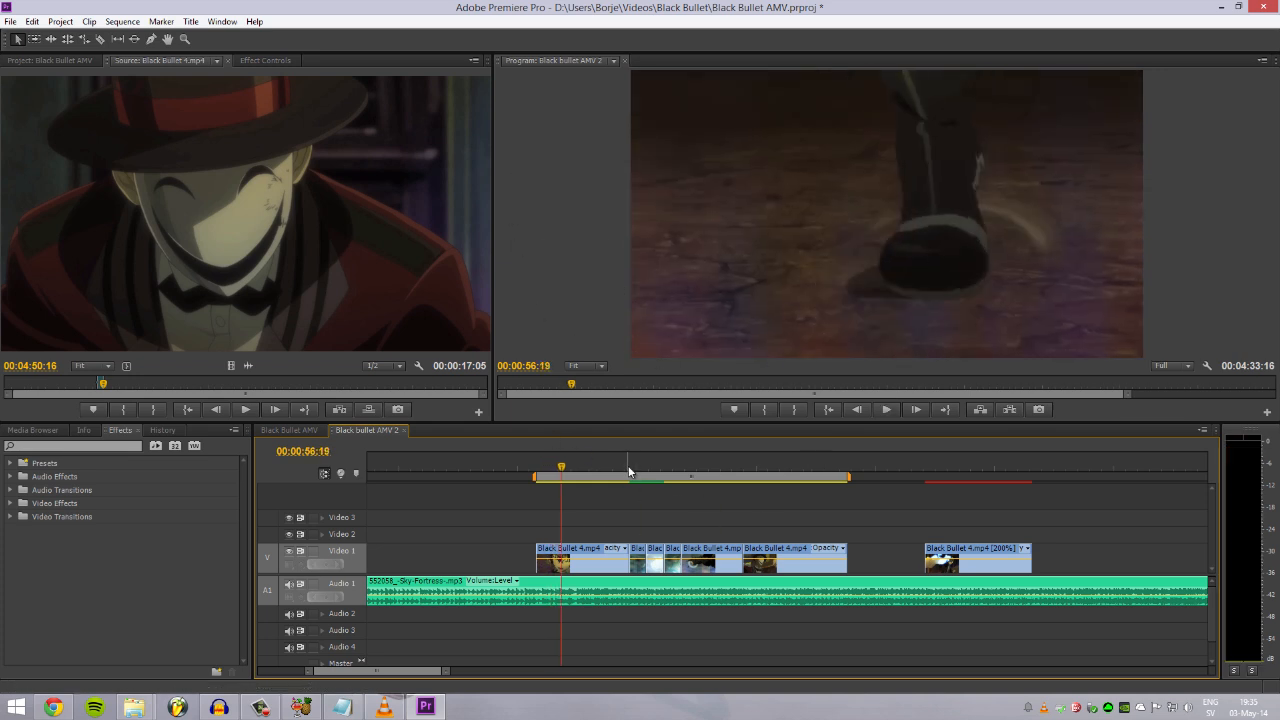
pyautogui.moveTo(648, 478)
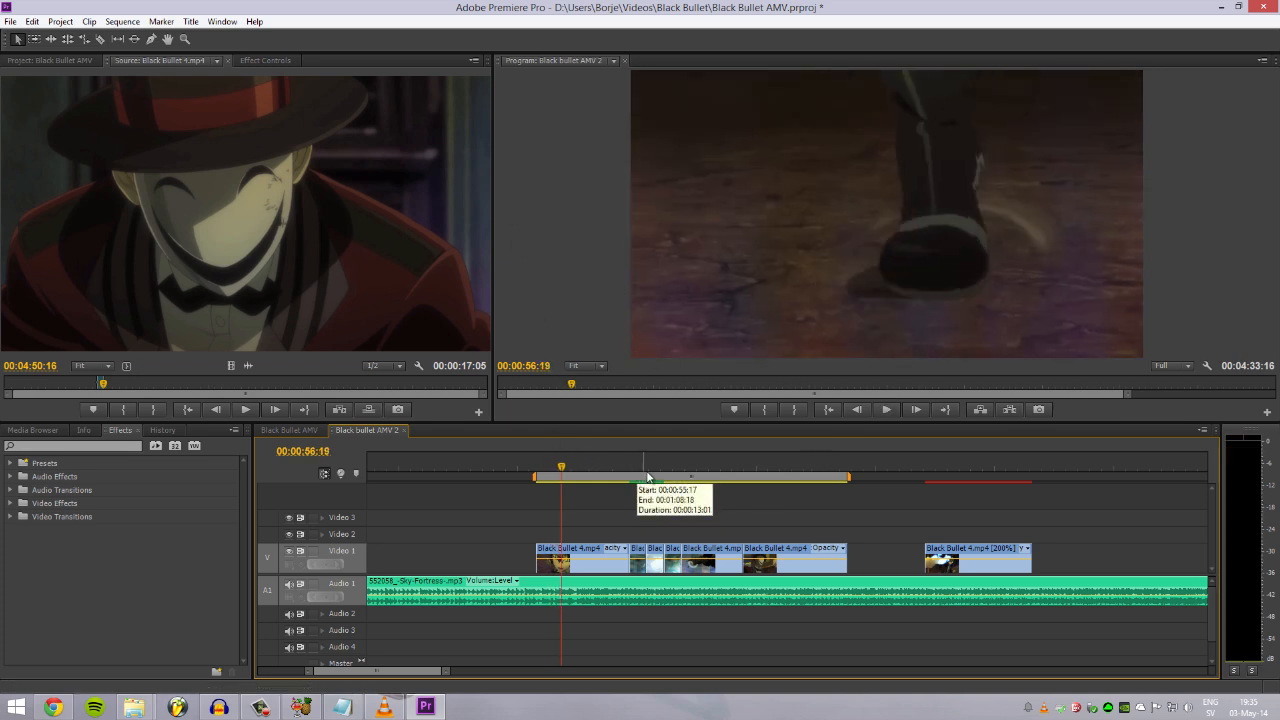
pyautogui.moveTo(580, 473)
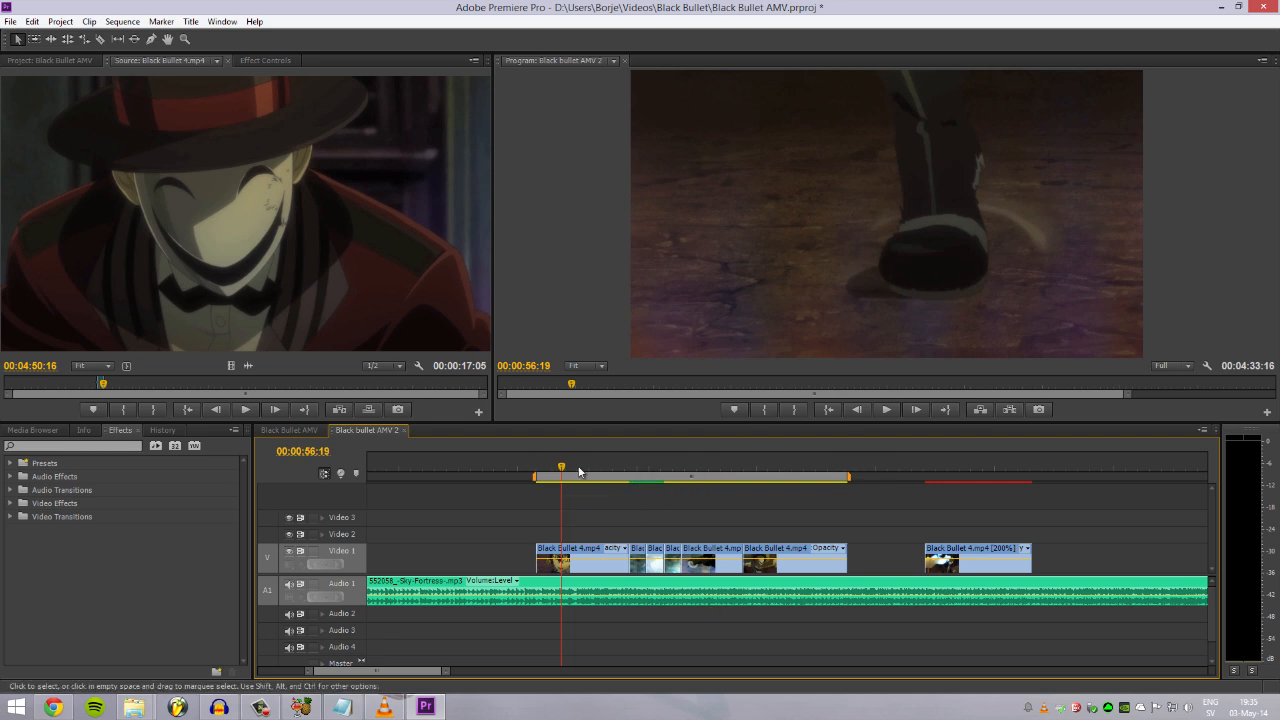
# - Start a media export, choose the H.264 format, and scroll through the preset list
pyautogui.click(10, 21)
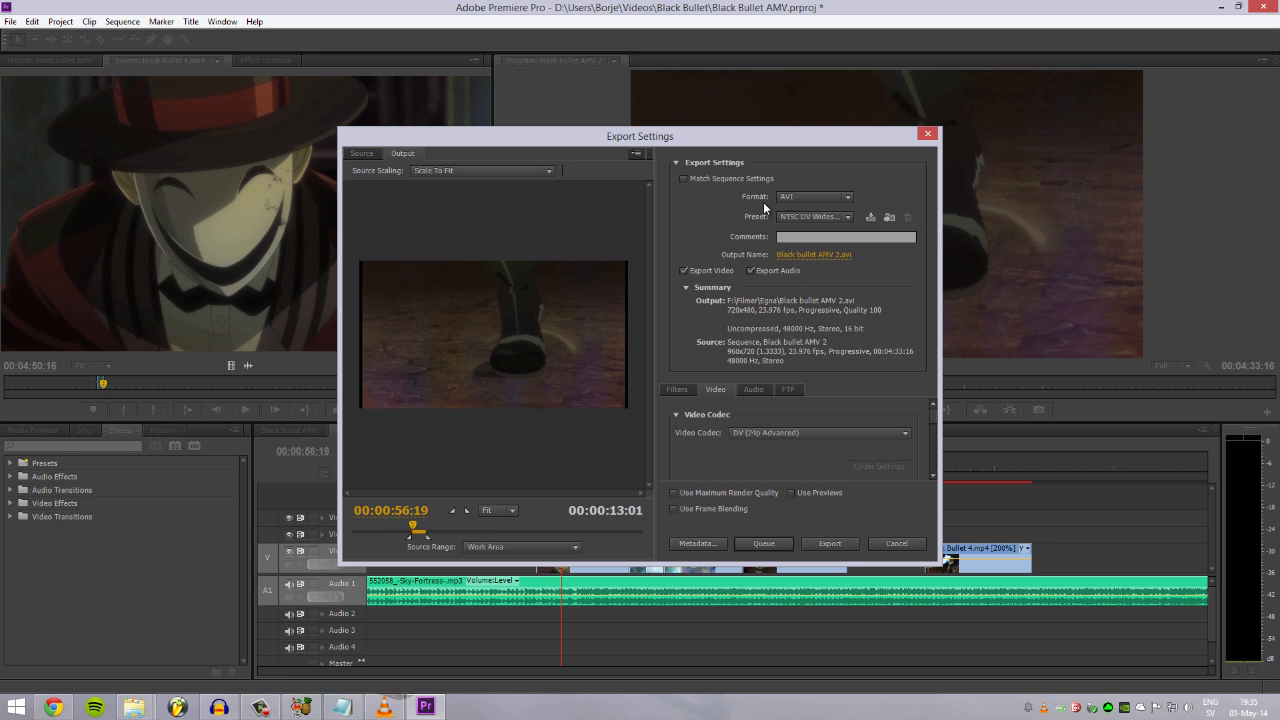
pyautogui.moveTo(810, 197)
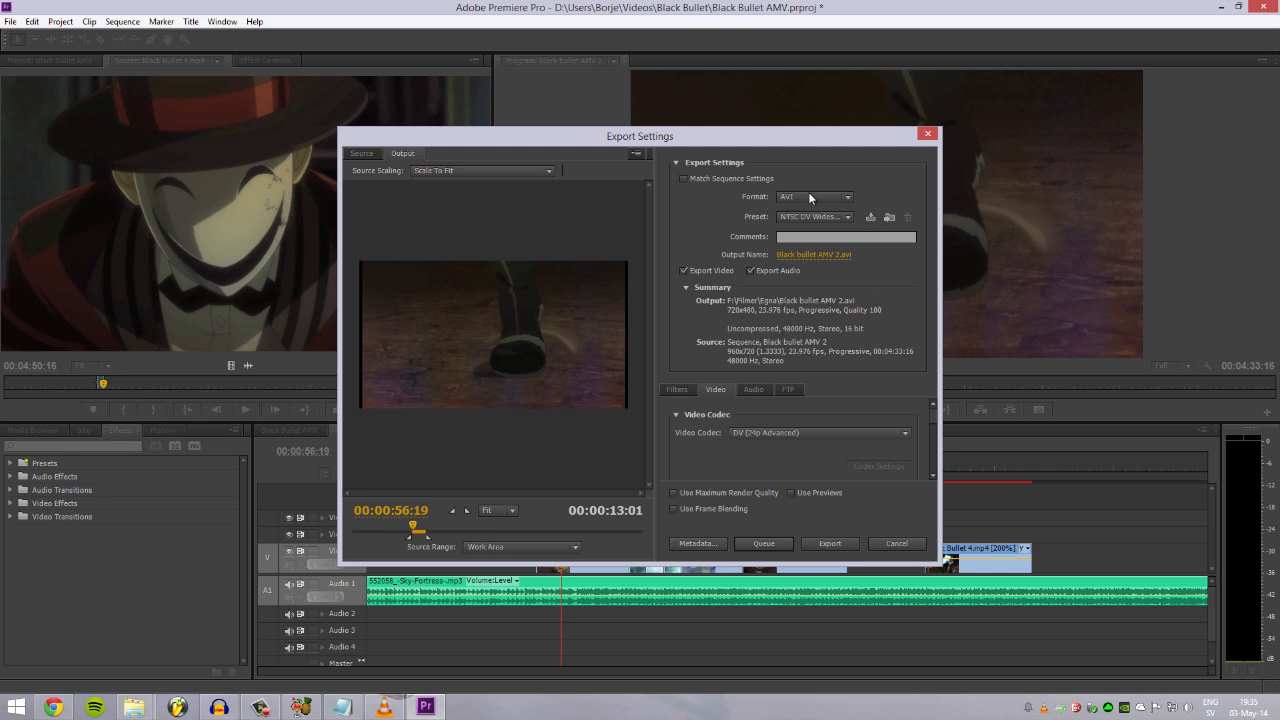
pyautogui.click(813, 196)
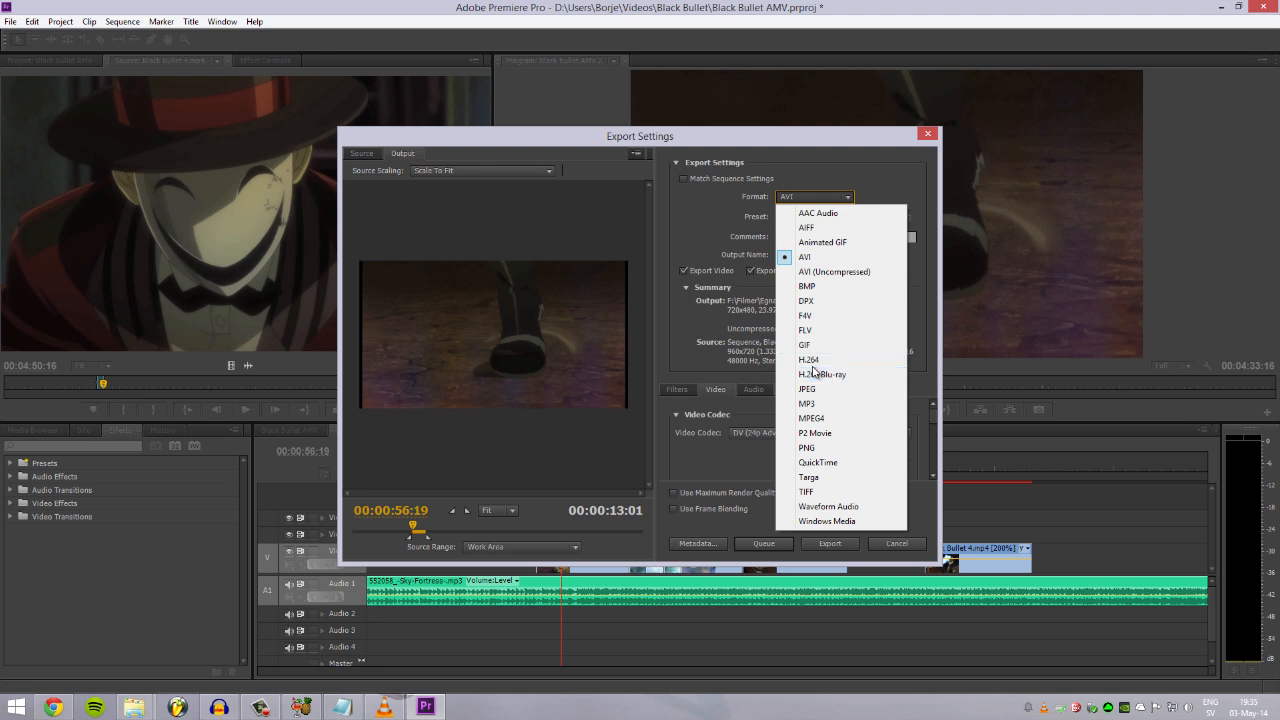
pyautogui.click(804, 257)
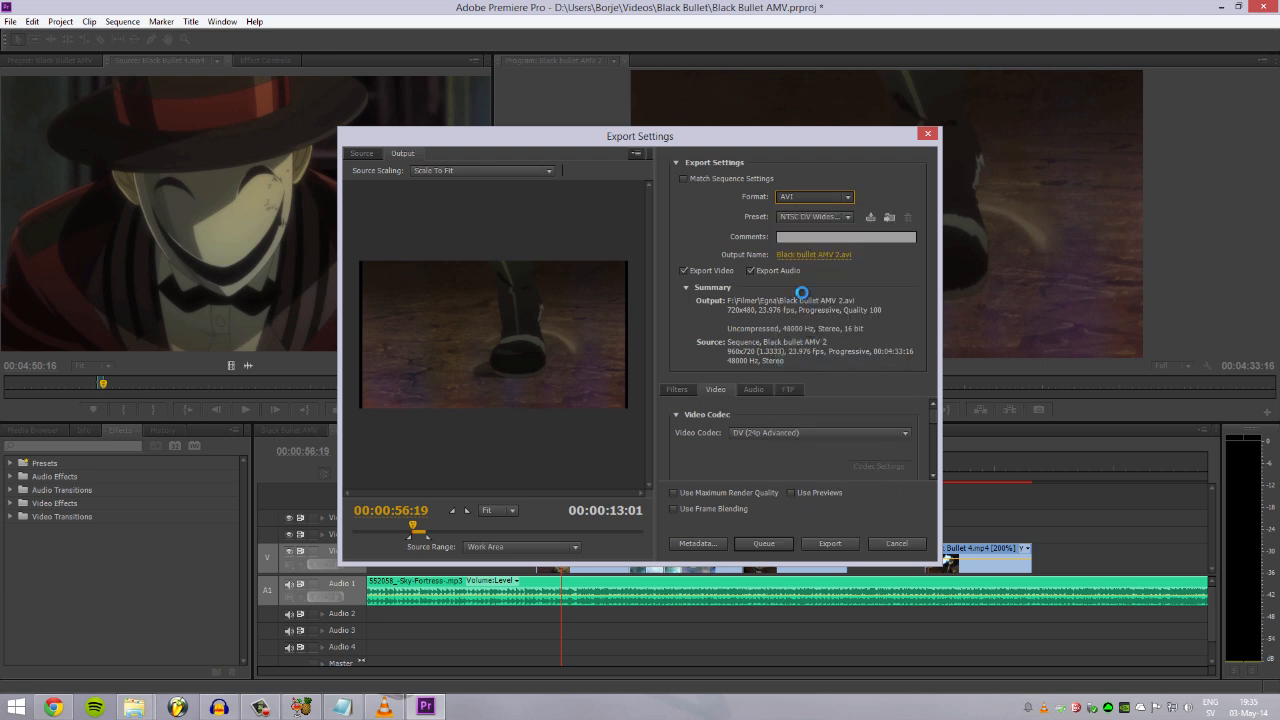
pyautogui.click(847, 217)
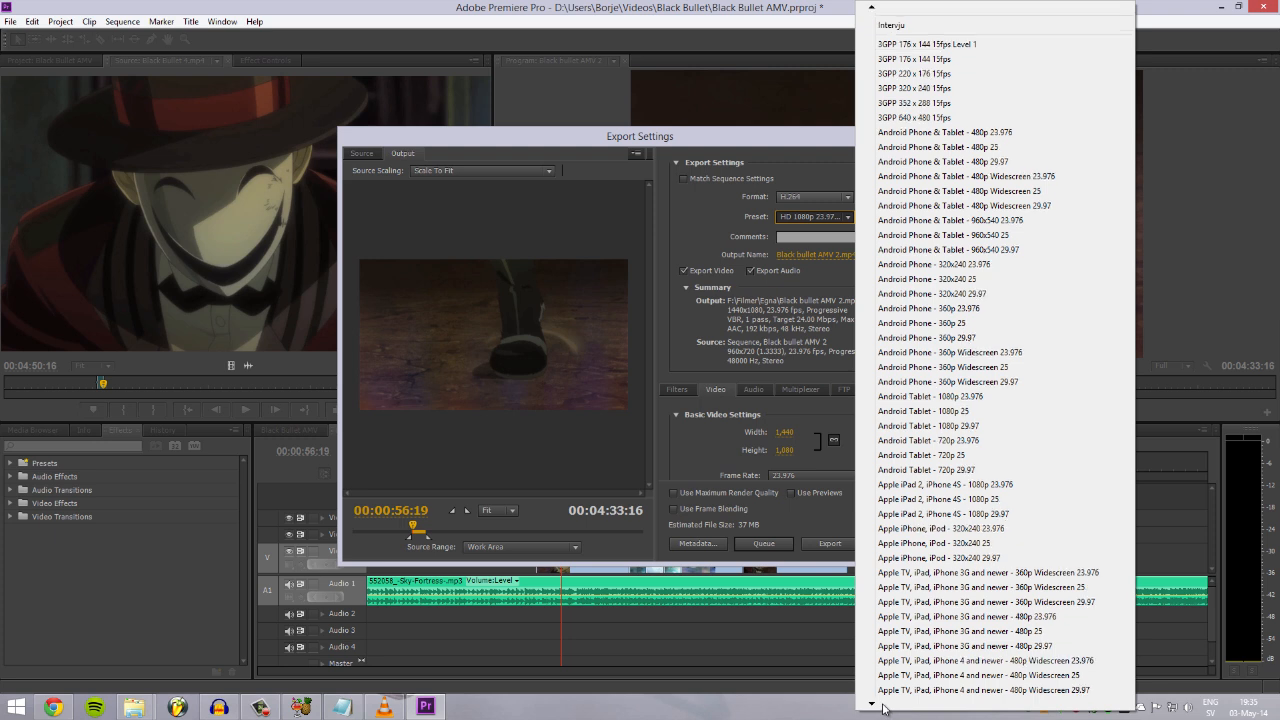
pyautogui.scroll(-3)
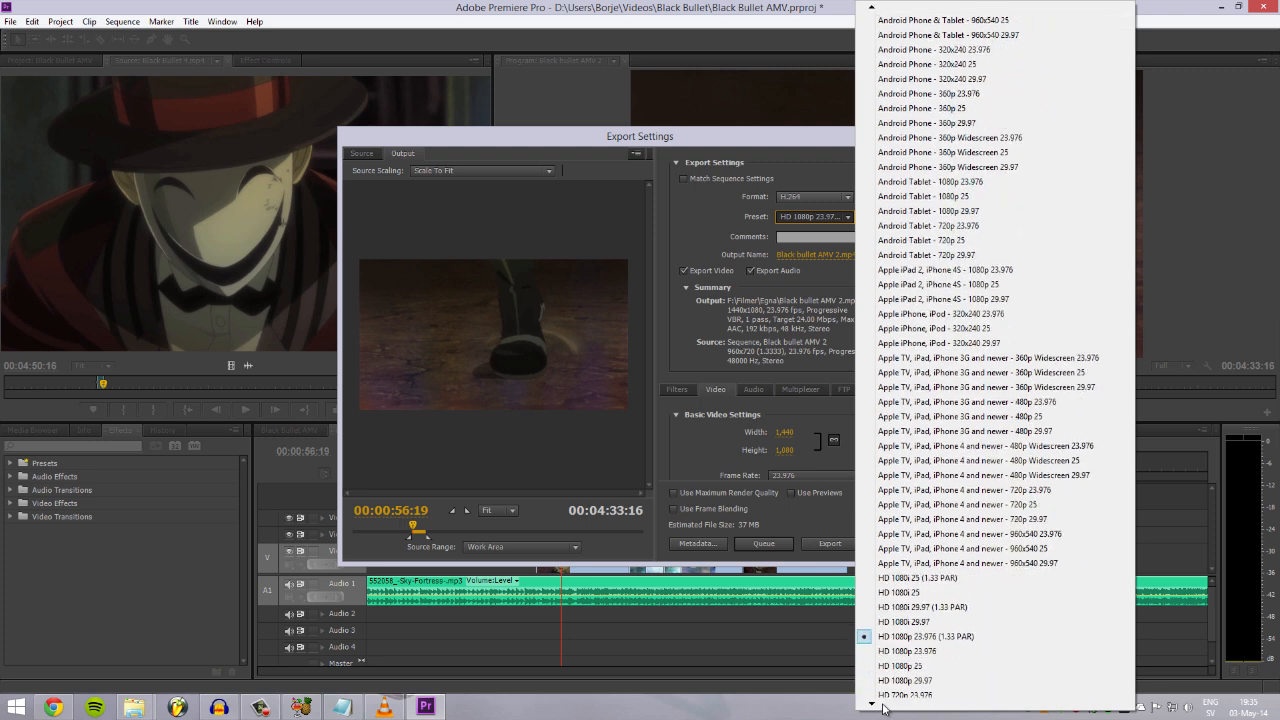
pyautogui.scroll(-3)
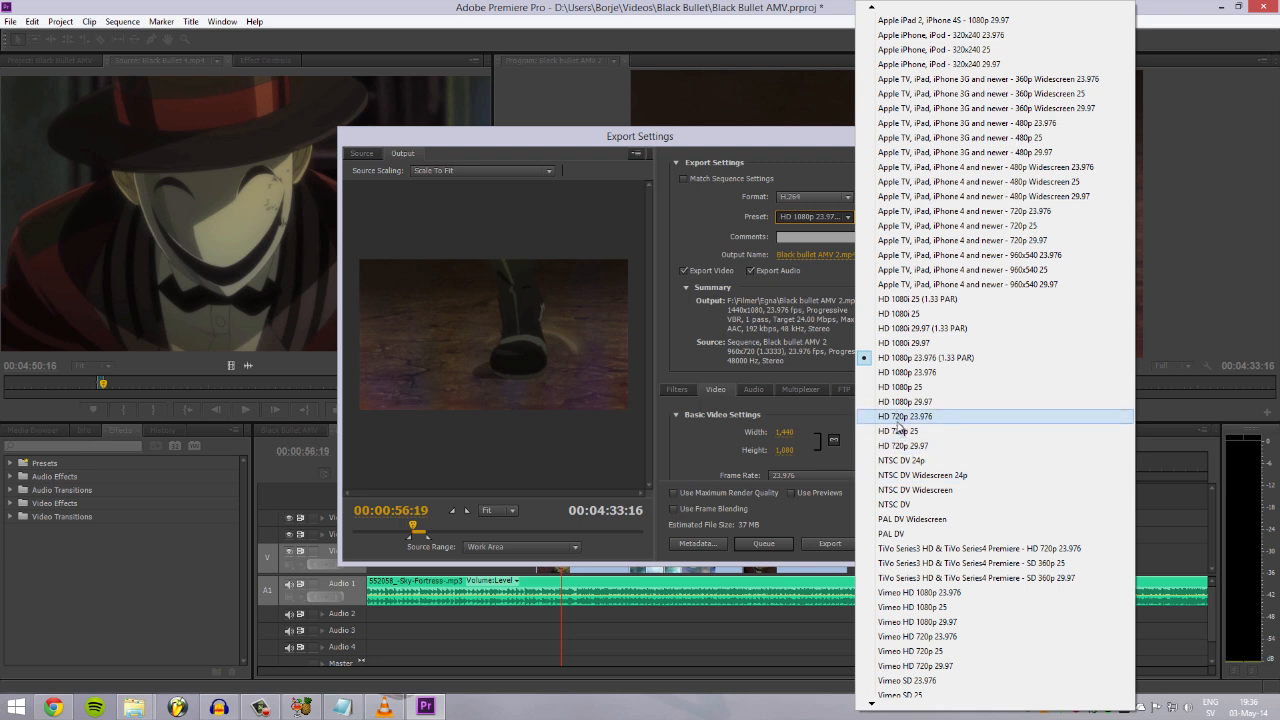
pyautogui.moveTo(905, 445)
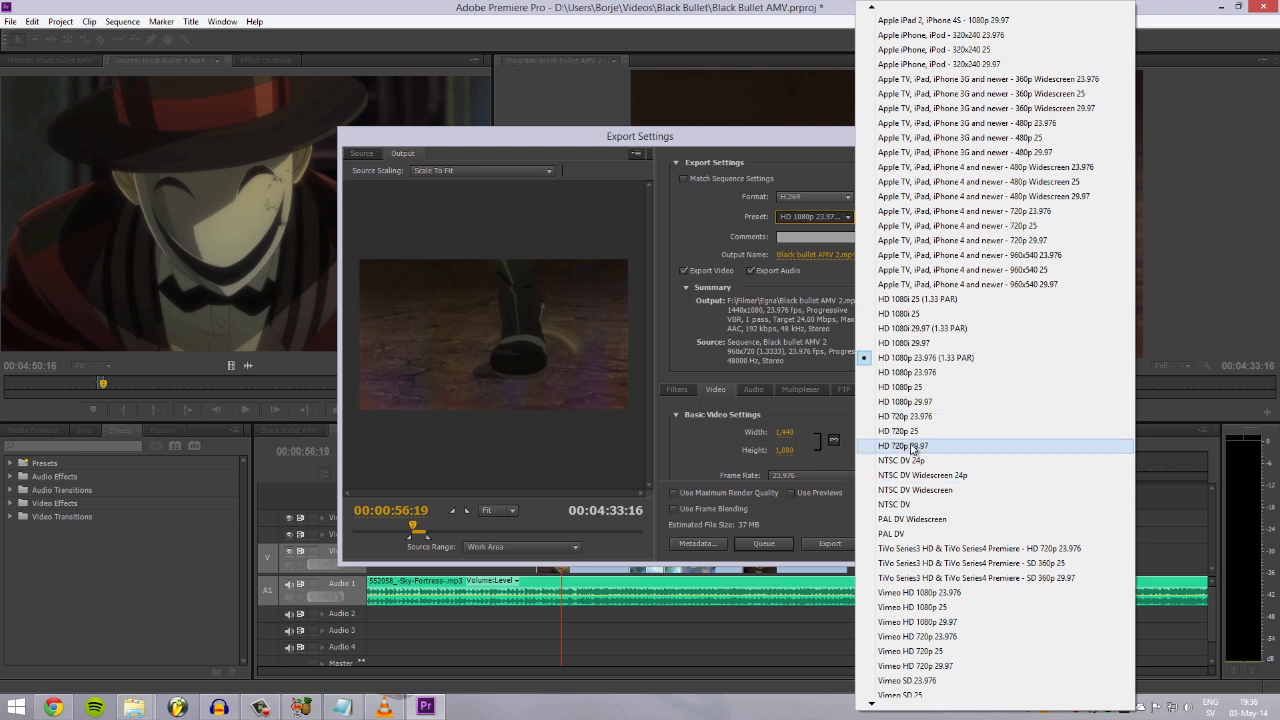
pyautogui.moveTo(905, 431)
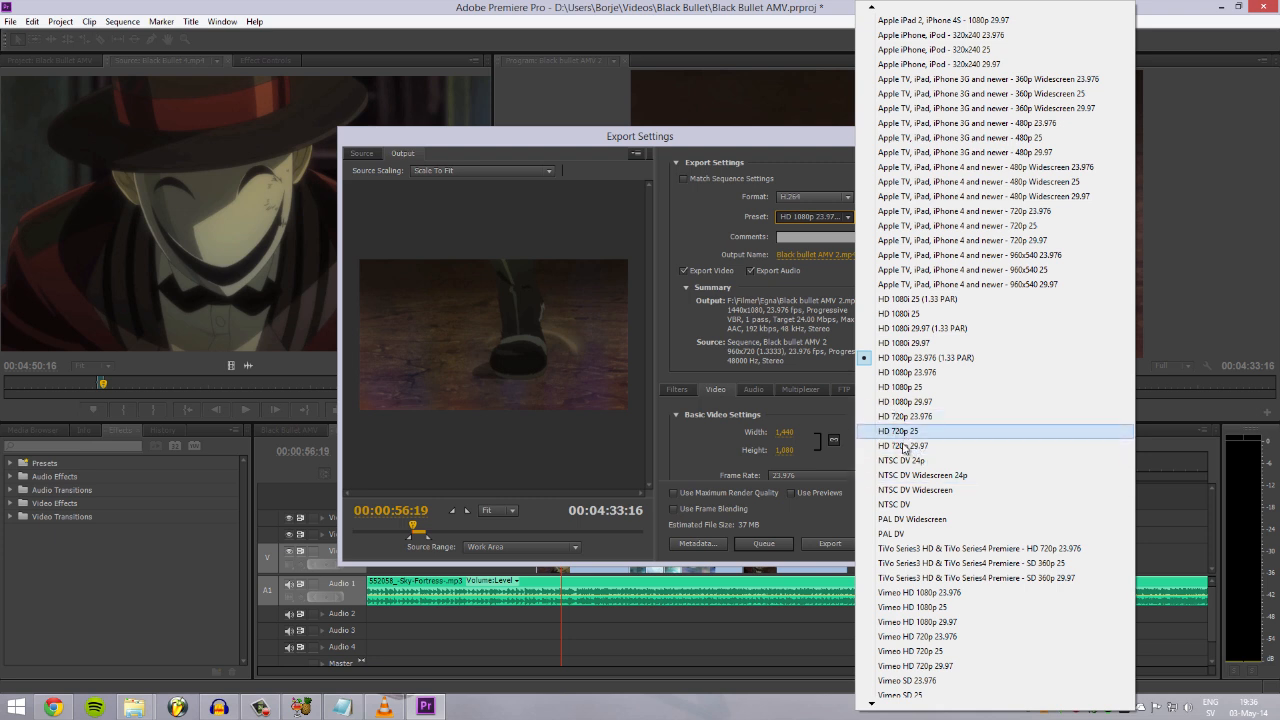
pyautogui.moveTo(903, 445)
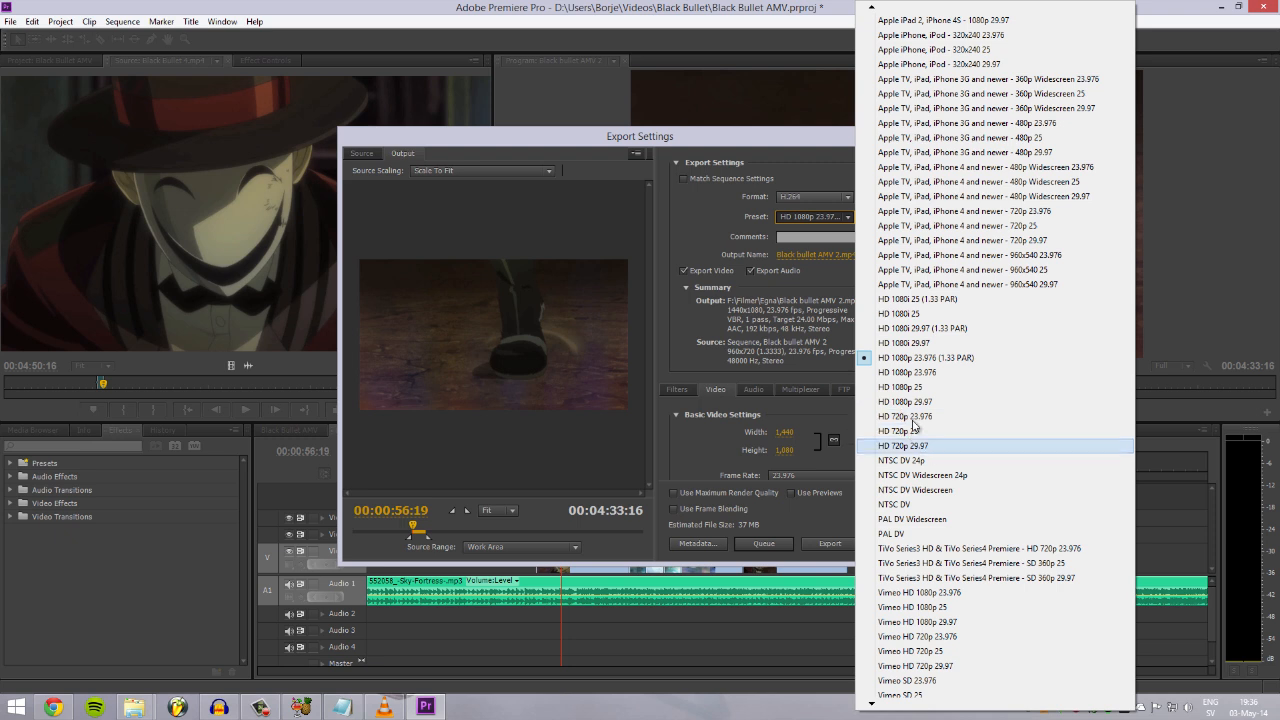
pyautogui.moveTo(910, 357)
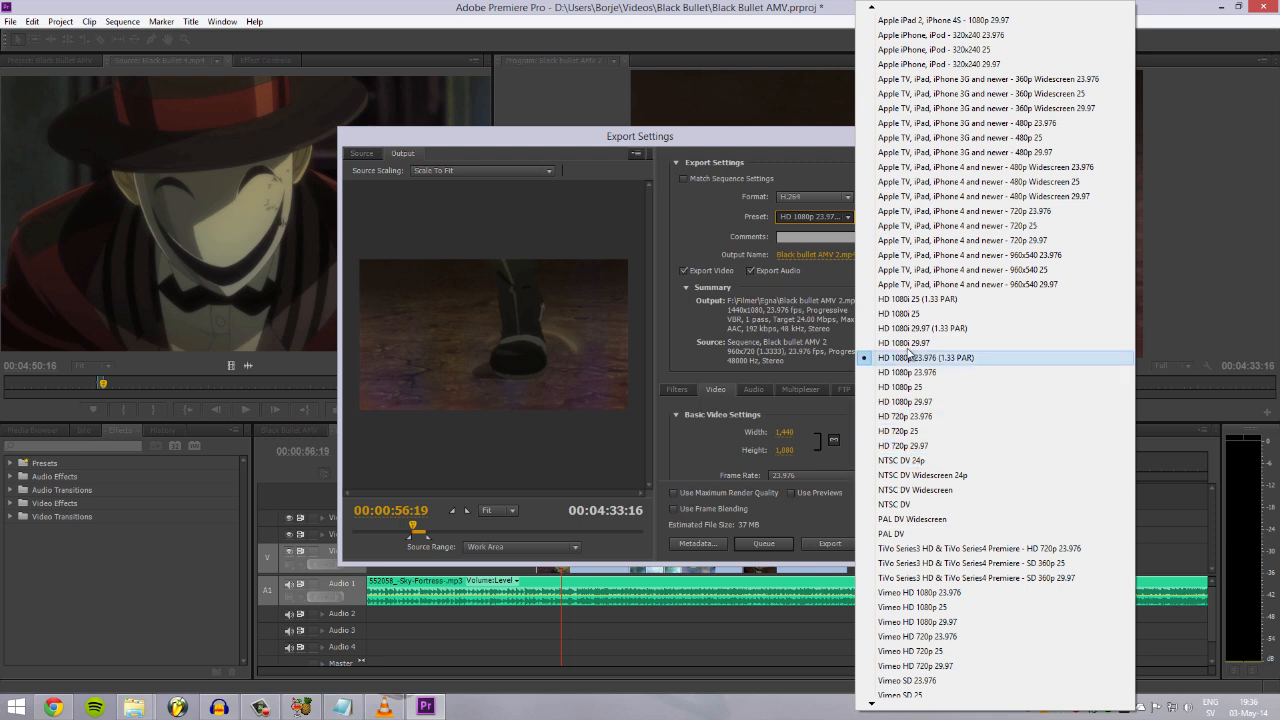
pyautogui.moveTo(915, 460)
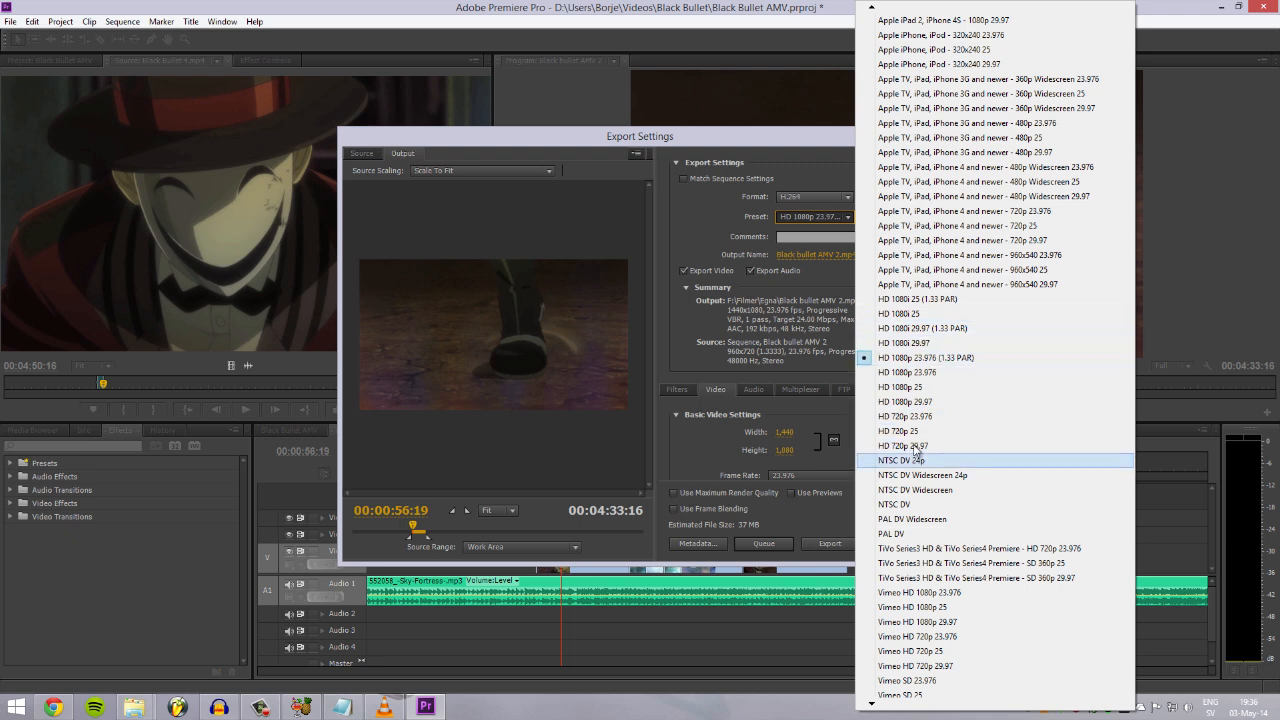
# - Choose the HD 720p 23.976 preset and set the export frame rate to 24
pyautogui.click(905, 416)
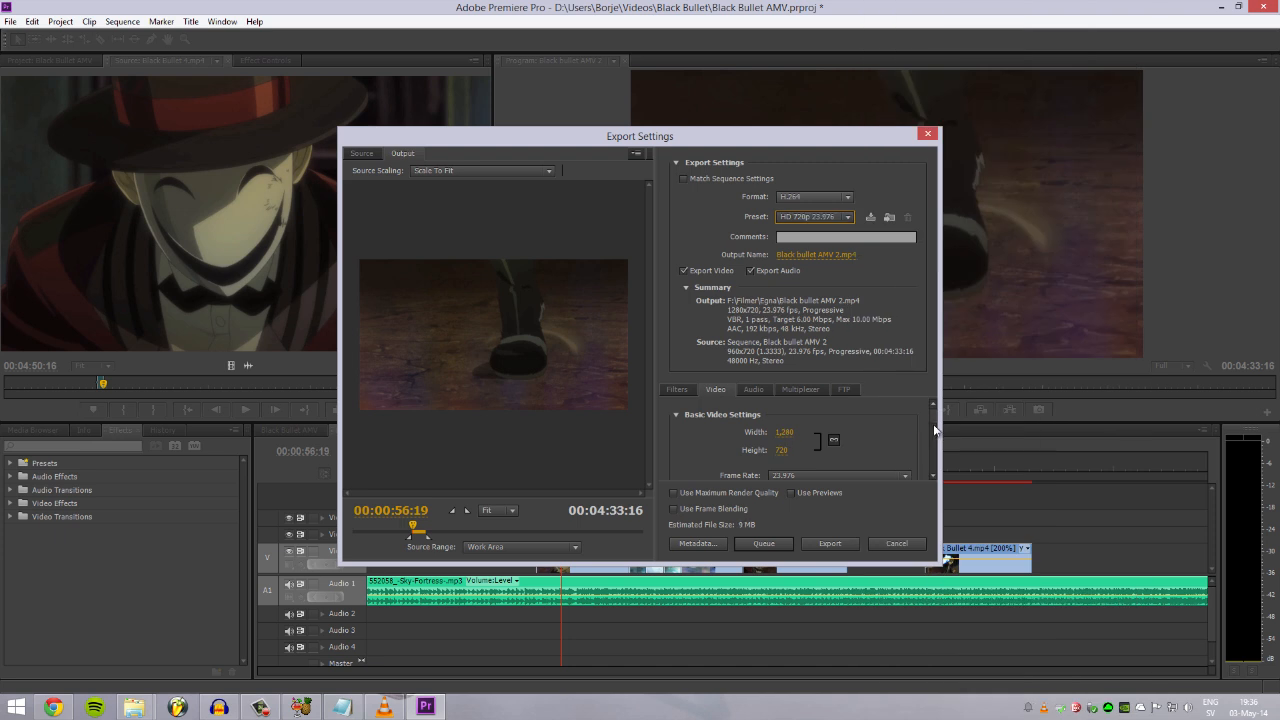
pyautogui.click(905, 475)
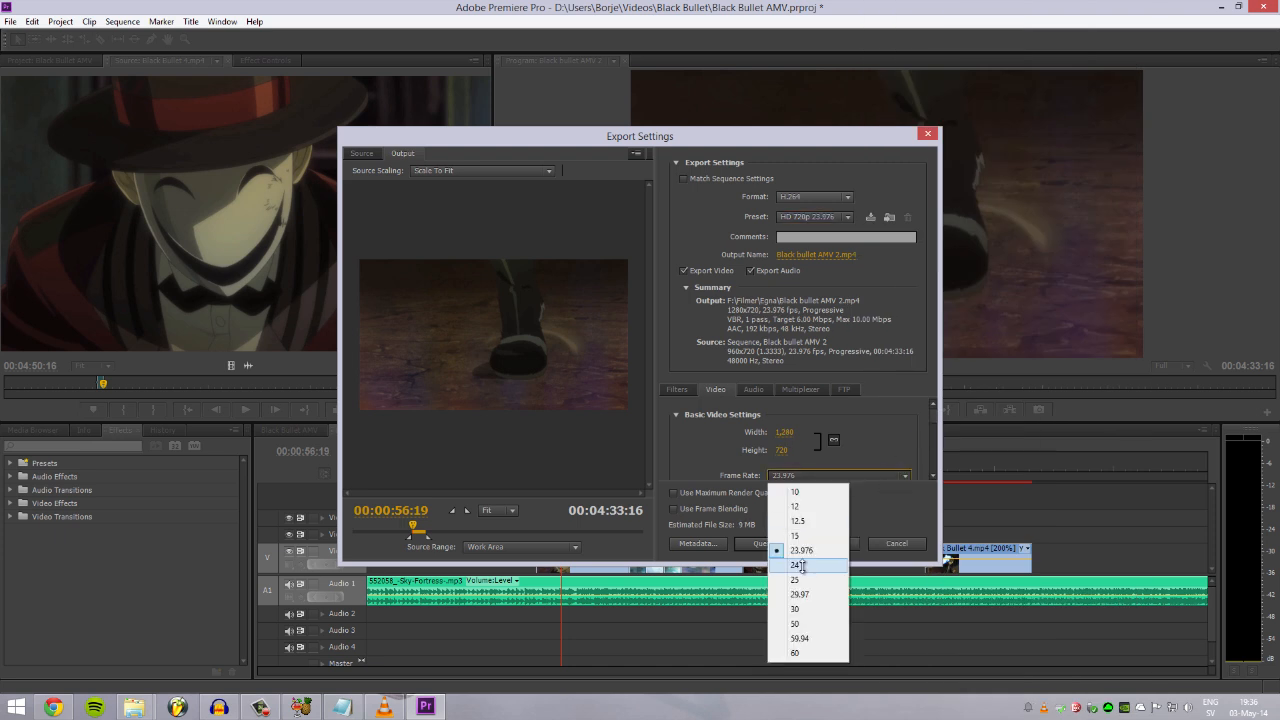
pyautogui.click(795, 565)
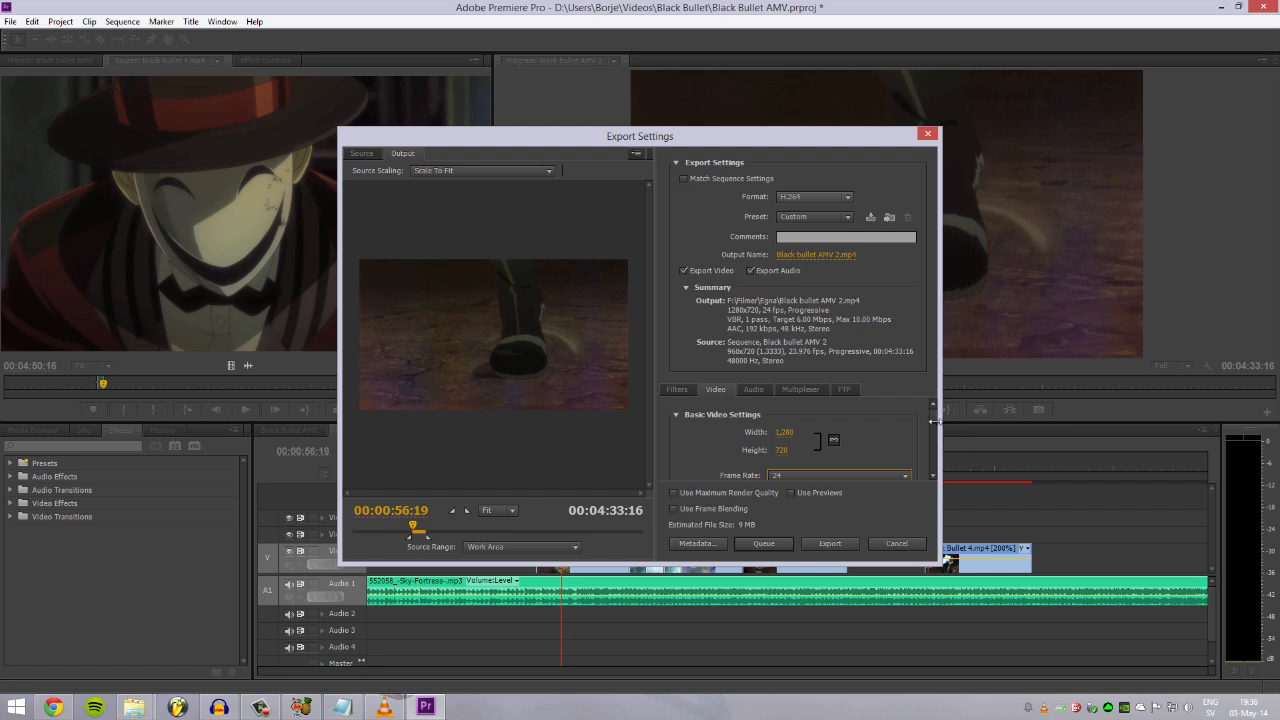
pyautogui.moveTo(866, 283)
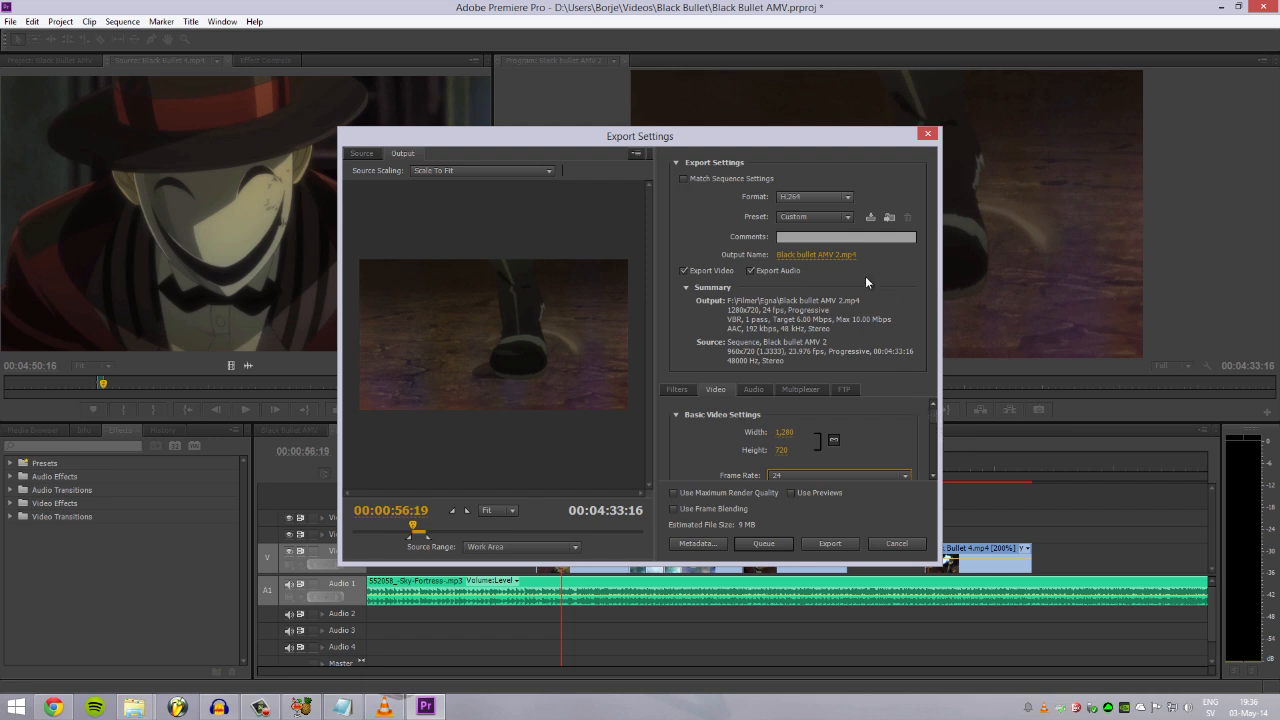
pyautogui.moveTo(710, 215)
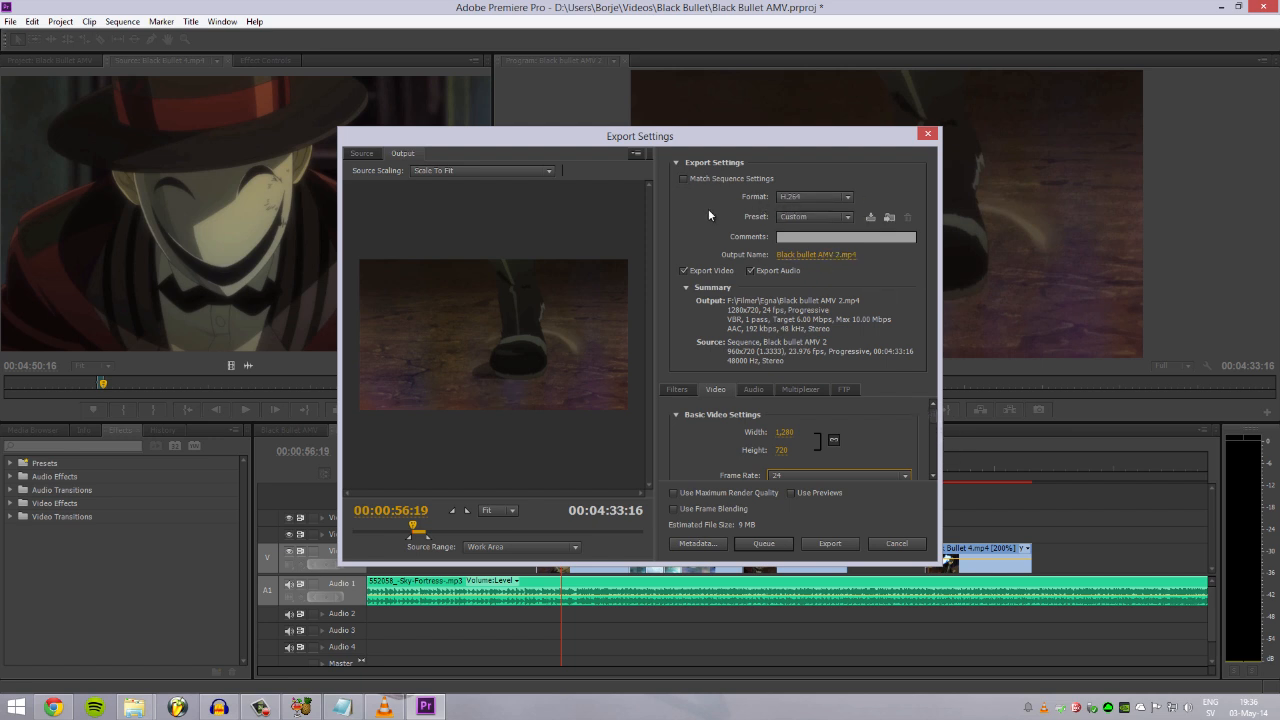
pyautogui.moveTo(931, 433)
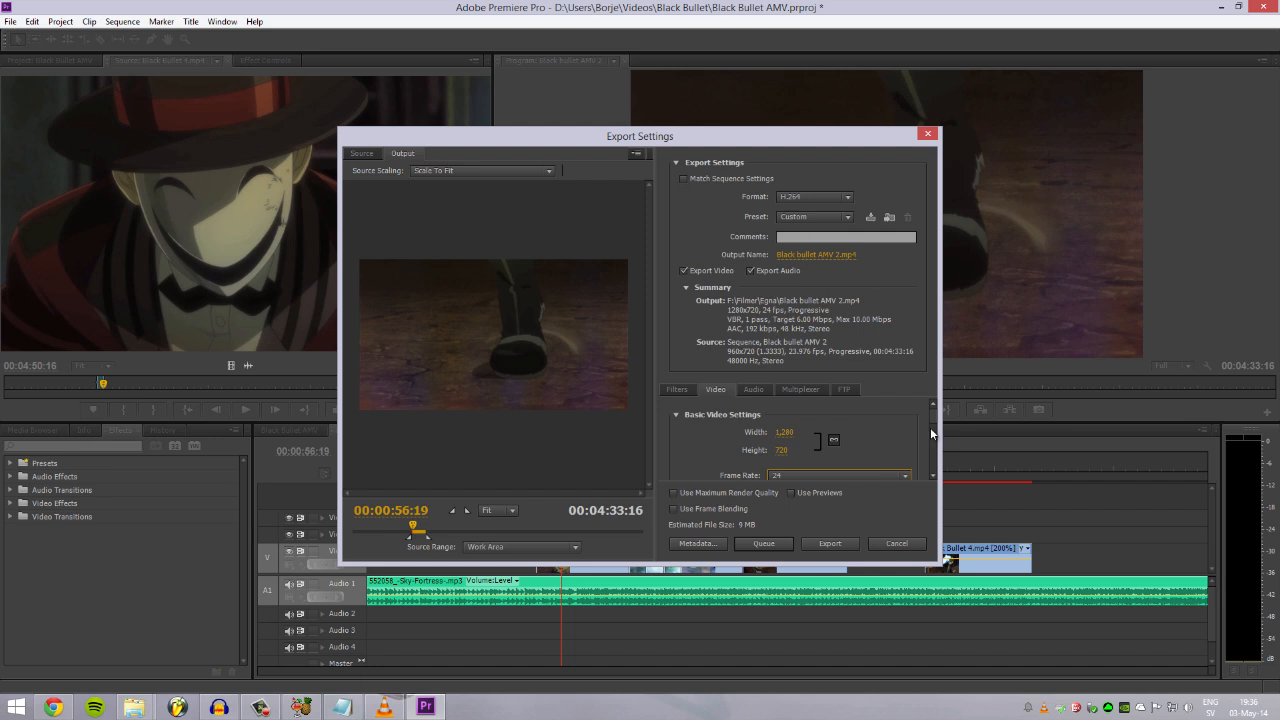
# - Review the export settings and bring up the output file name dialog
pyautogui.scroll(-3)
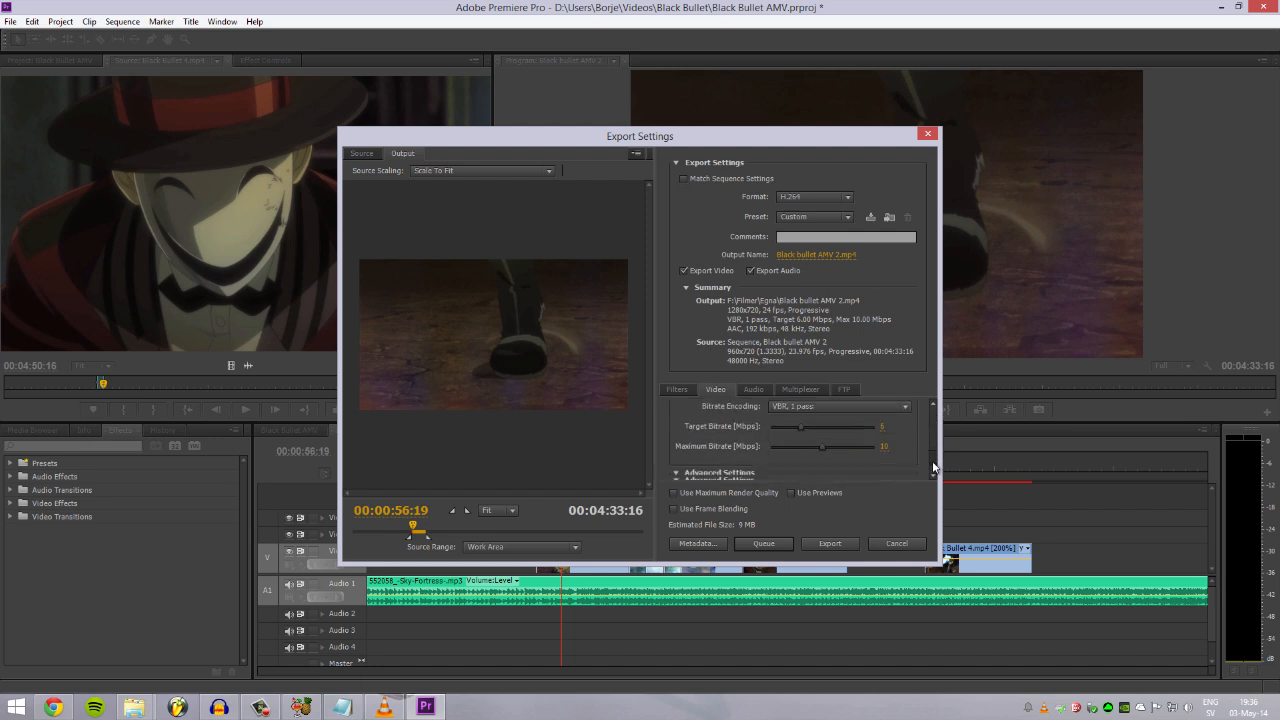
pyautogui.scroll(3)
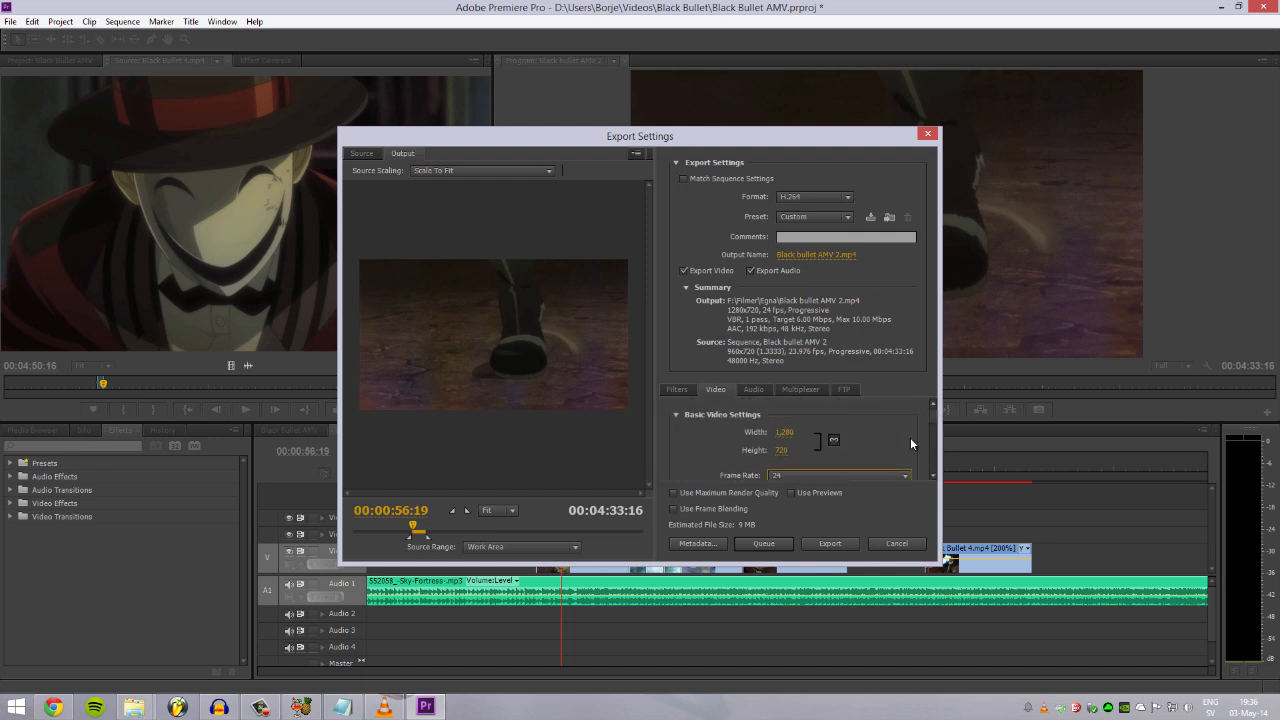
pyautogui.moveTo(820, 266)
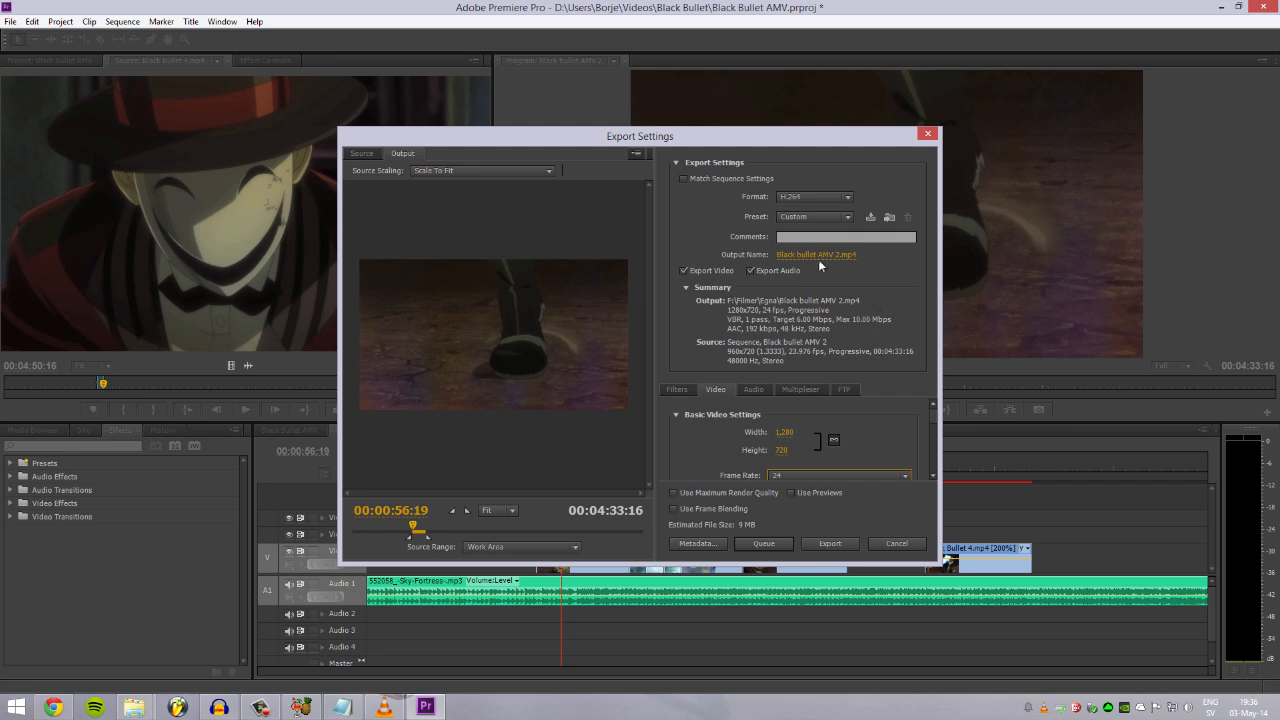
pyautogui.click(816, 254)
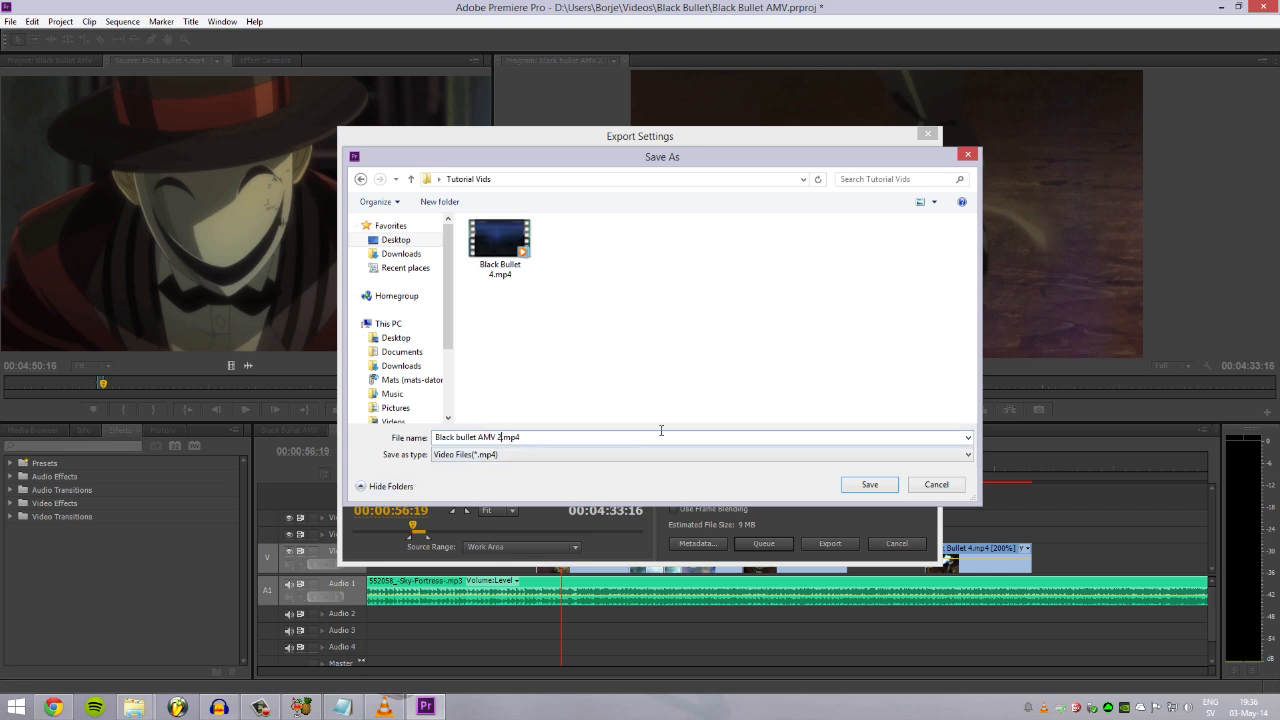
# - Save as 'Black bullet AMV tutorial 1.mp4' in Tutorial Vids and start encoding
pyautogui.write('tutorial')
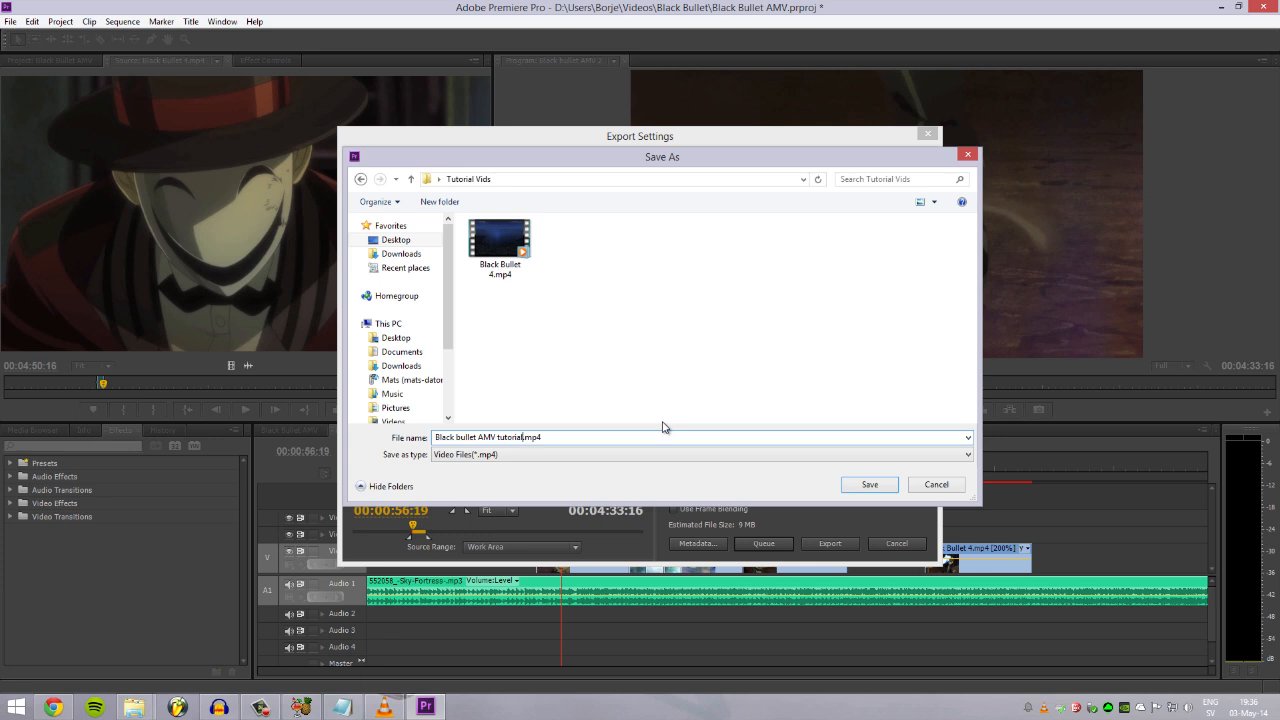
pyautogui.click(868, 484)
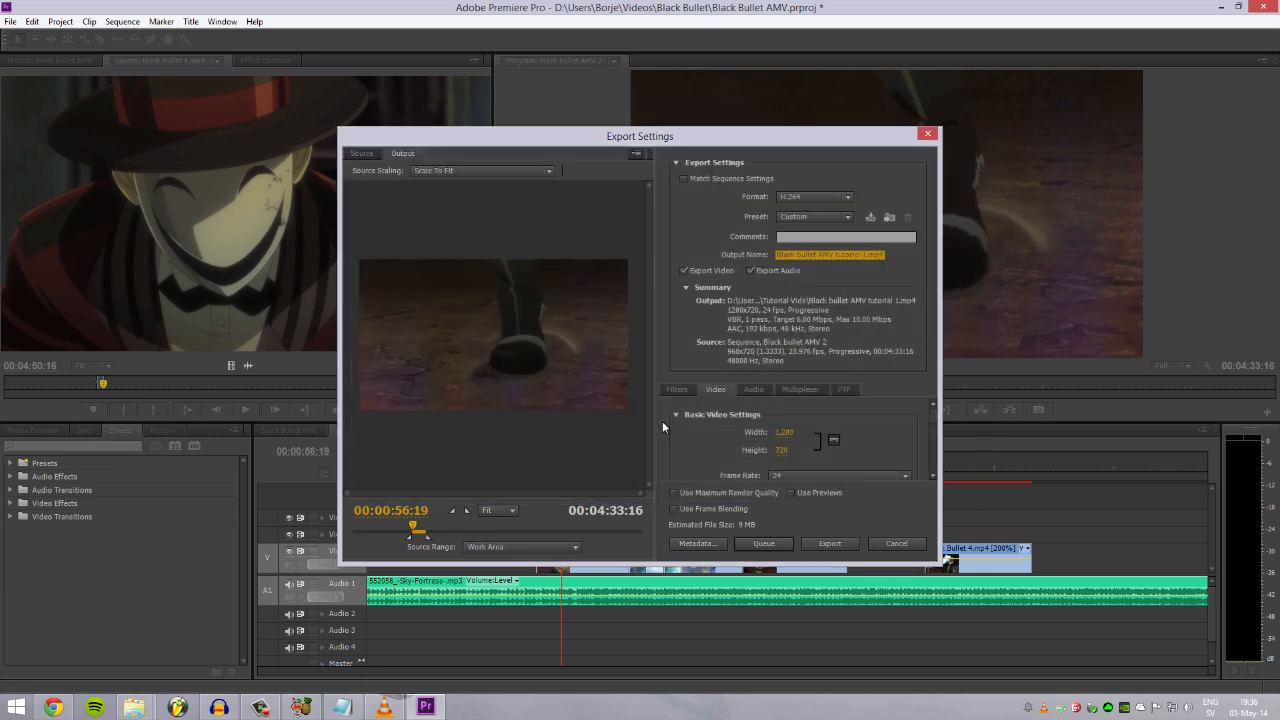
pyautogui.moveTo(830, 543)
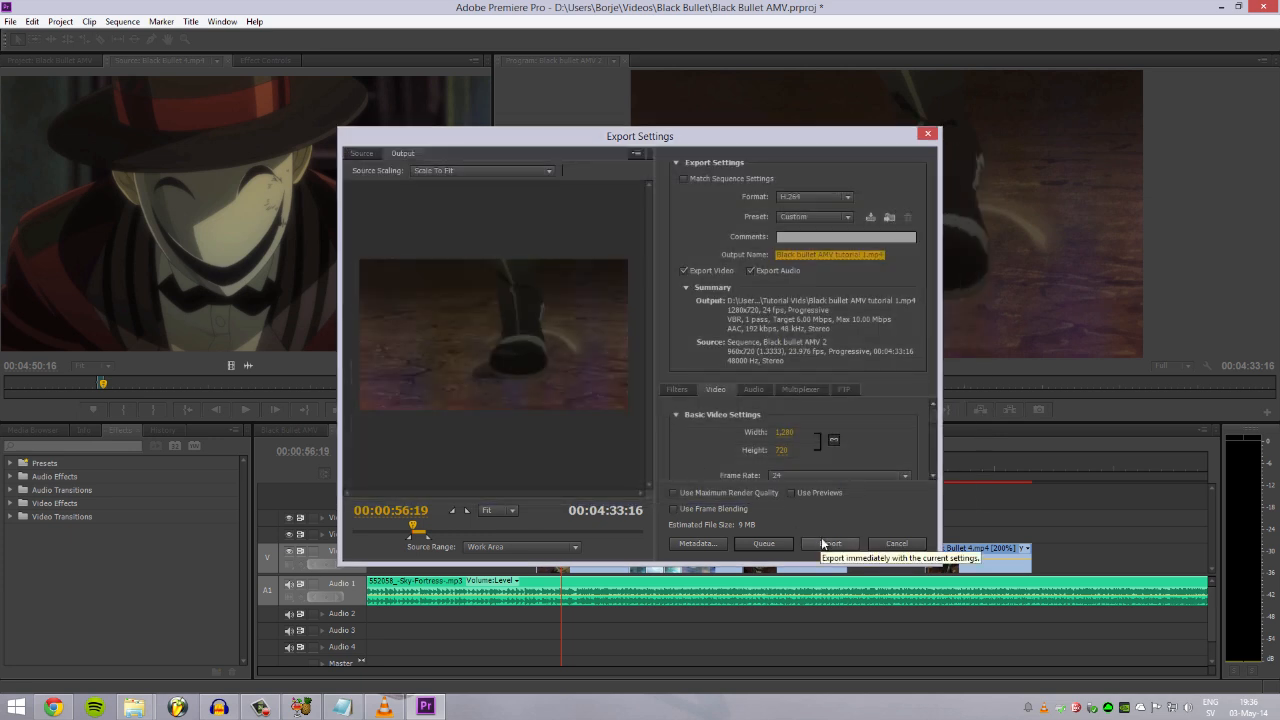
pyautogui.click(830, 543)
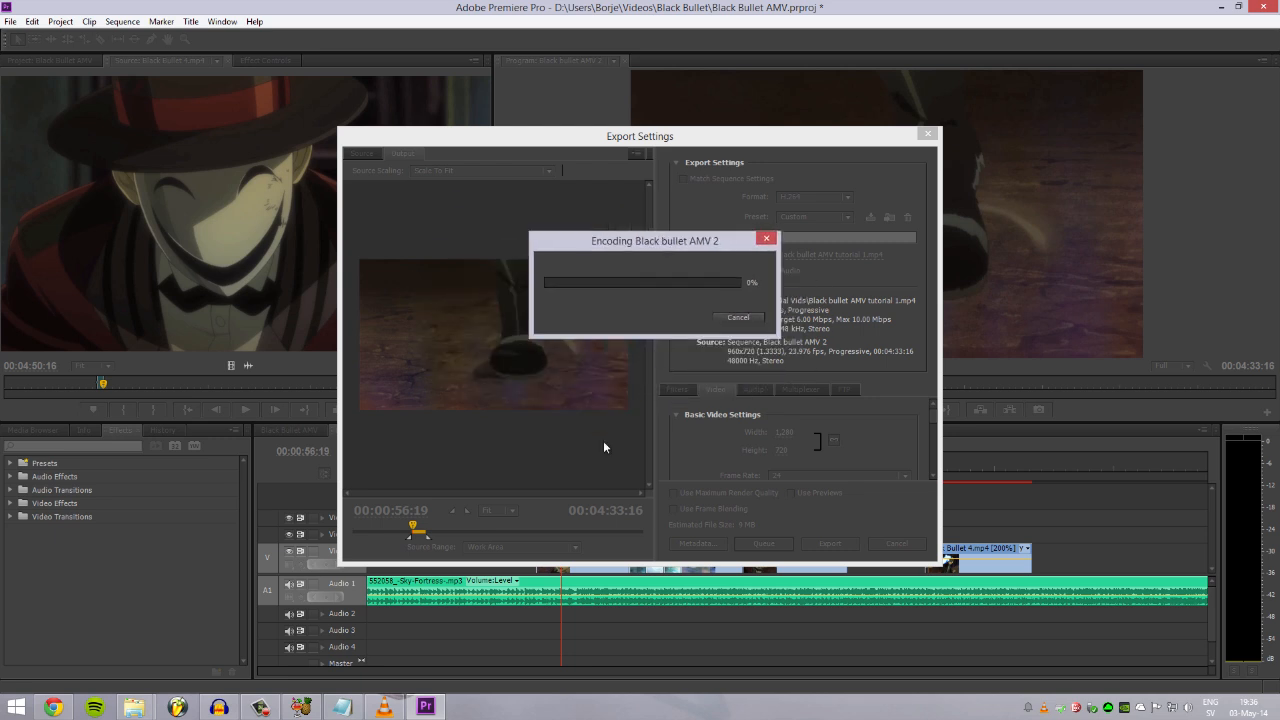
pyautogui.moveTo(787, 416)
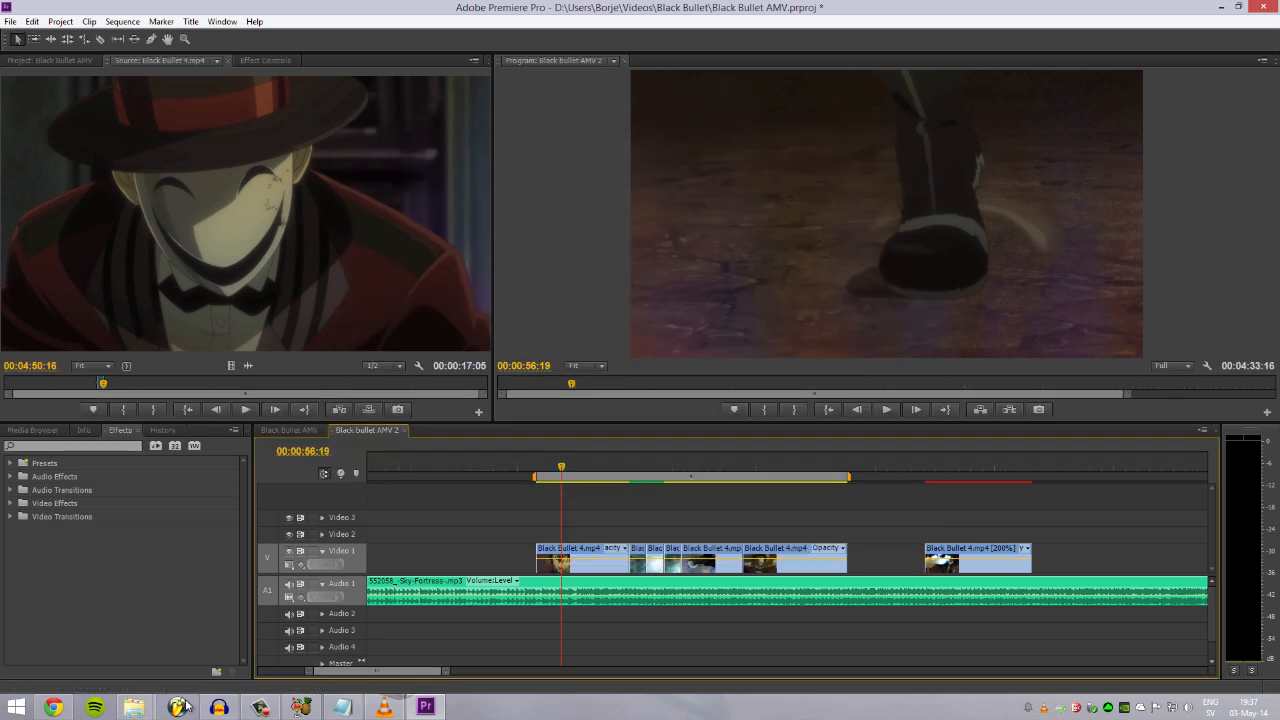
# - Play Black bullet AMV tutorial 1.mp4 from Tutorial Vids, then close Windows Media Player
pyautogui.click(133, 707)
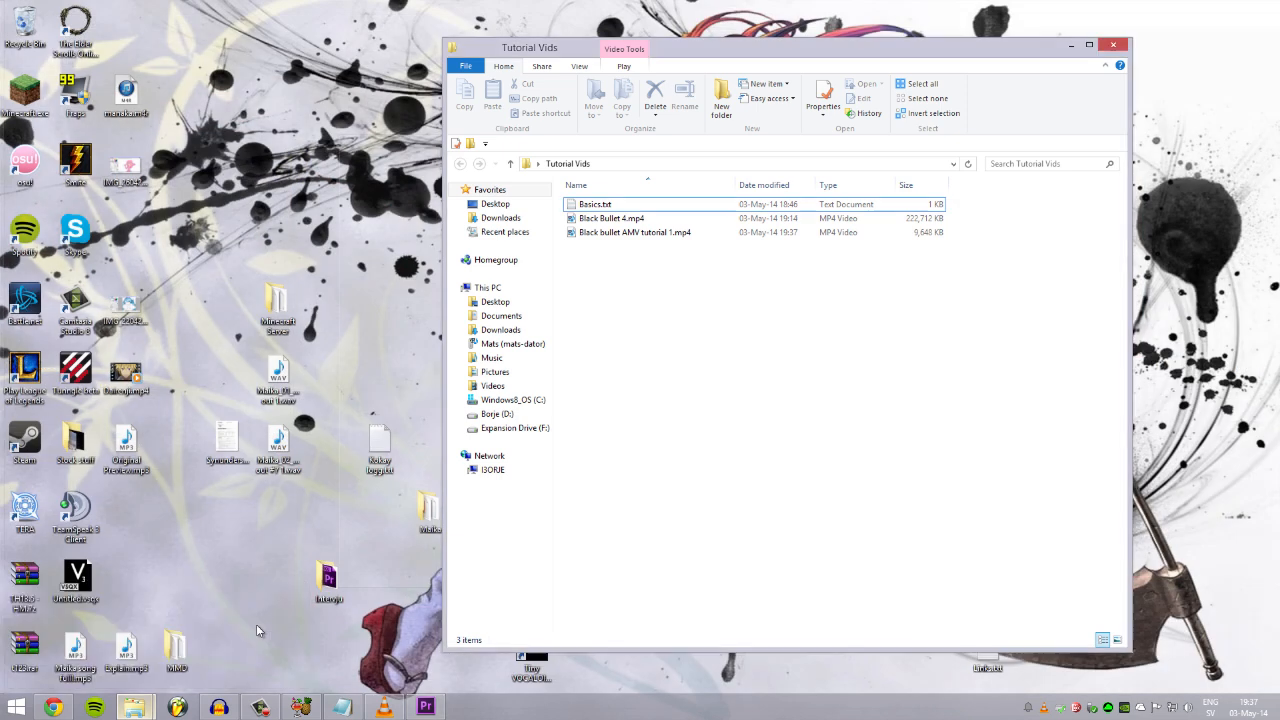
pyautogui.click(634, 232)
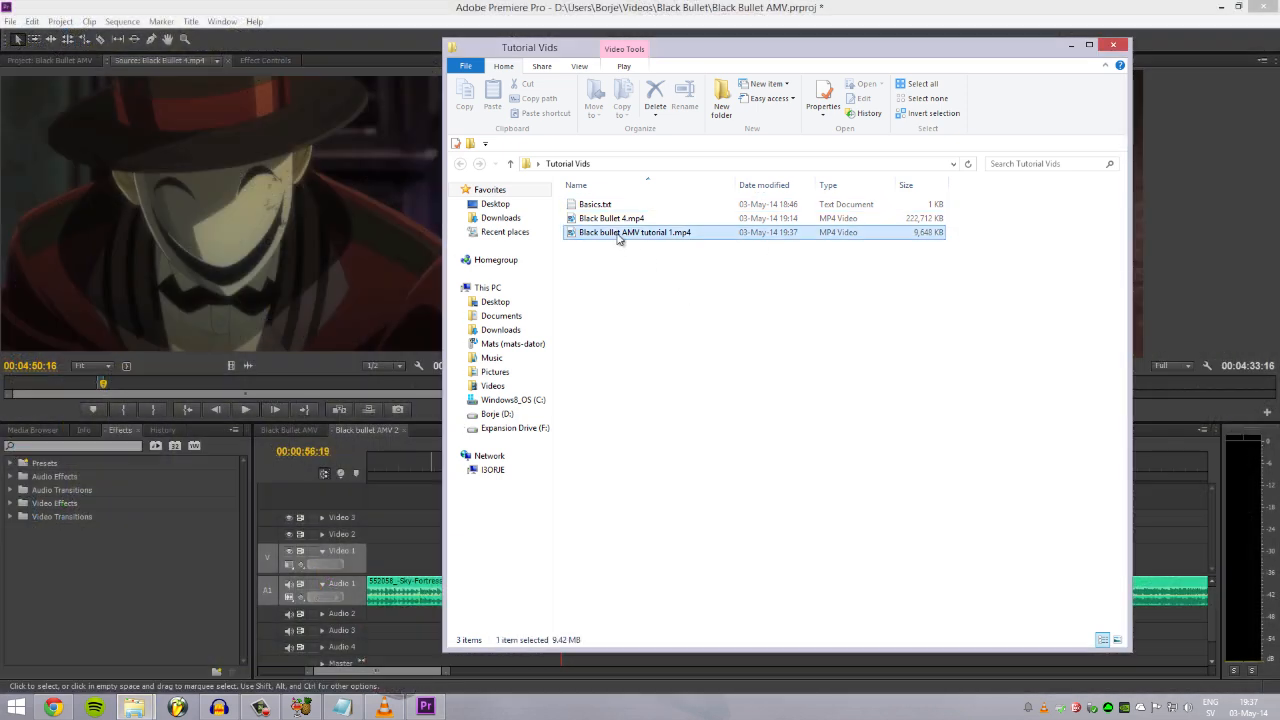
pyautogui.doubleClick(635, 232)
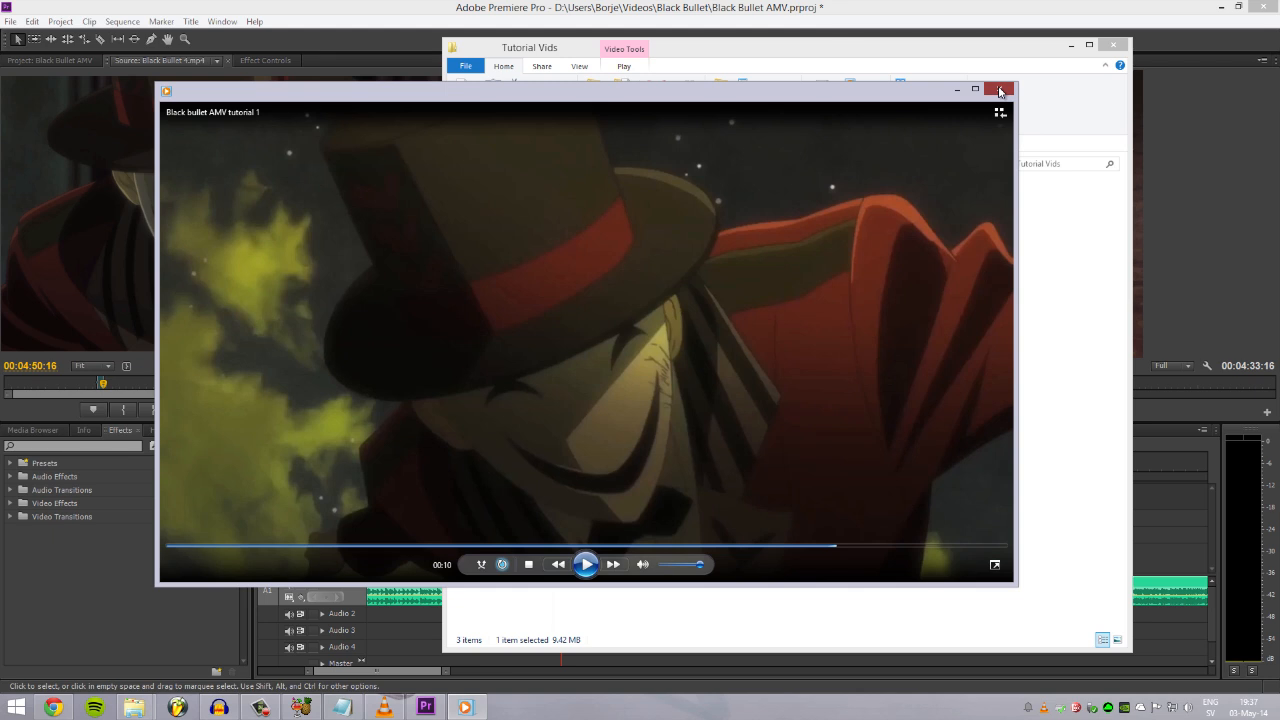
pyautogui.click(999, 90)
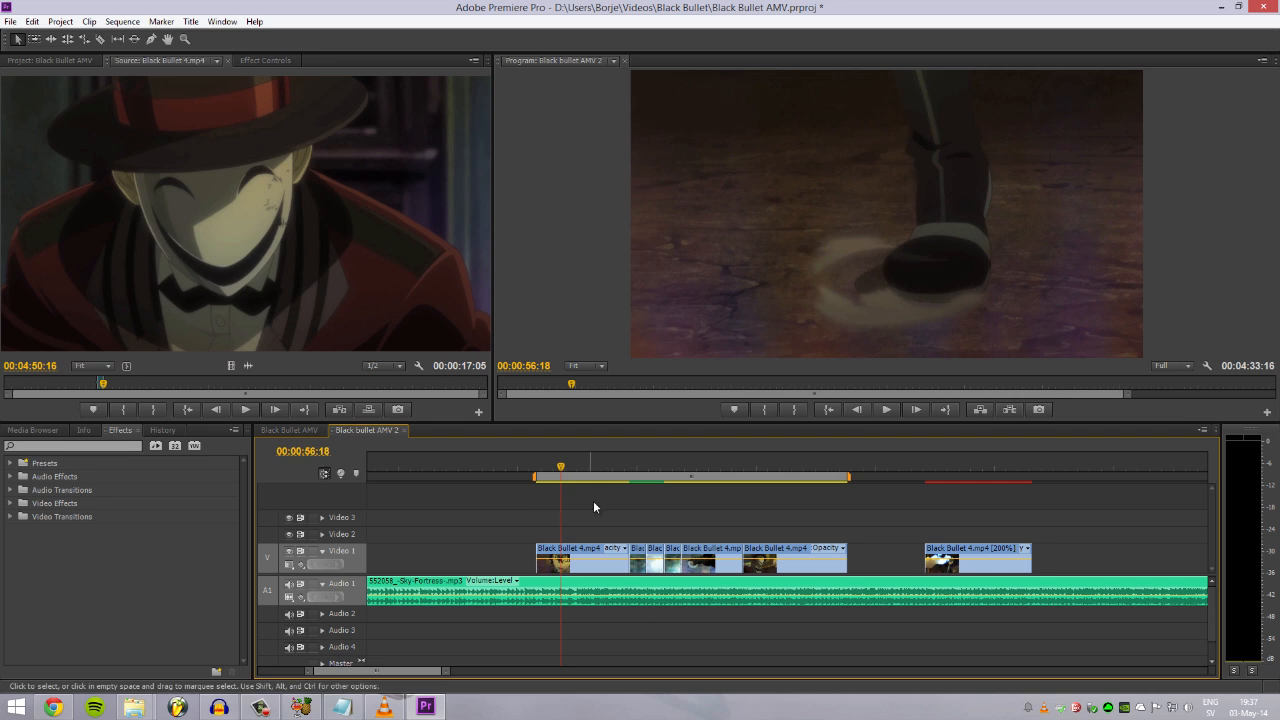
pyautogui.moveTo(658, 187)
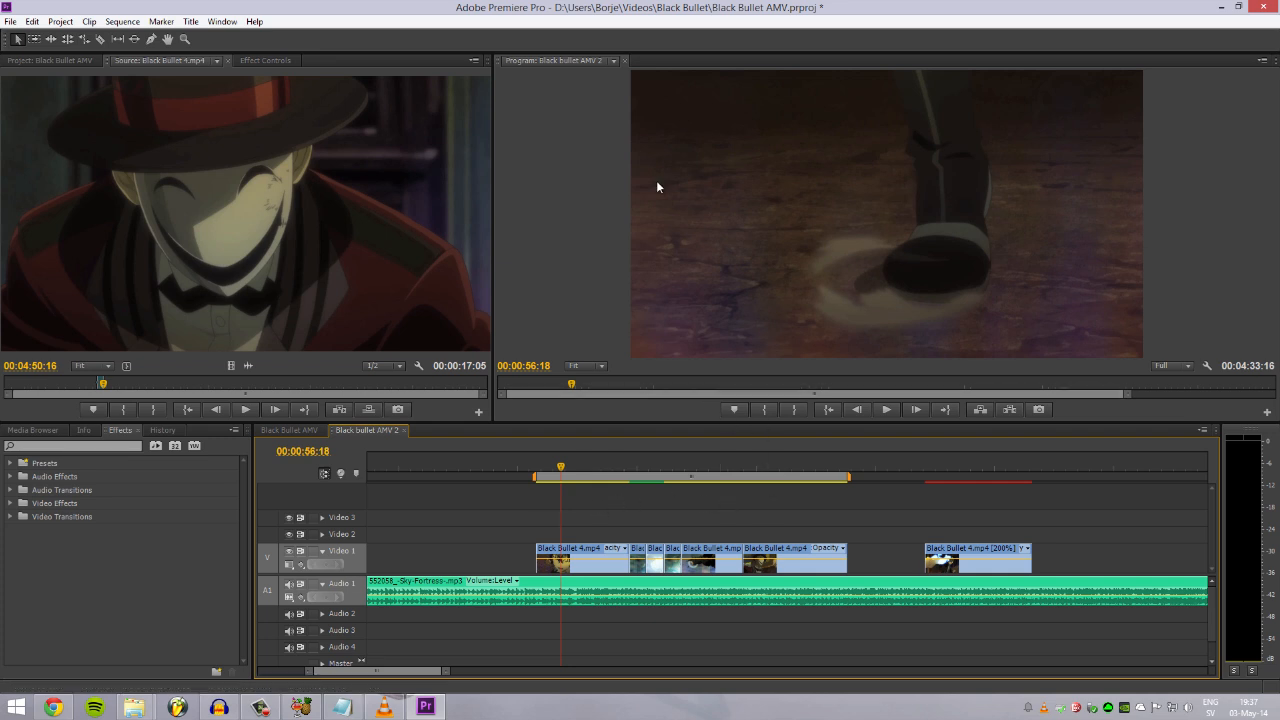
pyautogui.moveTo(678, 144)
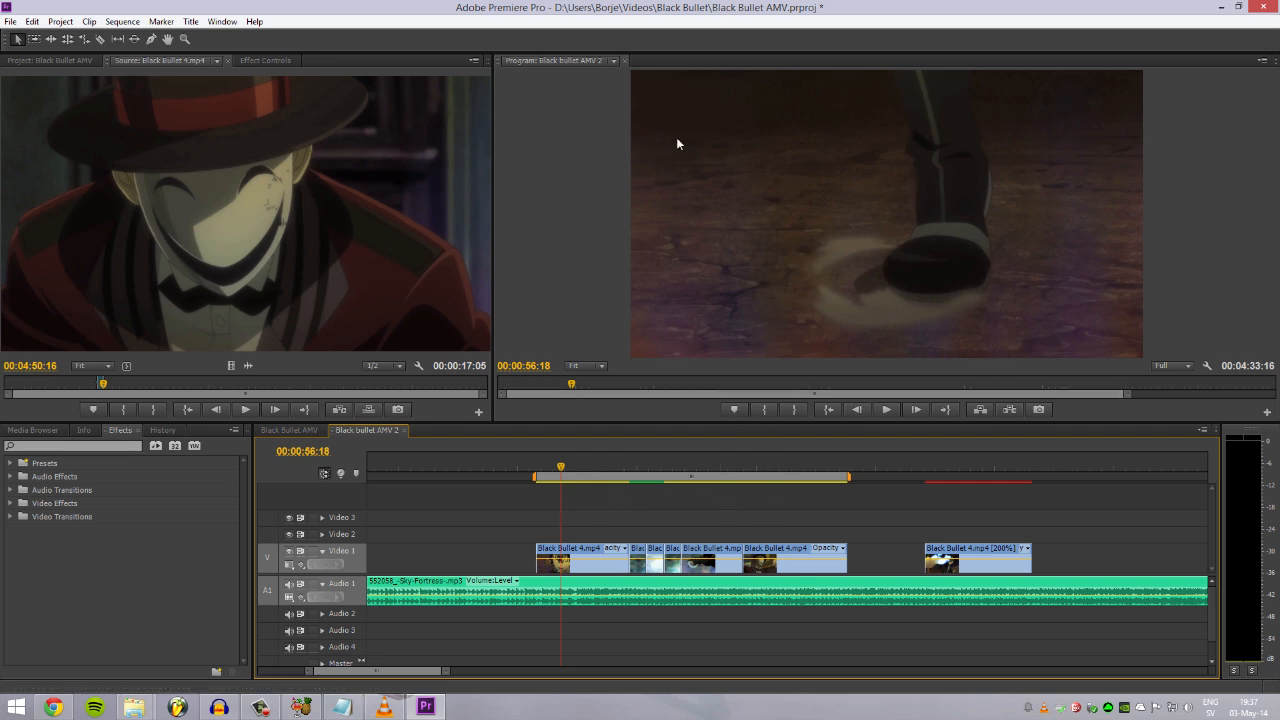
pyautogui.moveTo(335, 507)
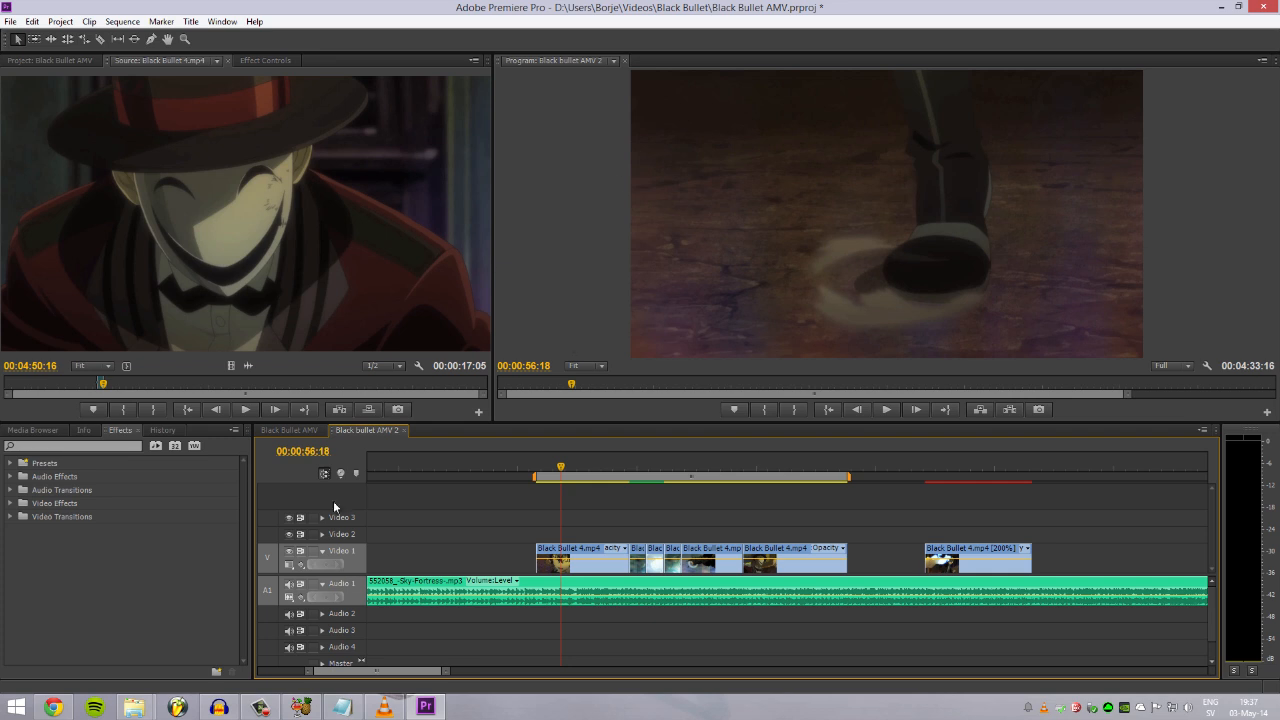
pyautogui.moveTo(10, 508)
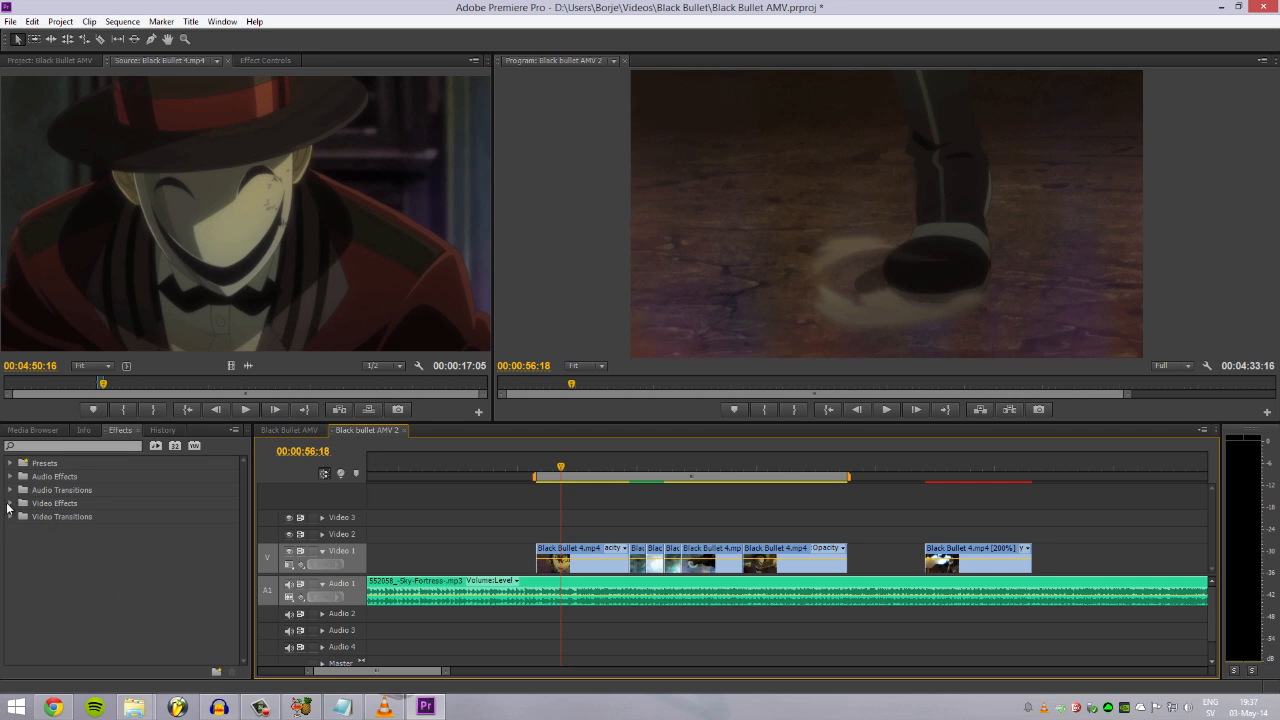
# - Expand Video Effects, briefly check the Adjust group, and expand Color Correction
pyautogui.click(10, 503)
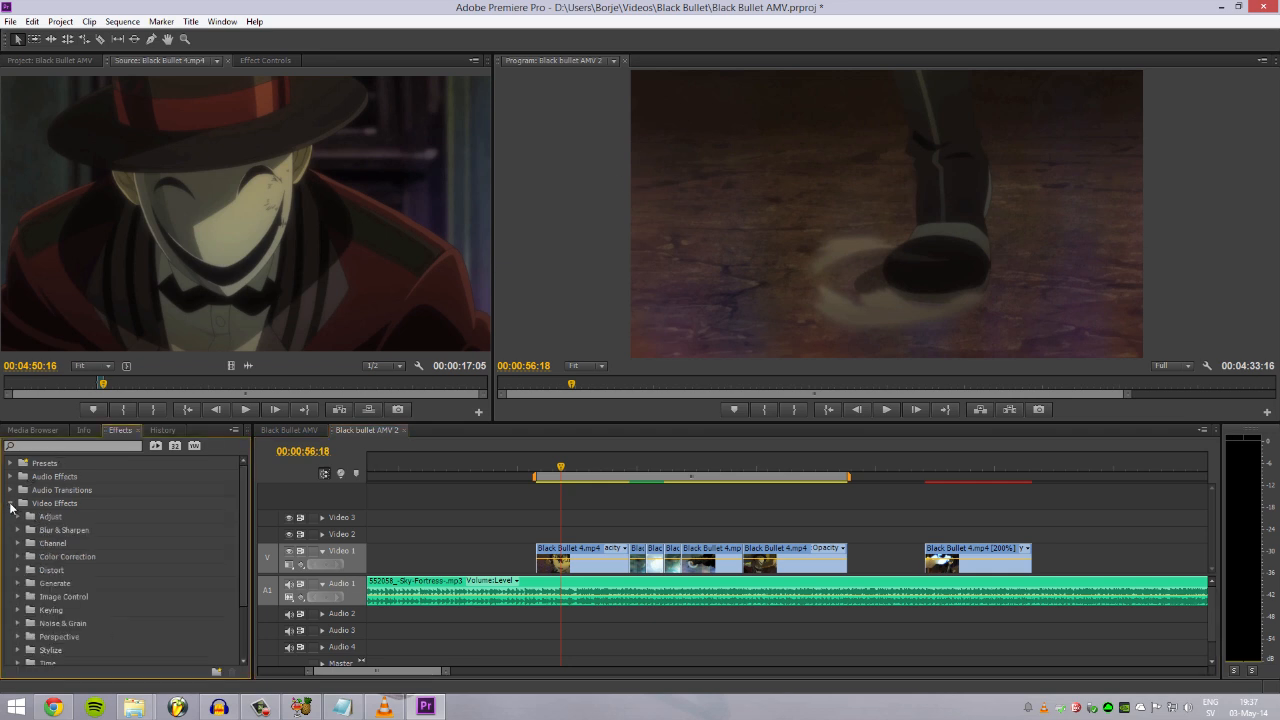
pyautogui.scroll(-3)
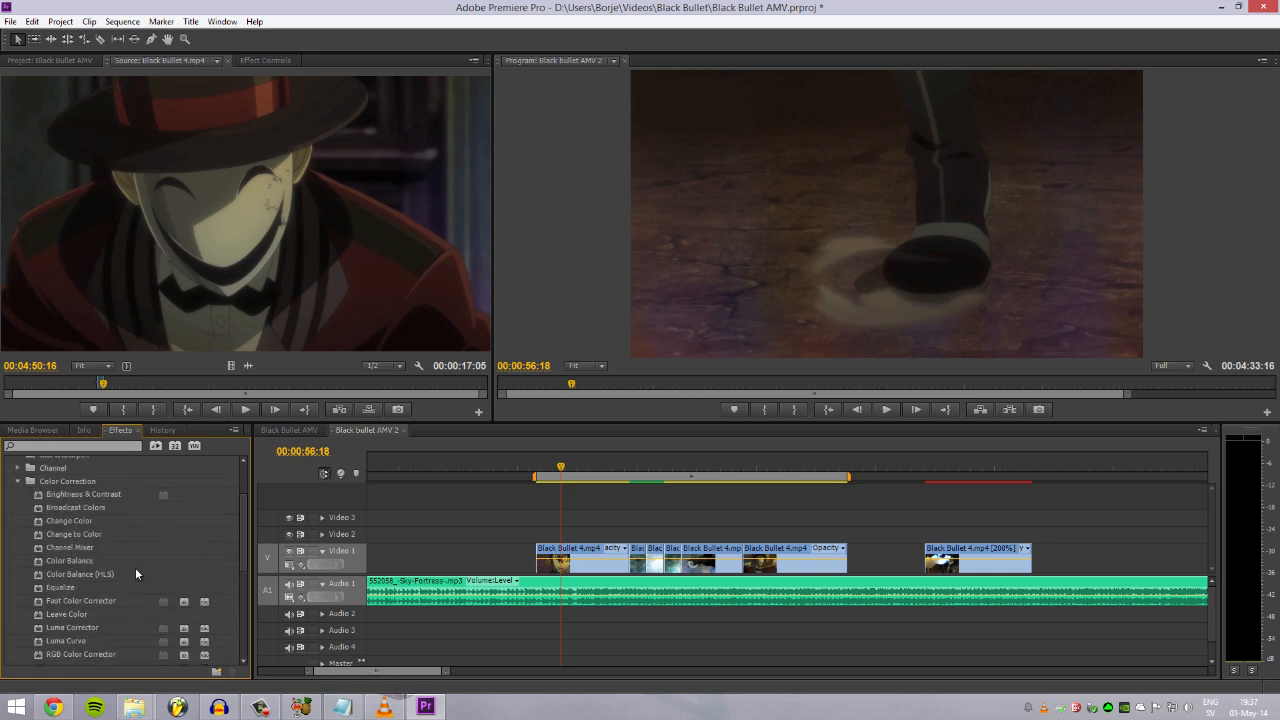
pyautogui.scroll(3)
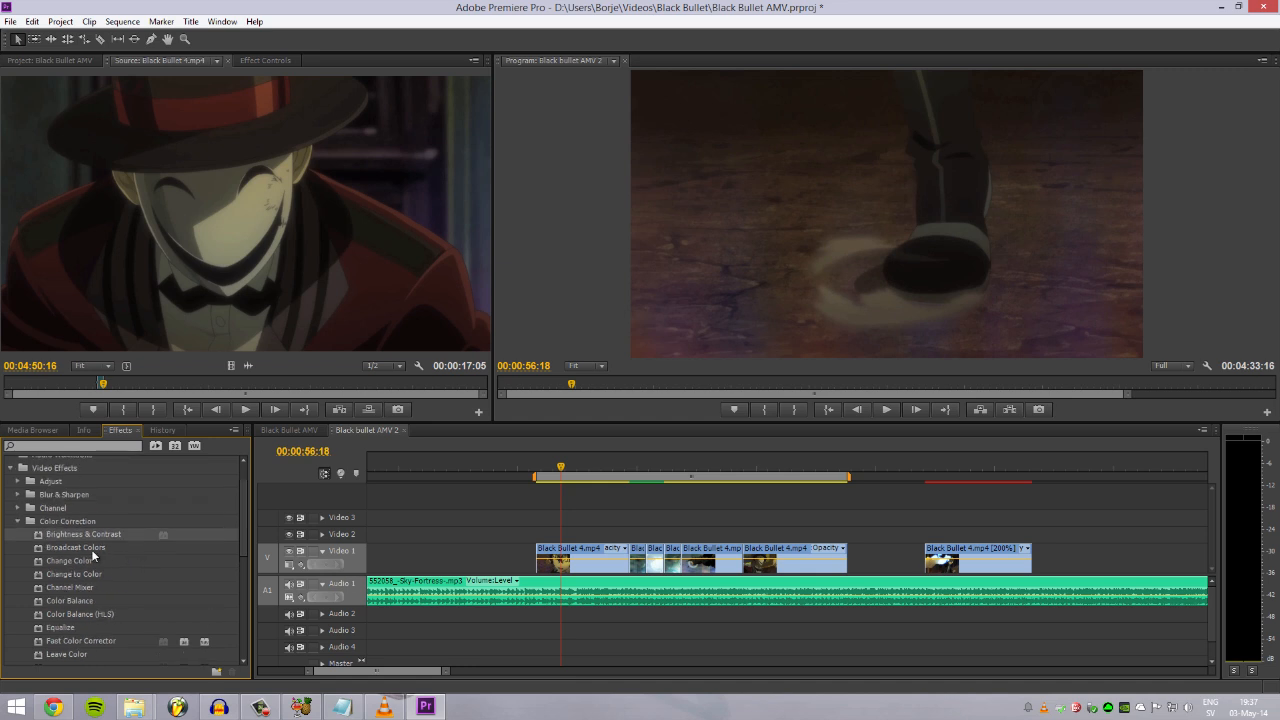
pyautogui.scroll(3)
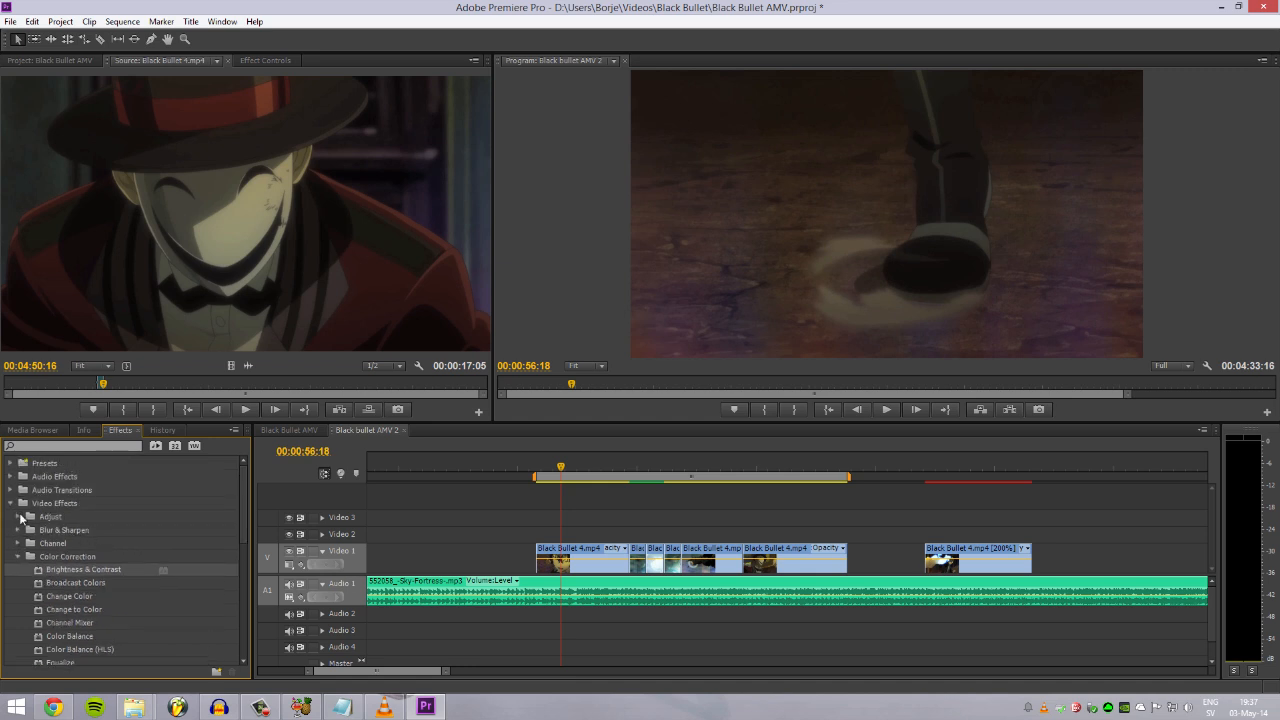
pyautogui.click(18, 516)
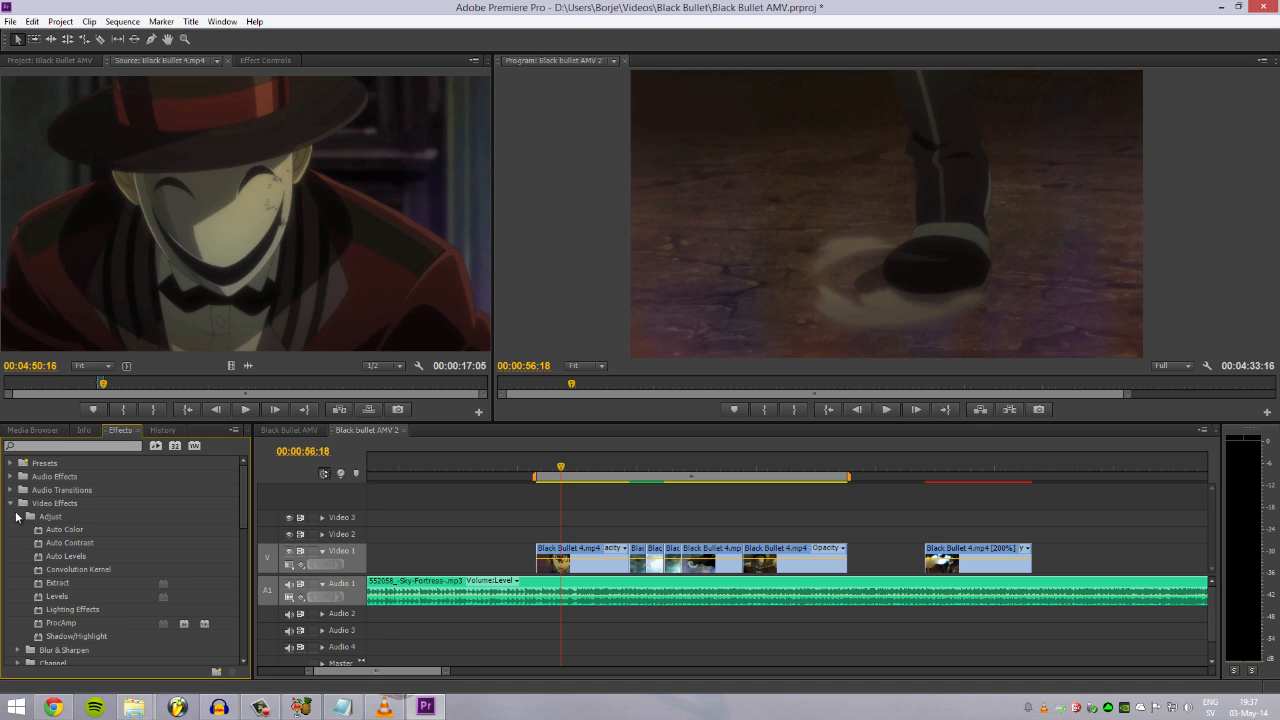
pyautogui.click(11, 517)
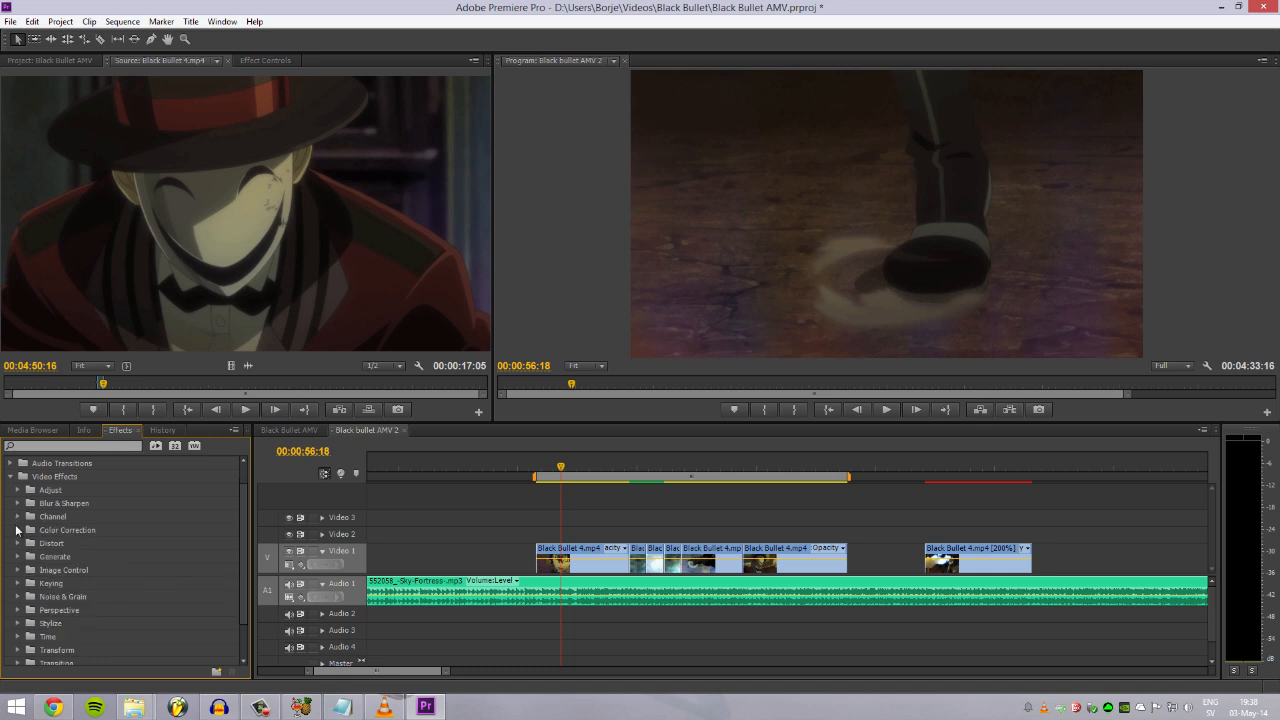
pyautogui.click(18, 530)
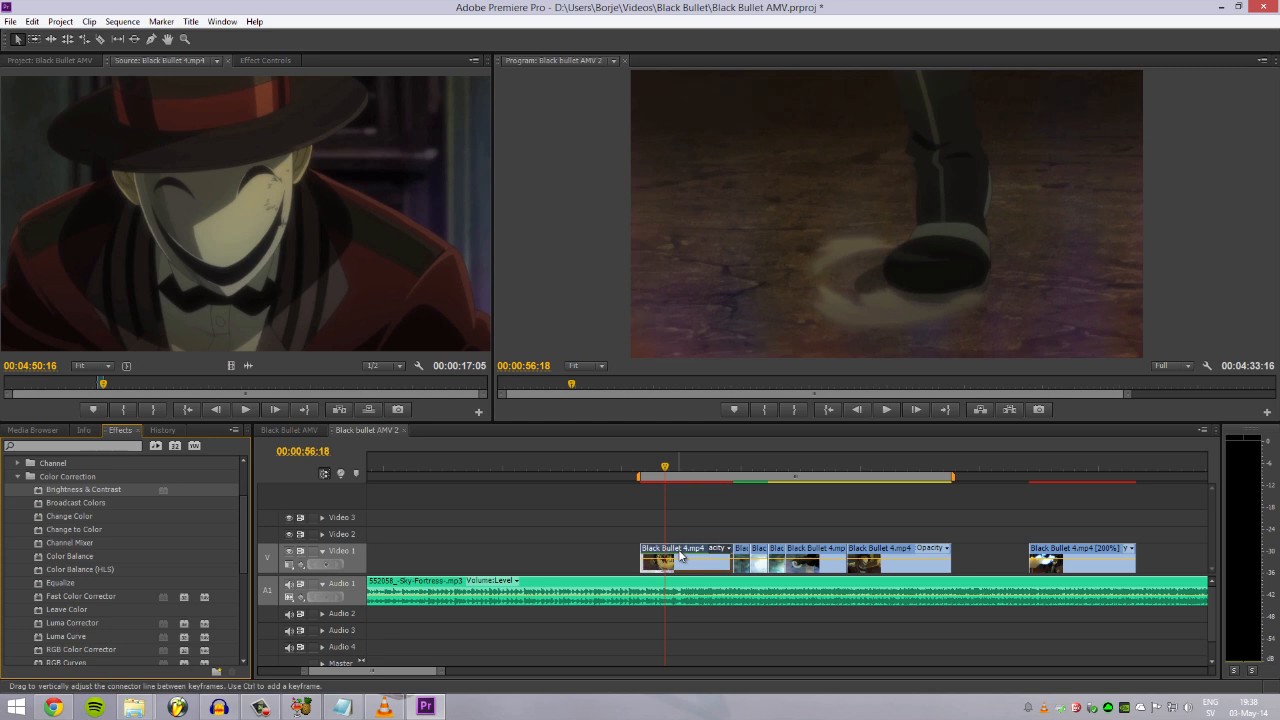
pyautogui.moveTo(681, 508)
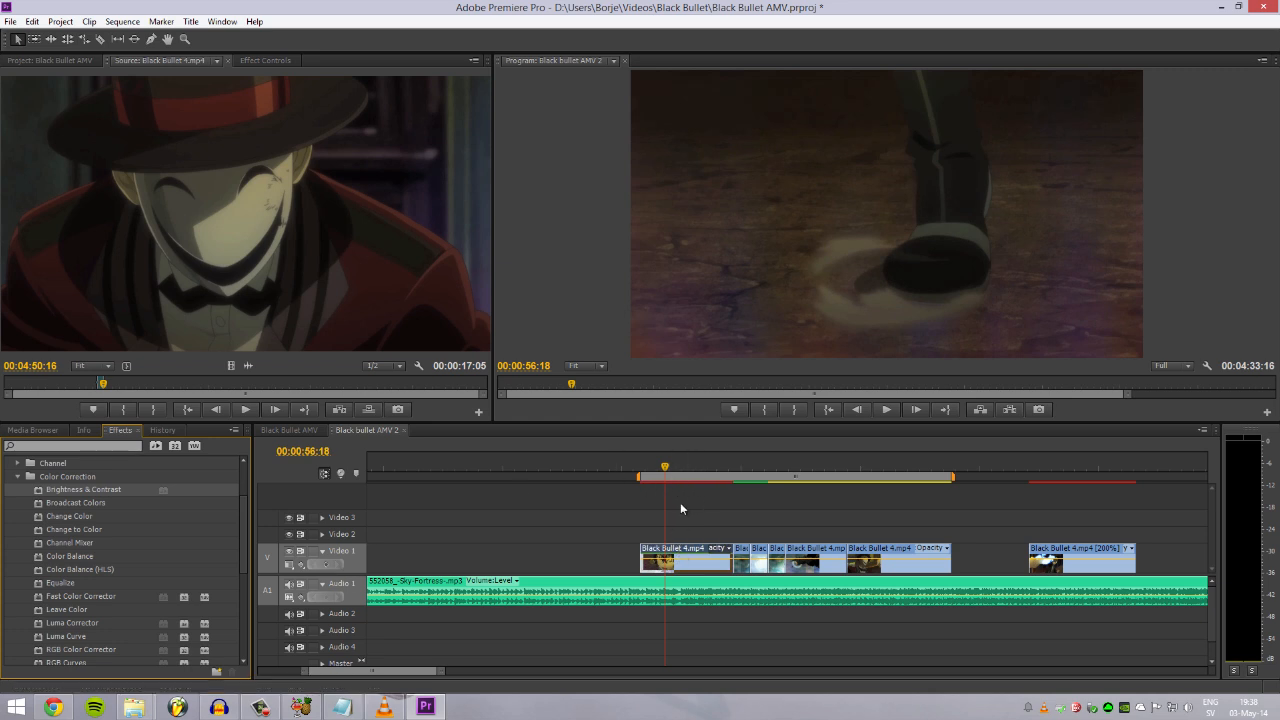
# - Scrub Brightness & Contrast brightness to -5, enter contrast 10, and check a later frame
pyautogui.click(266, 60)
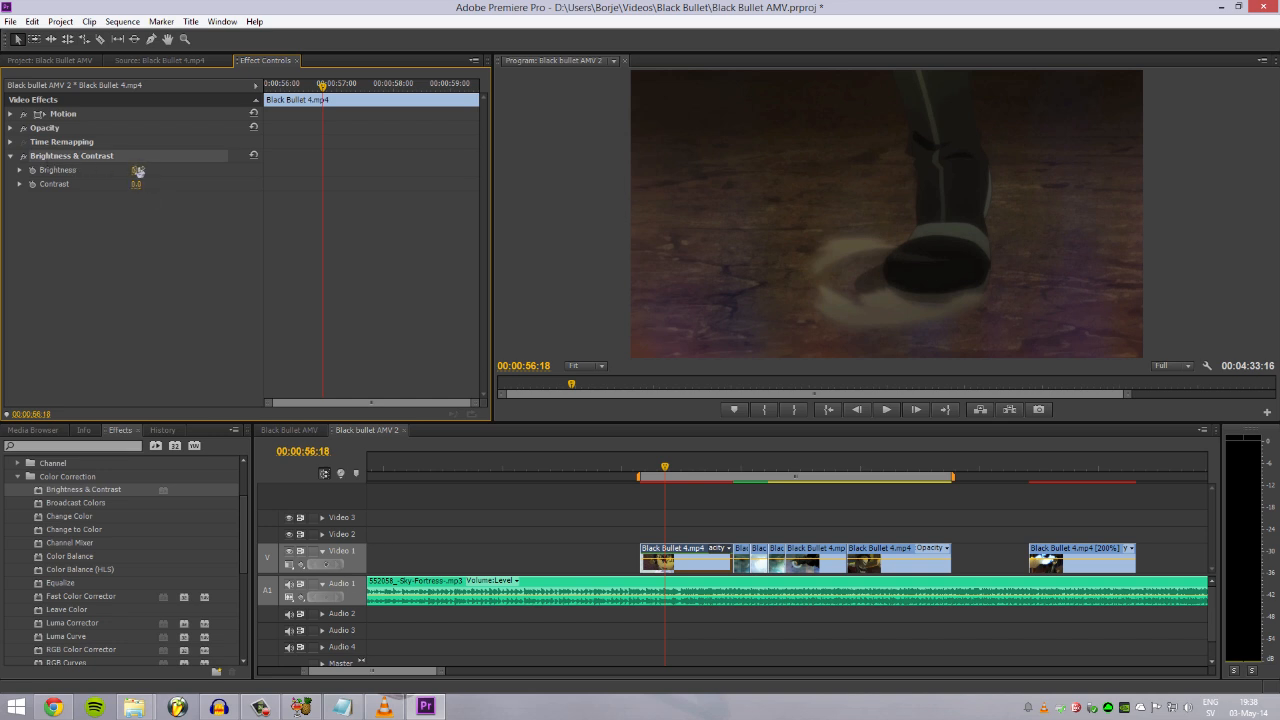
pyautogui.moveTo(137, 170); pyautogui.dragTo(160, 170)
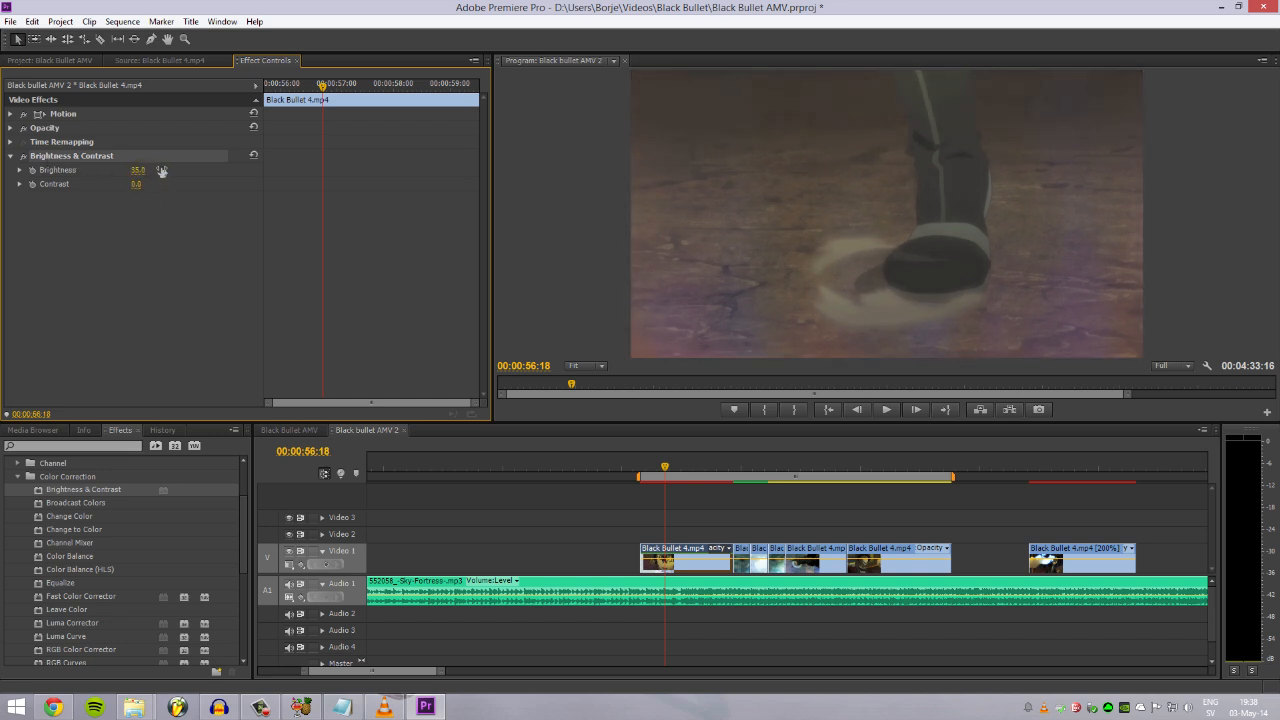
pyautogui.moveTo(138, 170); pyautogui.dragTo(205, 170)
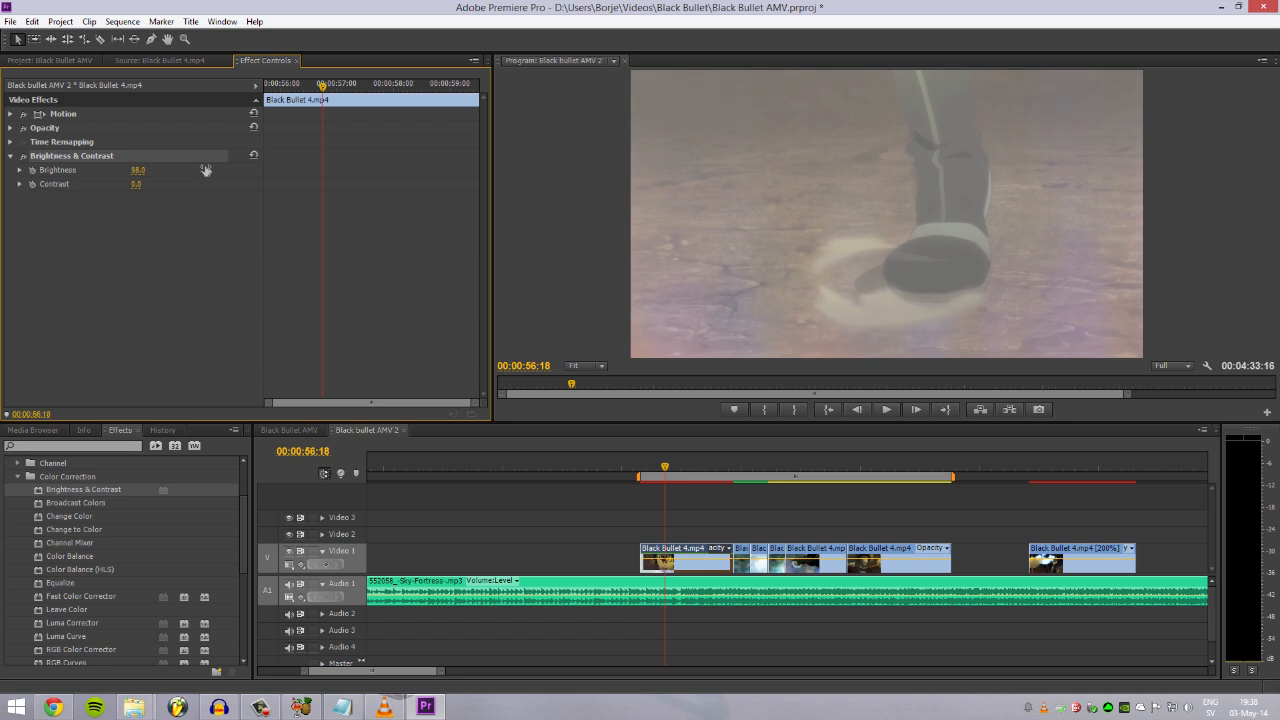
pyautogui.moveTo(145, 170); pyautogui.dragTo(135, 170)
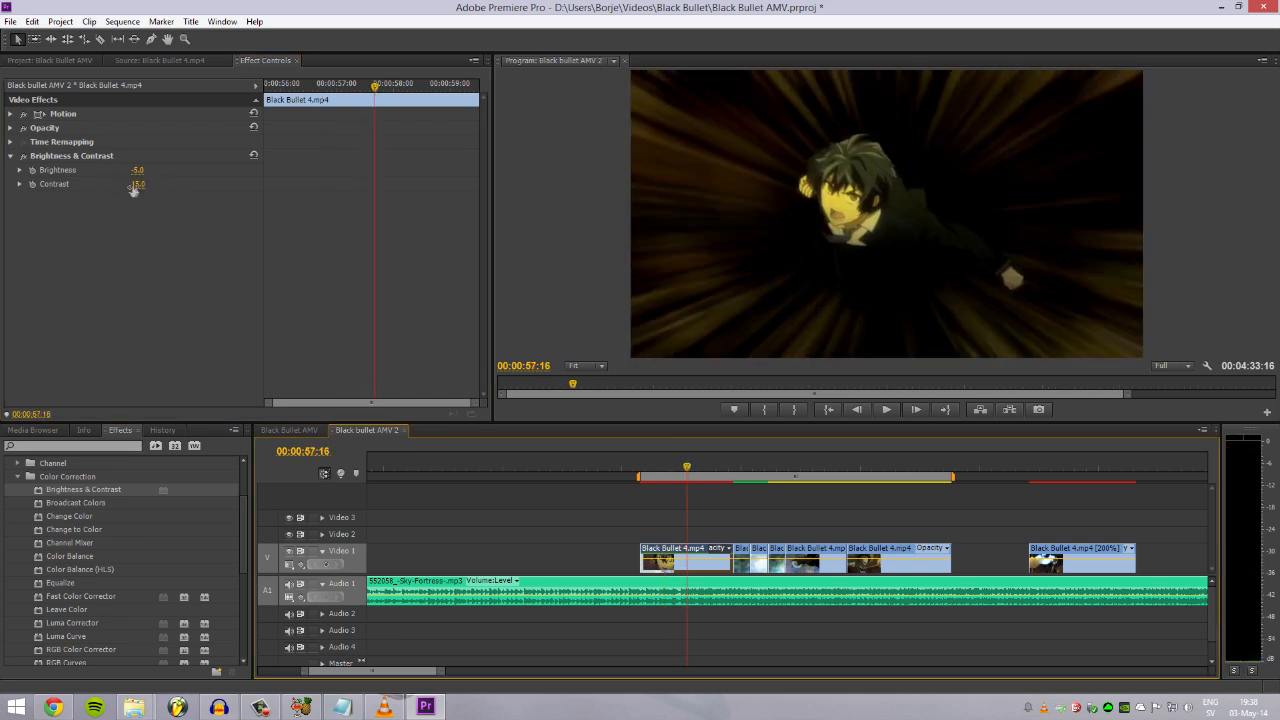
pyautogui.write('10.0')
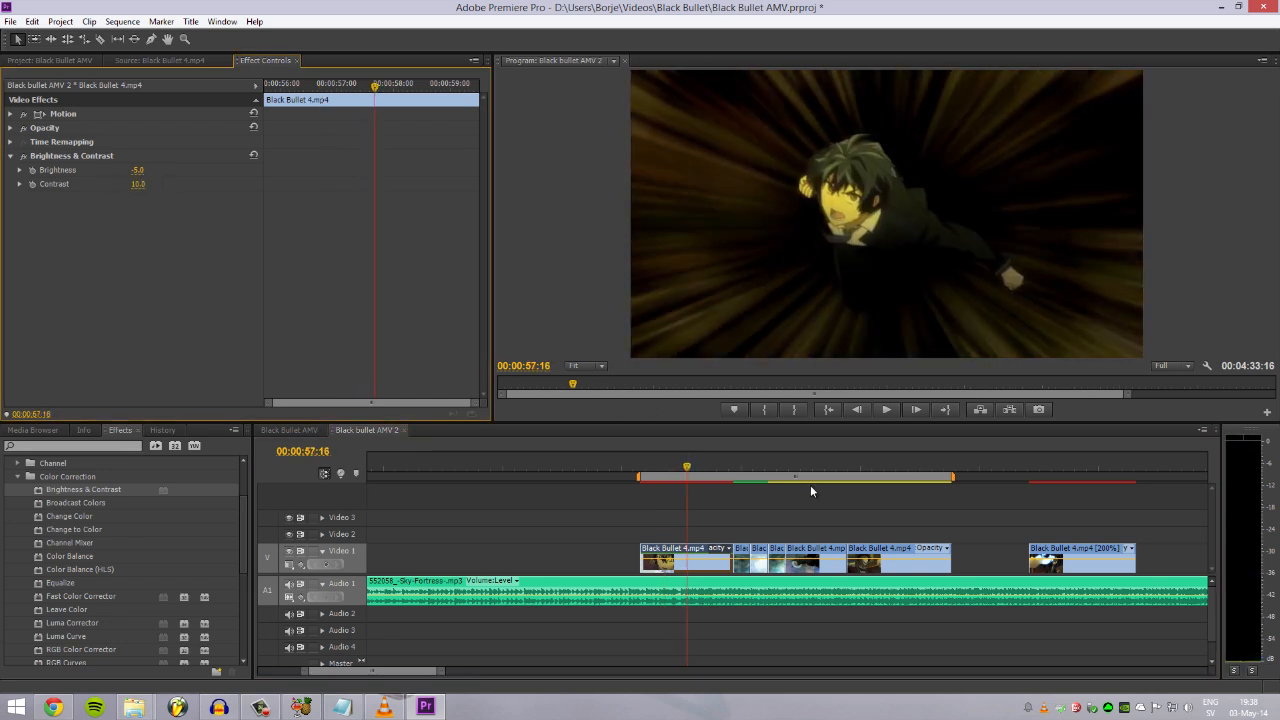
pyautogui.click(690, 467)
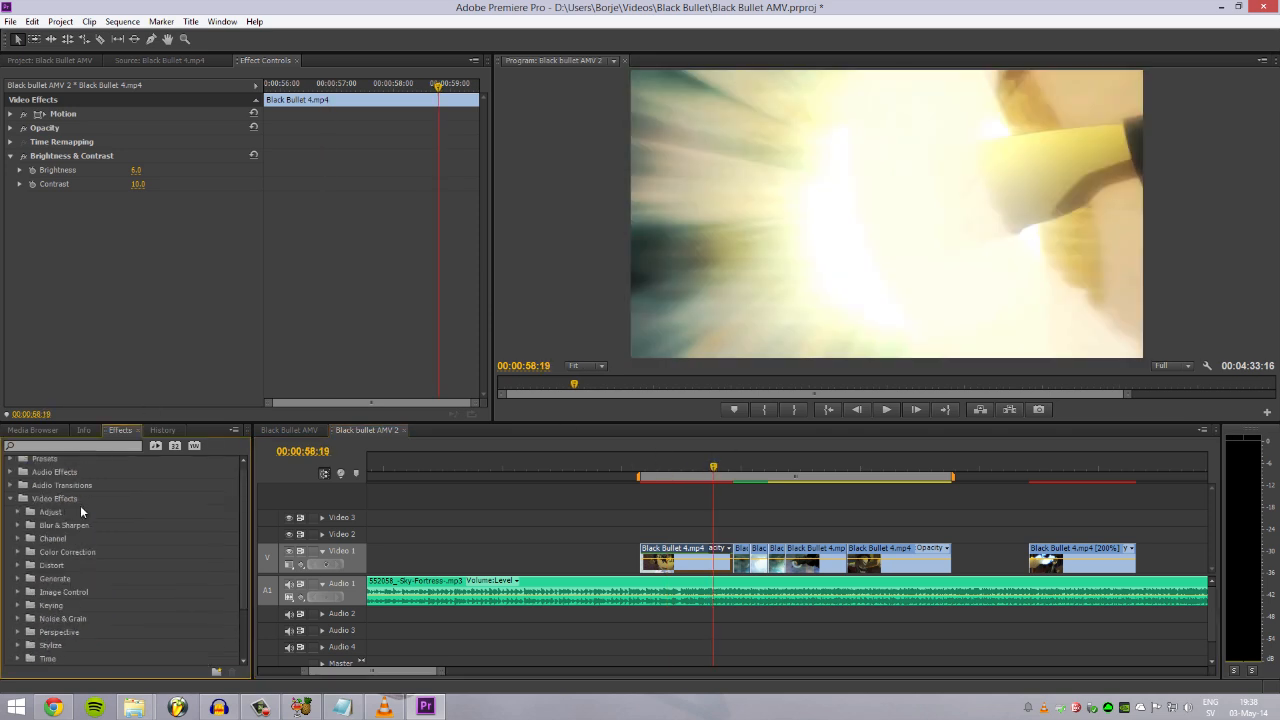
# - Set ProcAmp brightness -2, contrast 110, saturation 120, and toggle Split Screen to compare
pyautogui.click(30, 511)
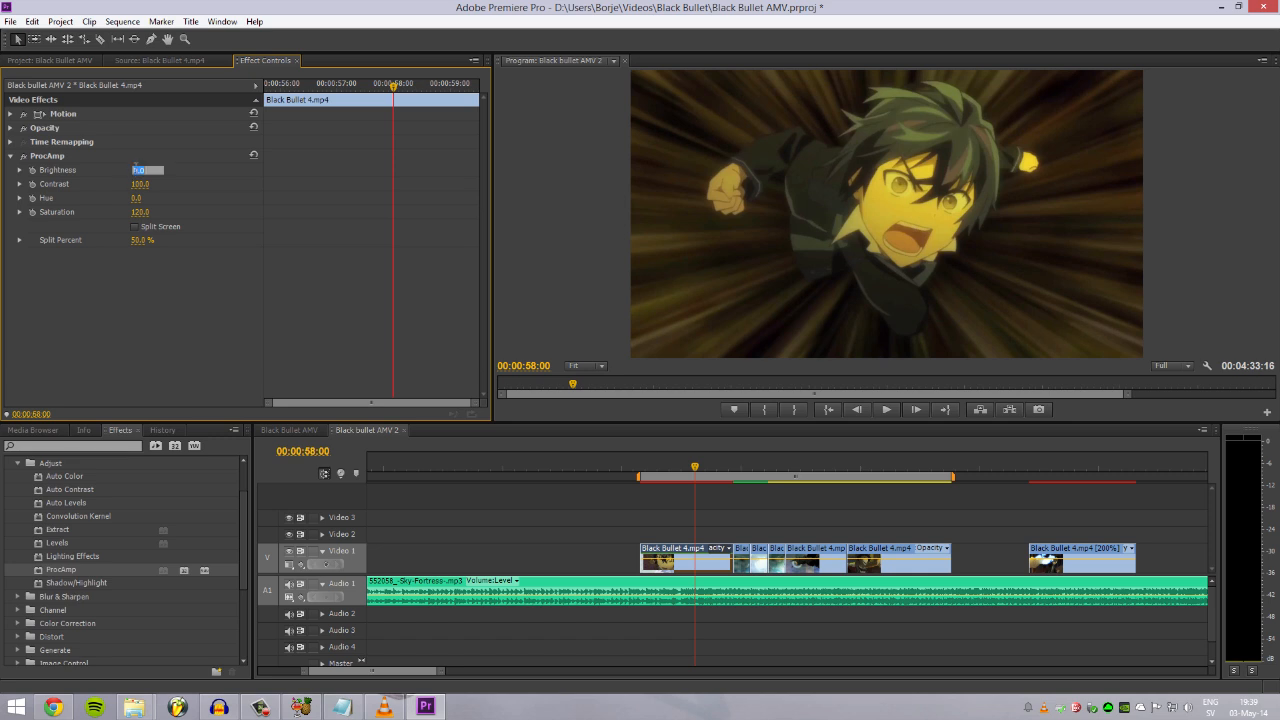
pyautogui.write('5.0')
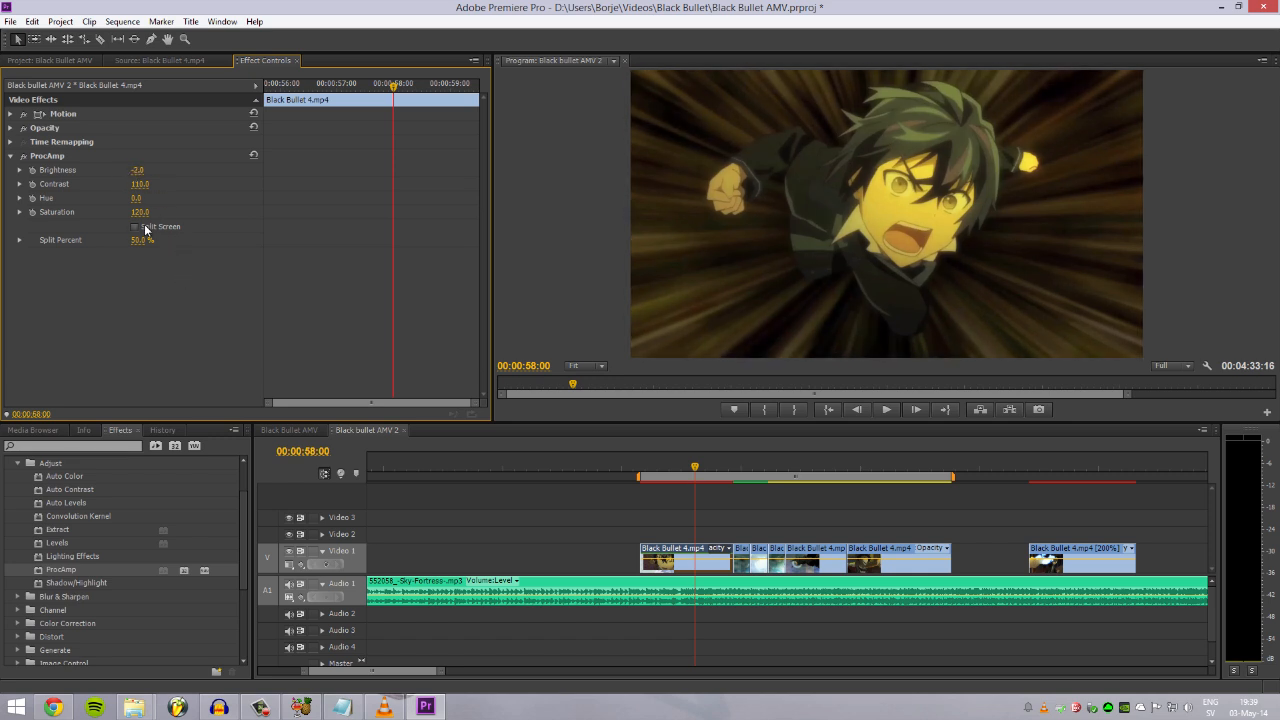
pyautogui.click(135, 226)
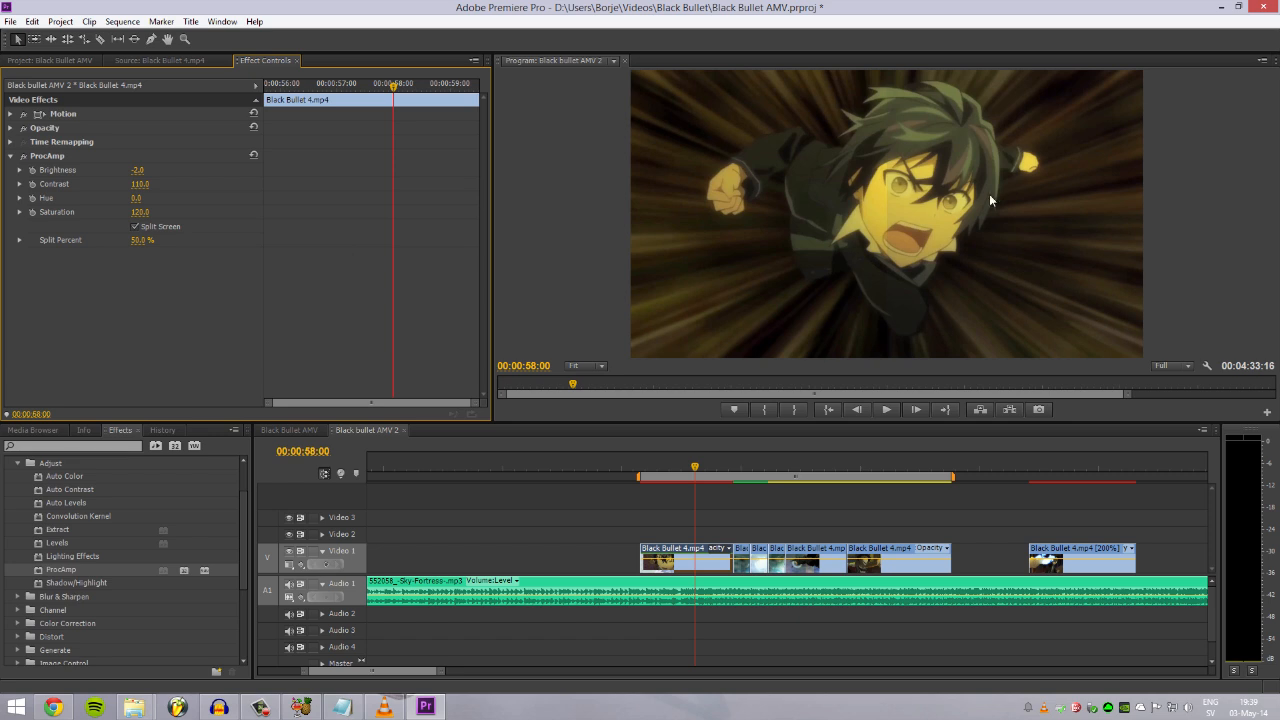
pyautogui.click(135, 226)
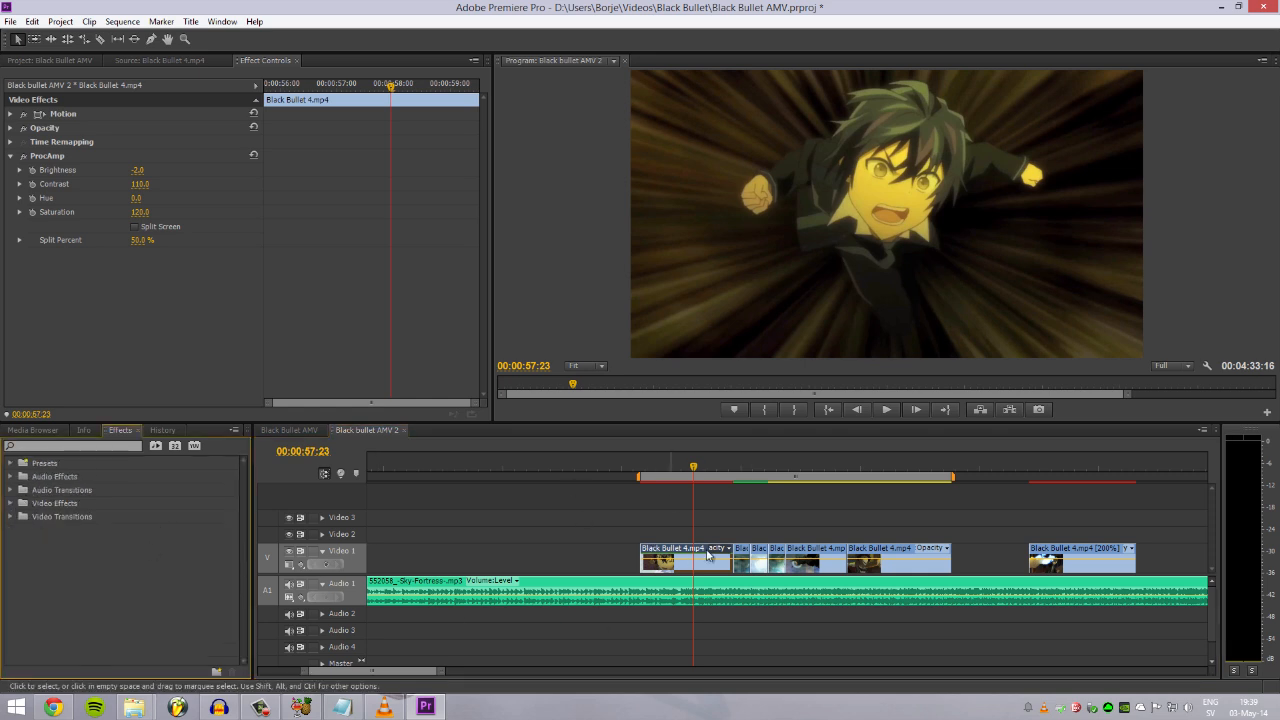
pyautogui.moveTo(150, 183)
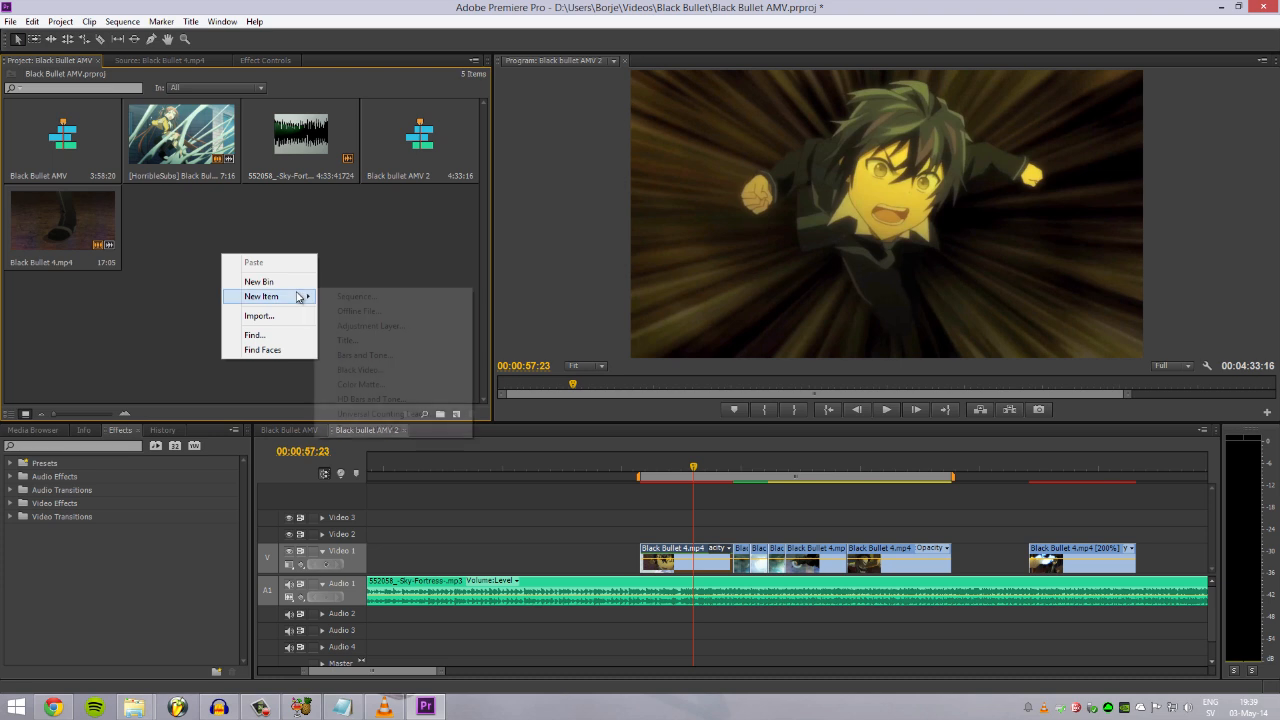
# - Create a new adjustment layer and copy the clip's ProcAmp effect onto it
pyautogui.click(371, 325)
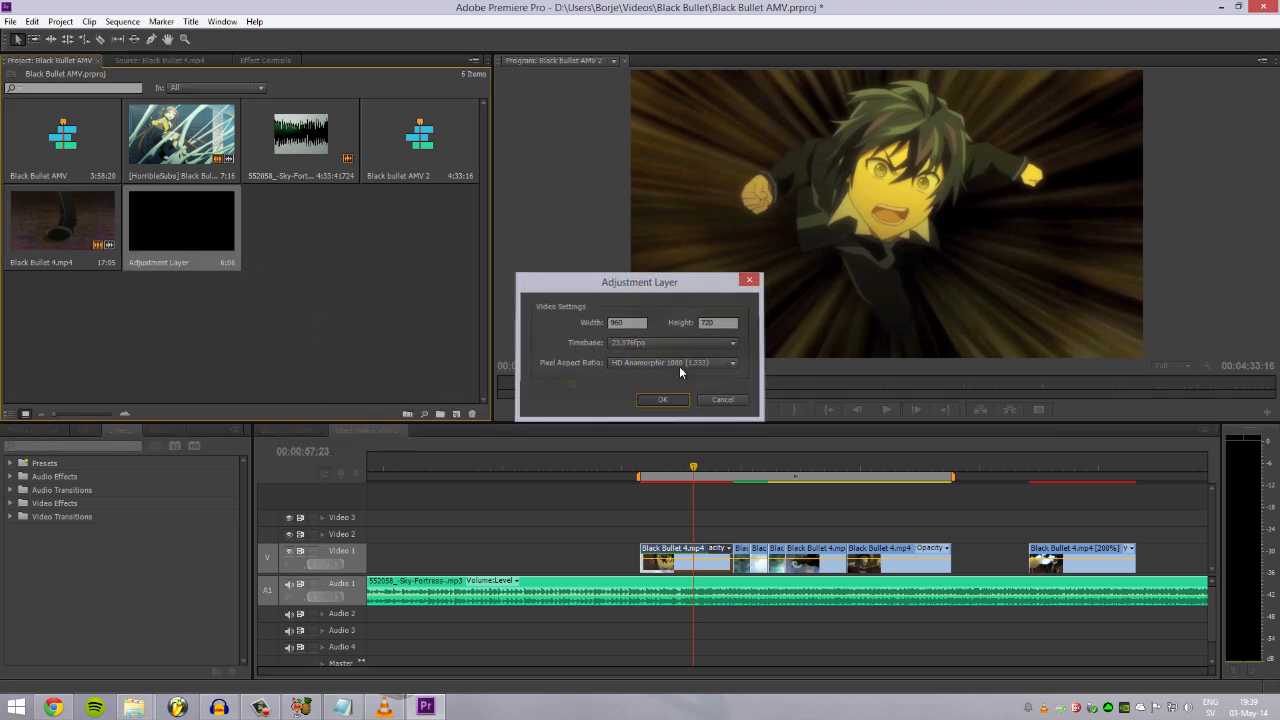
pyautogui.click(662, 399)
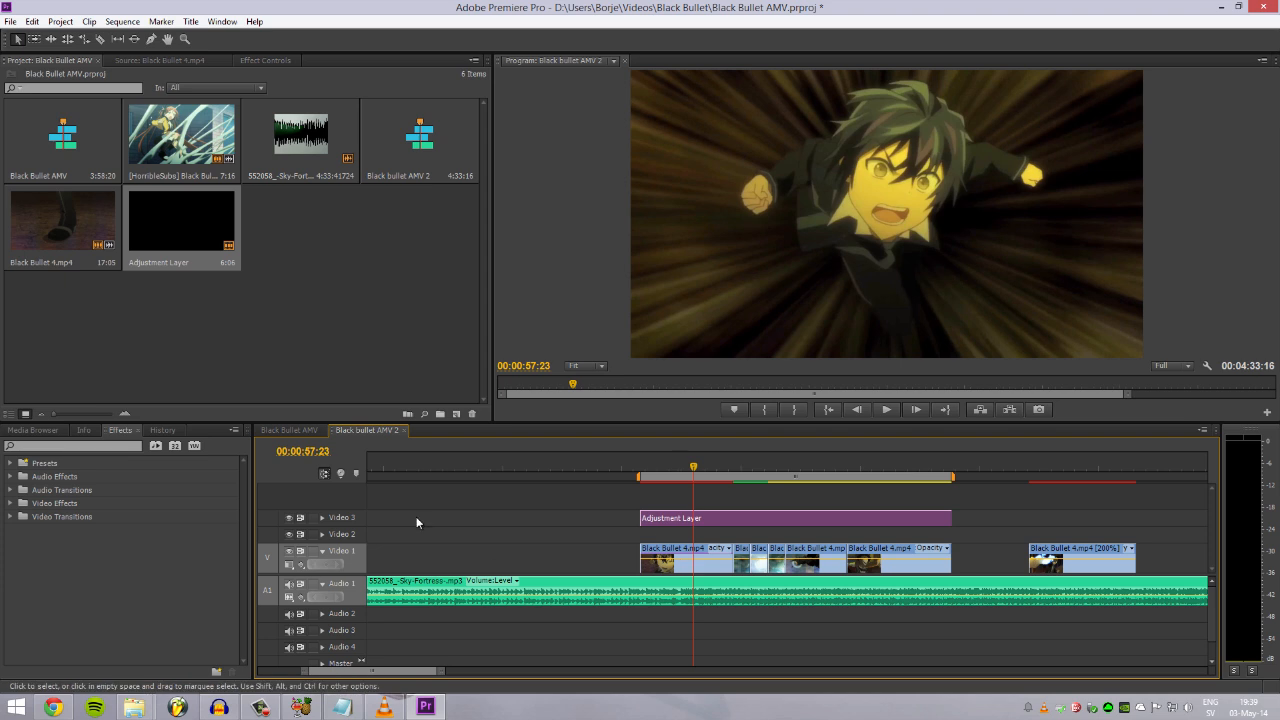
pyautogui.click(266, 60)
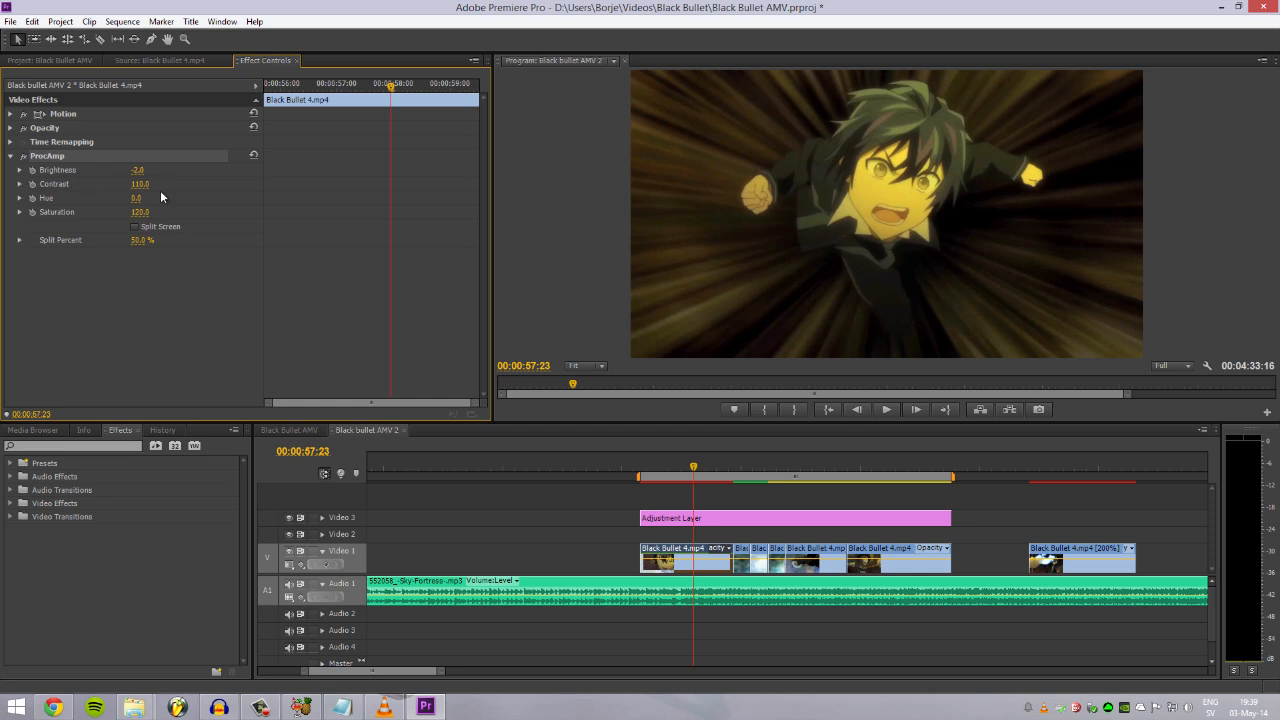
pyautogui.click(795, 517)
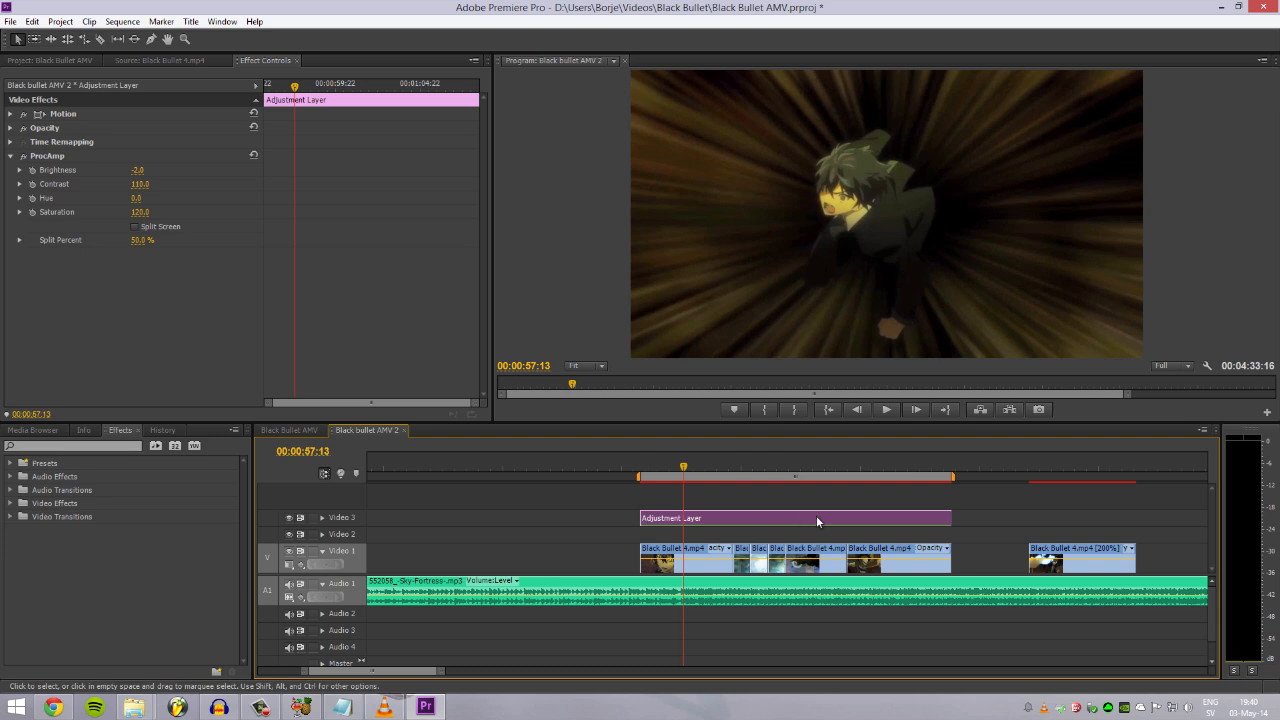
pyautogui.moveTo(760, 510)
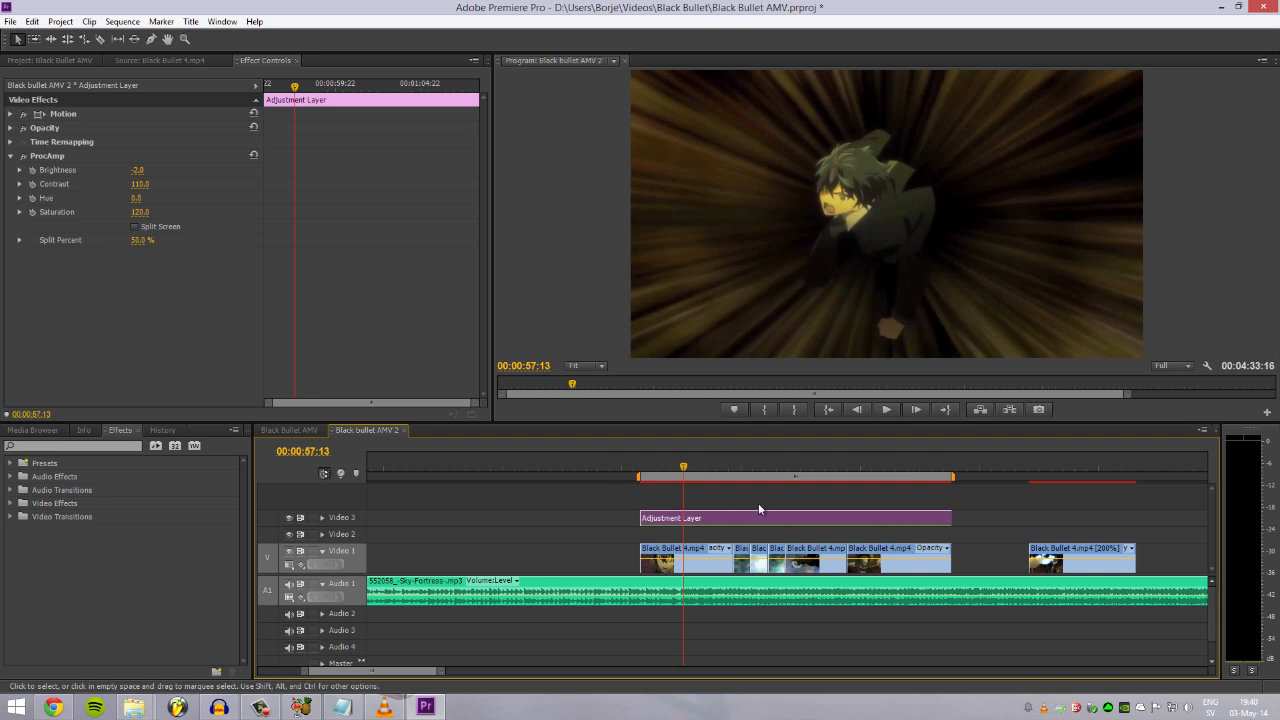
pyautogui.moveTo(641, 483)
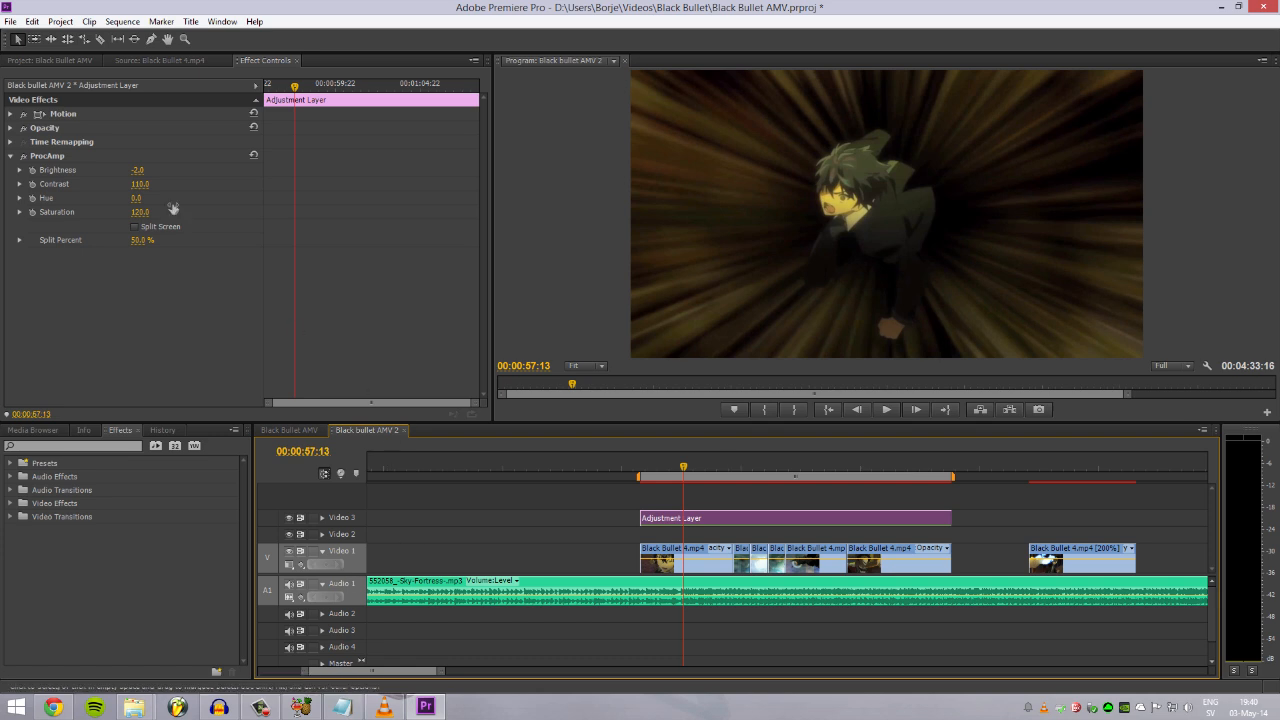
pyautogui.click(10, 21)
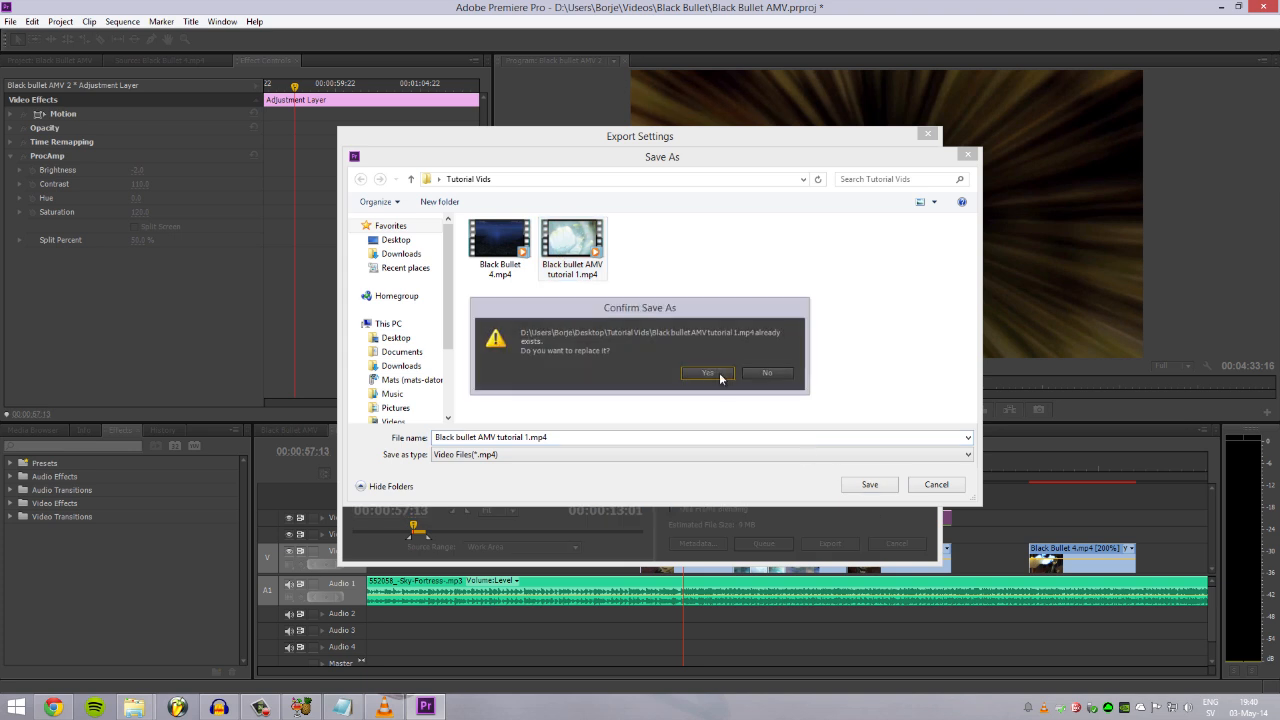
# - Confirm overwriting Black bullet AMV tutorial 1.mp4 twice, then return to editing
pyautogui.click(707, 372)
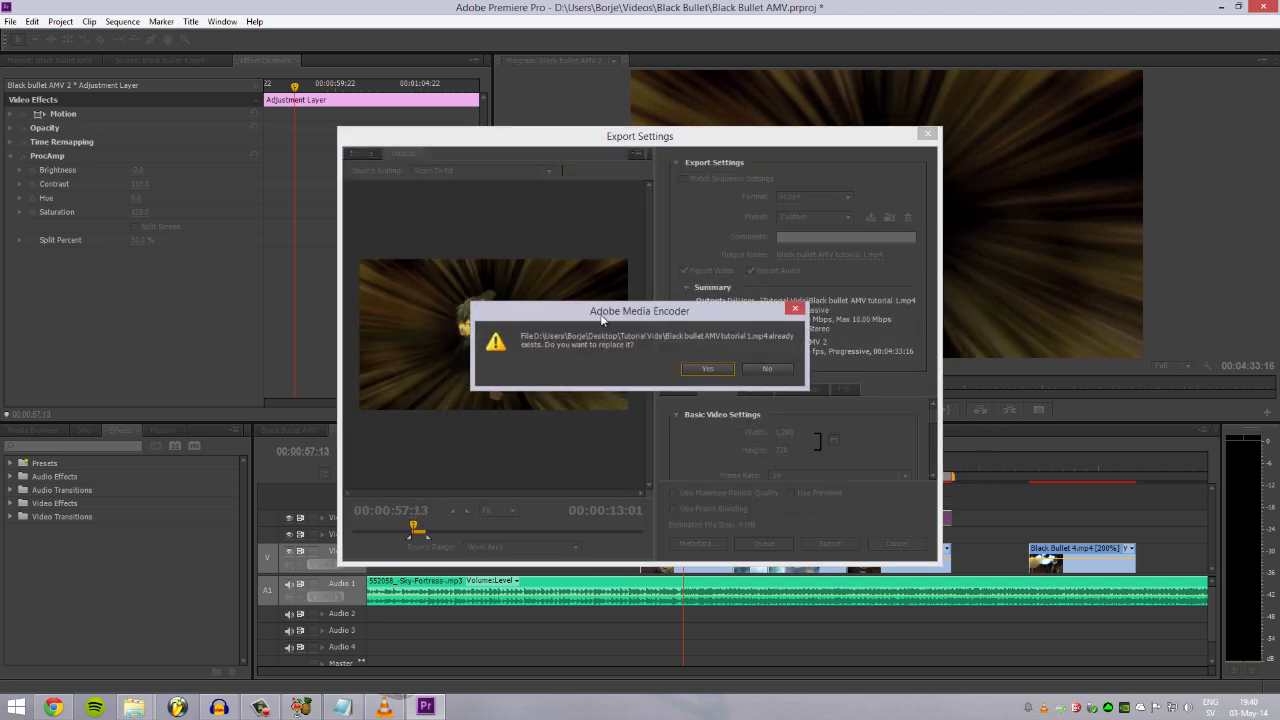
pyautogui.click(708, 368)
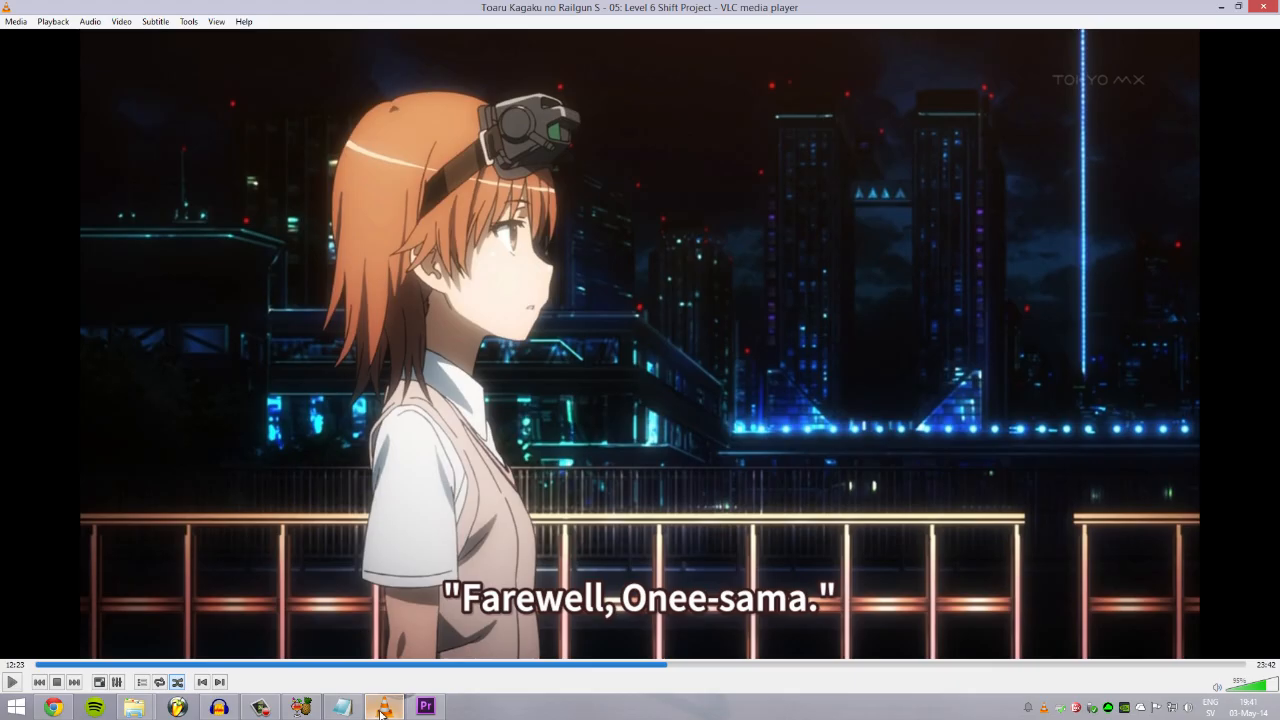
pyautogui.click(425, 708)
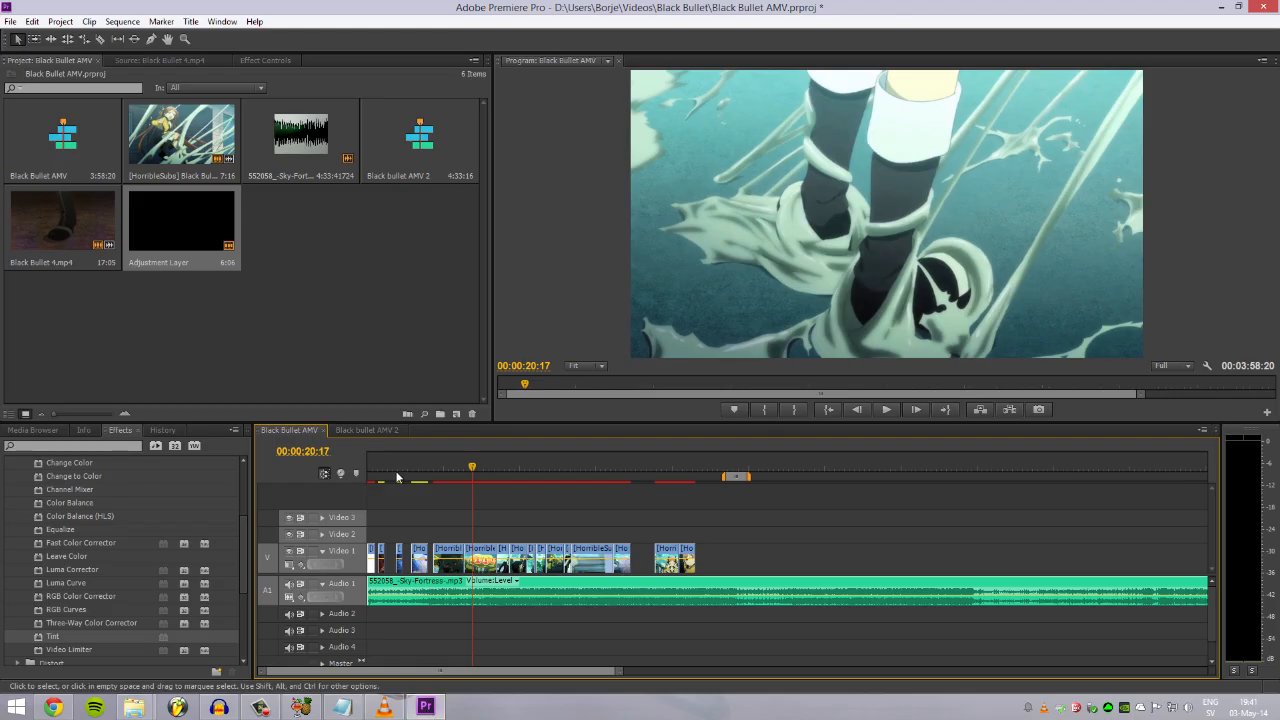
pyautogui.moveTo(558, 476)
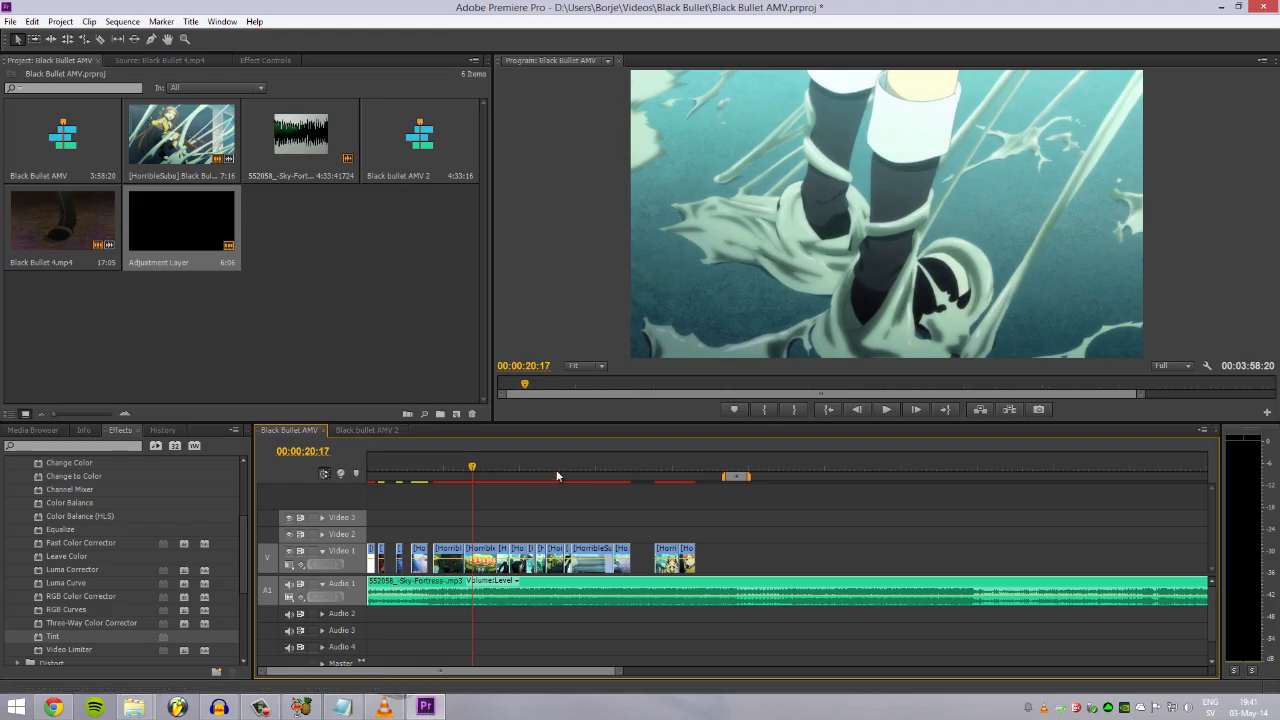
pyautogui.moveTo(460, 476)
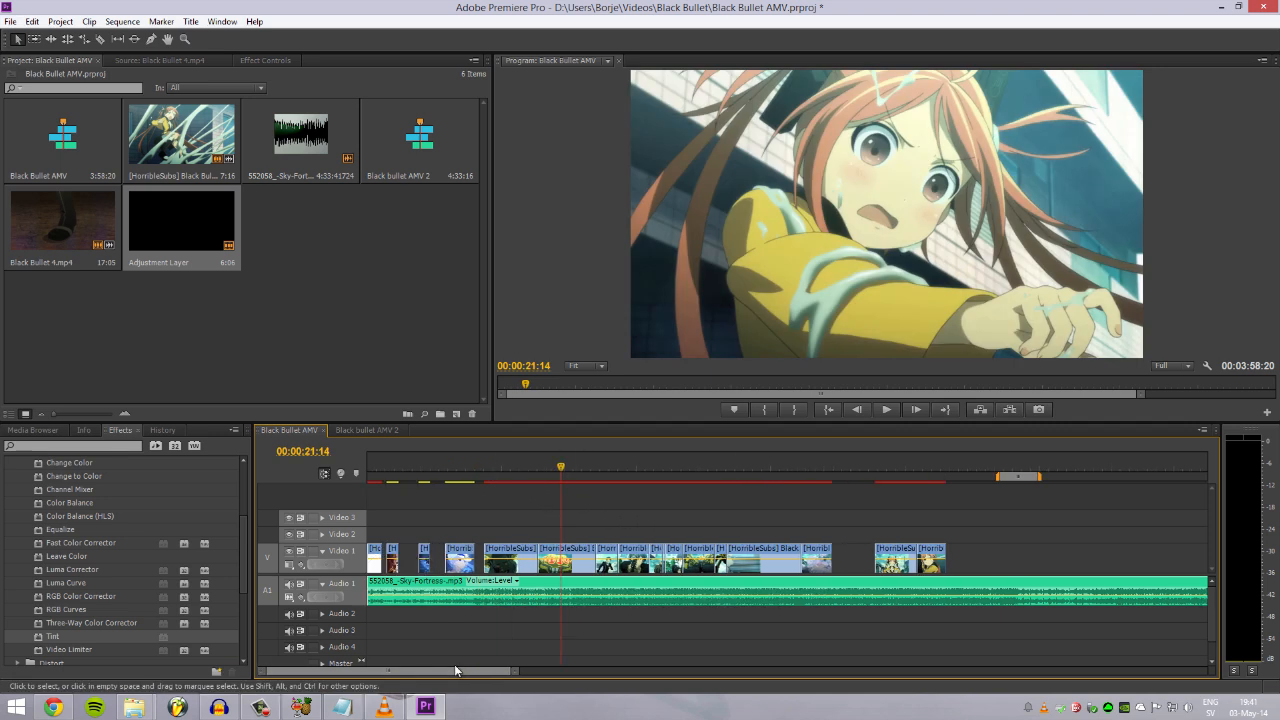
pyautogui.click(885, 409)
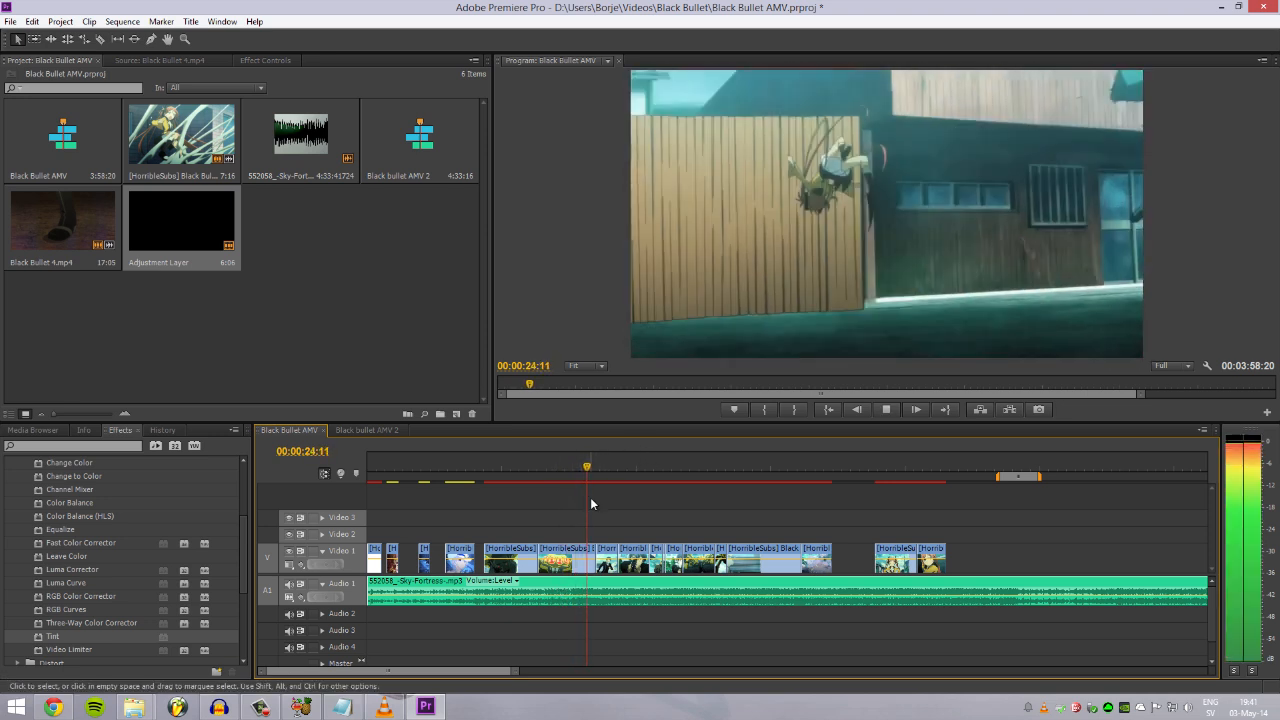
pyautogui.click(604, 466)
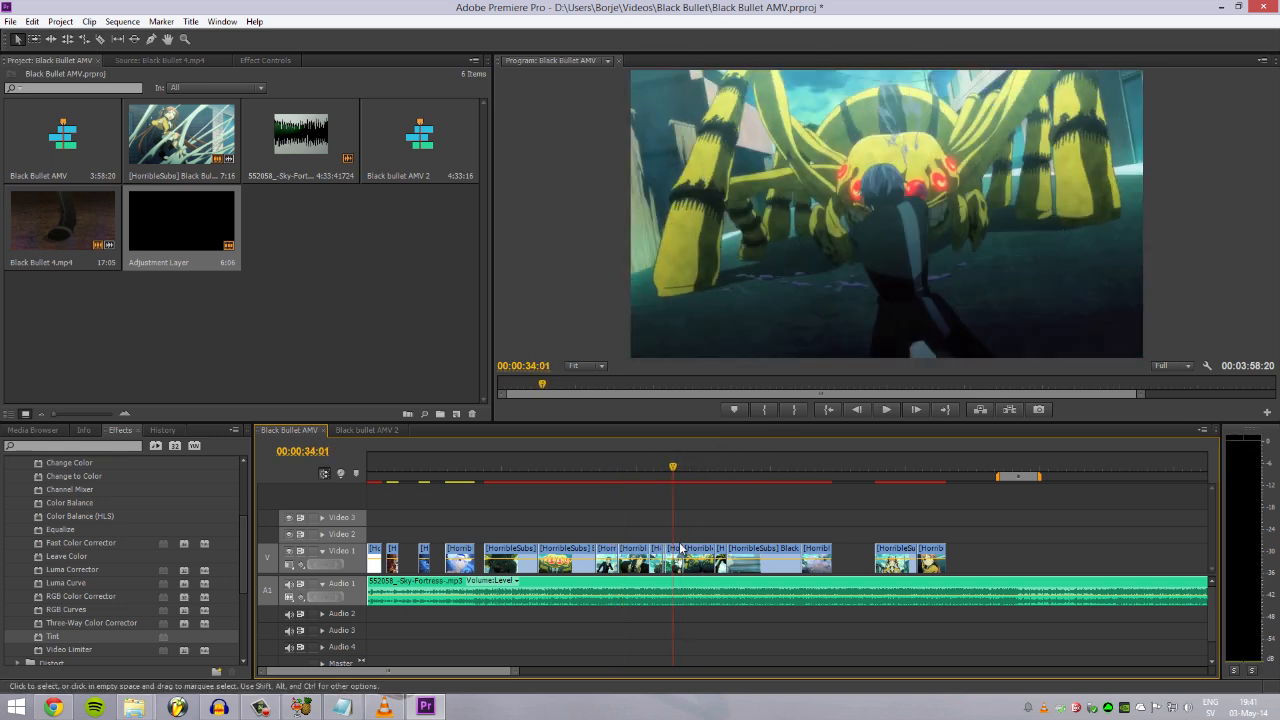
pyautogui.click(885, 409)
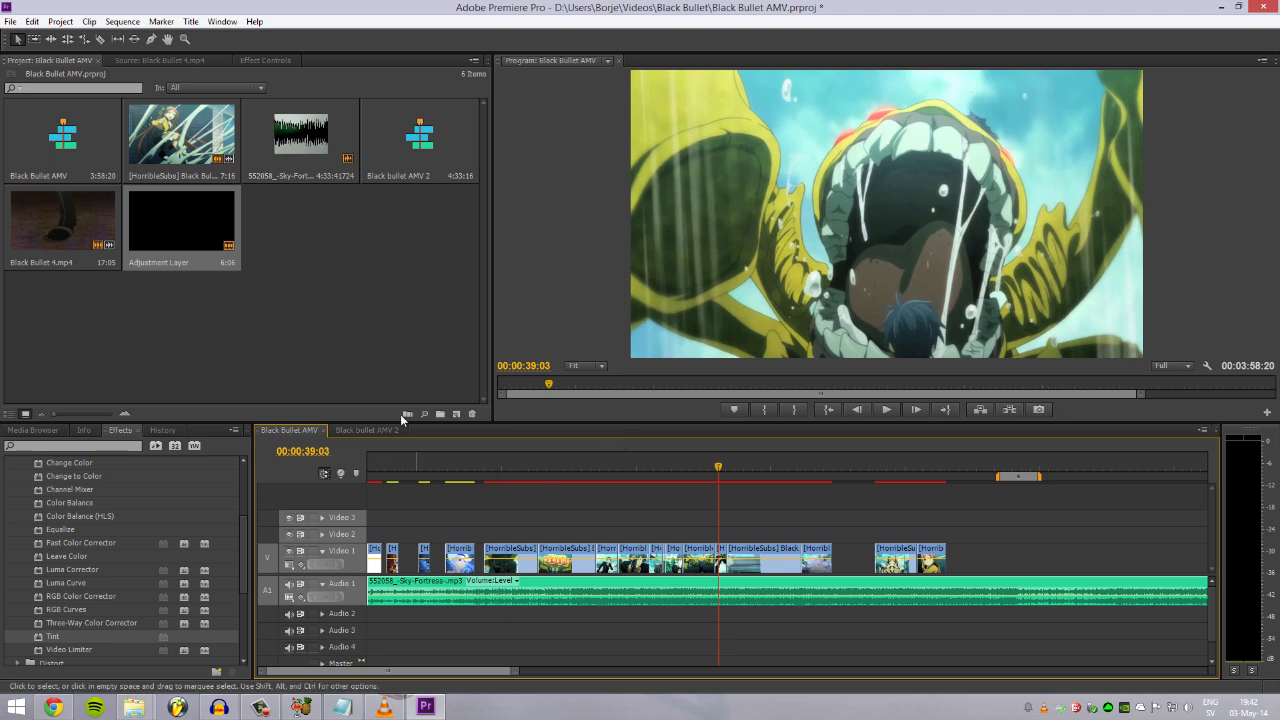
pyautogui.click(563, 466)
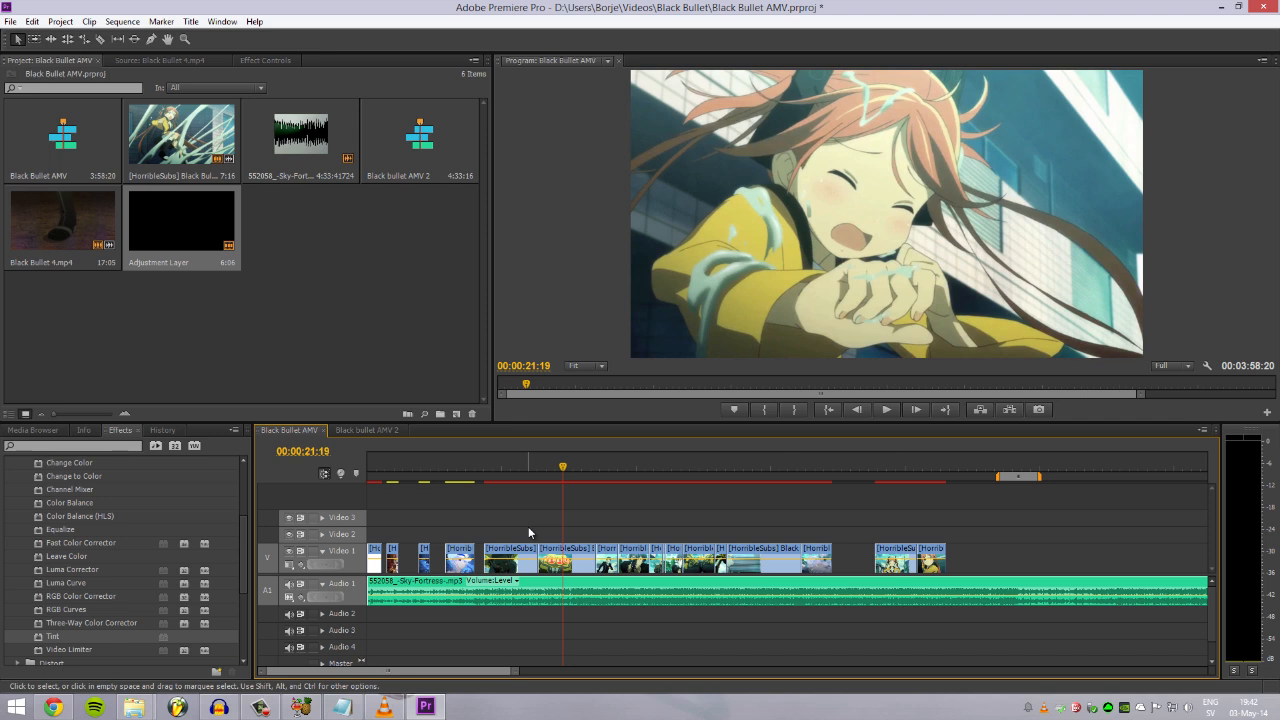
pyautogui.moveTo(68, 715)
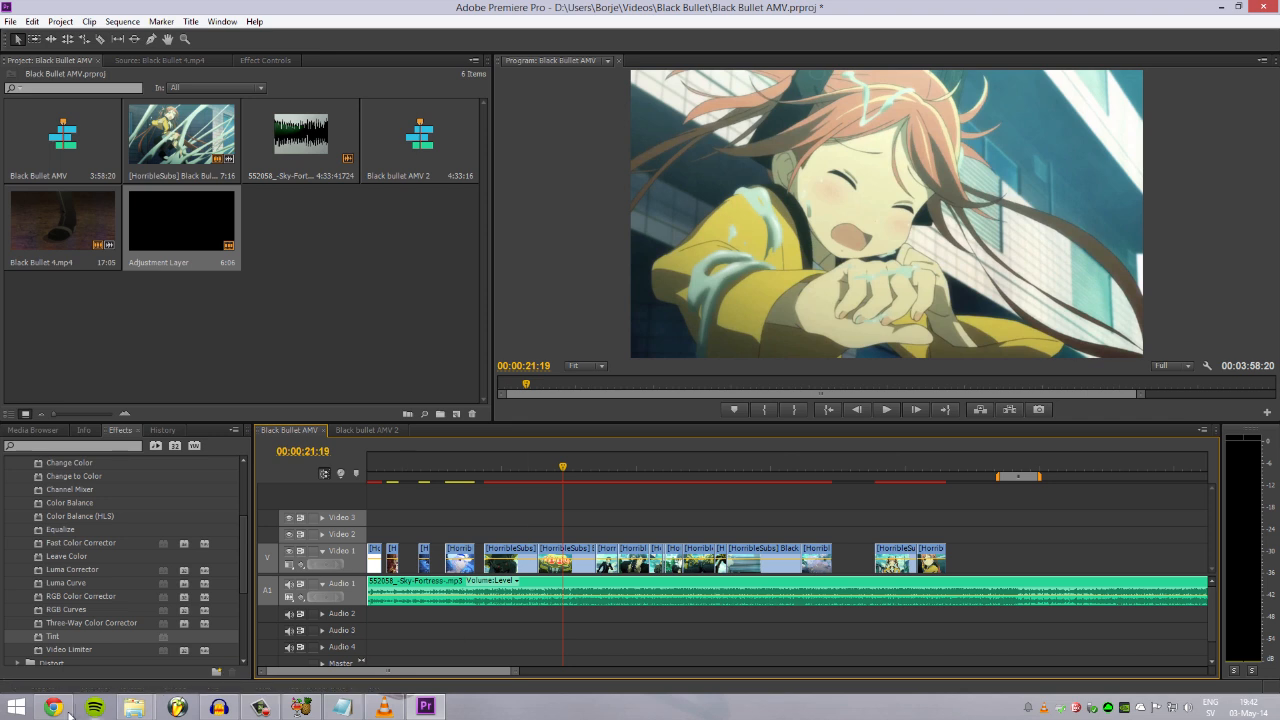
pyautogui.moveTo(822, 260)
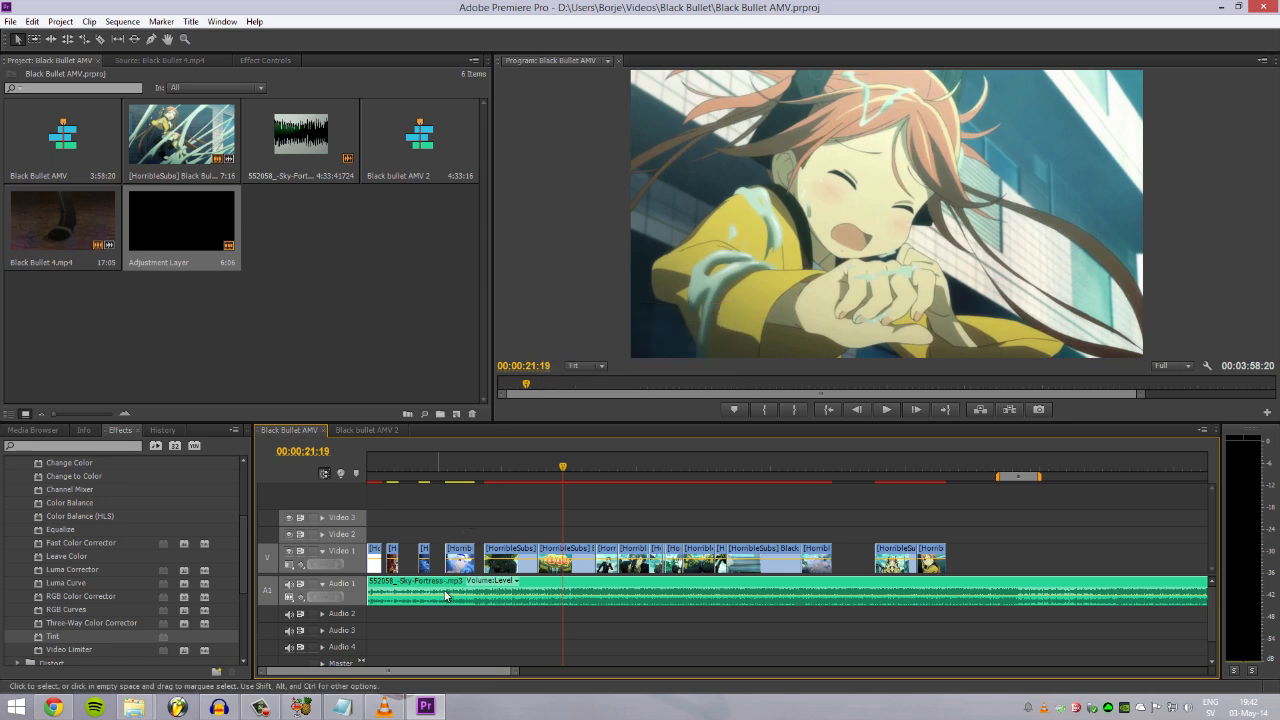
pyautogui.moveTo(447, 595)
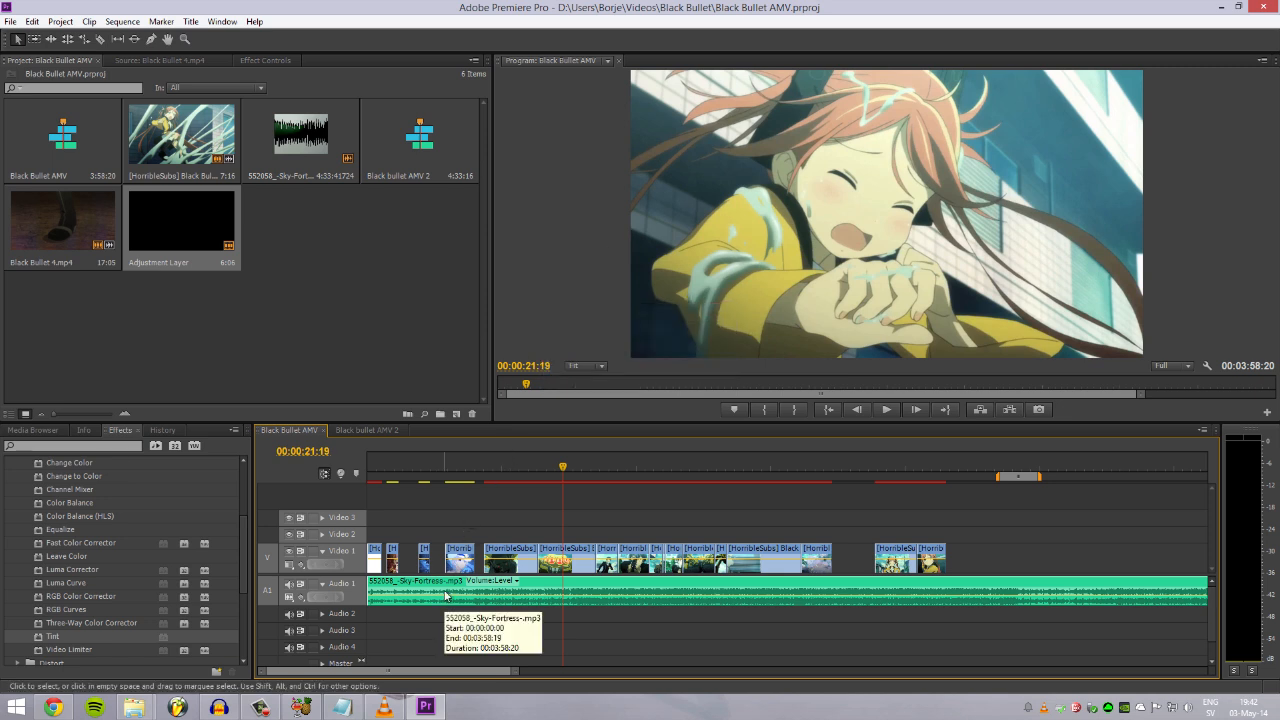
pyautogui.moveTo(340, 648)
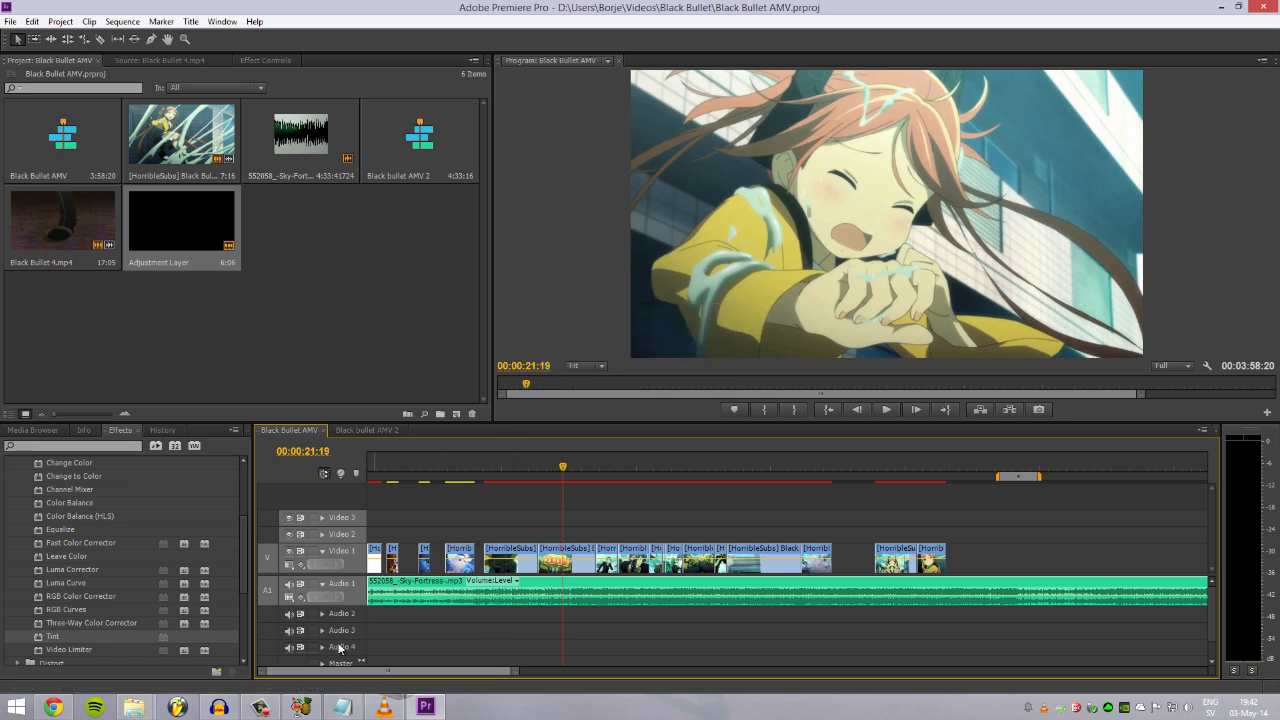
pyautogui.moveTo(341, 707)
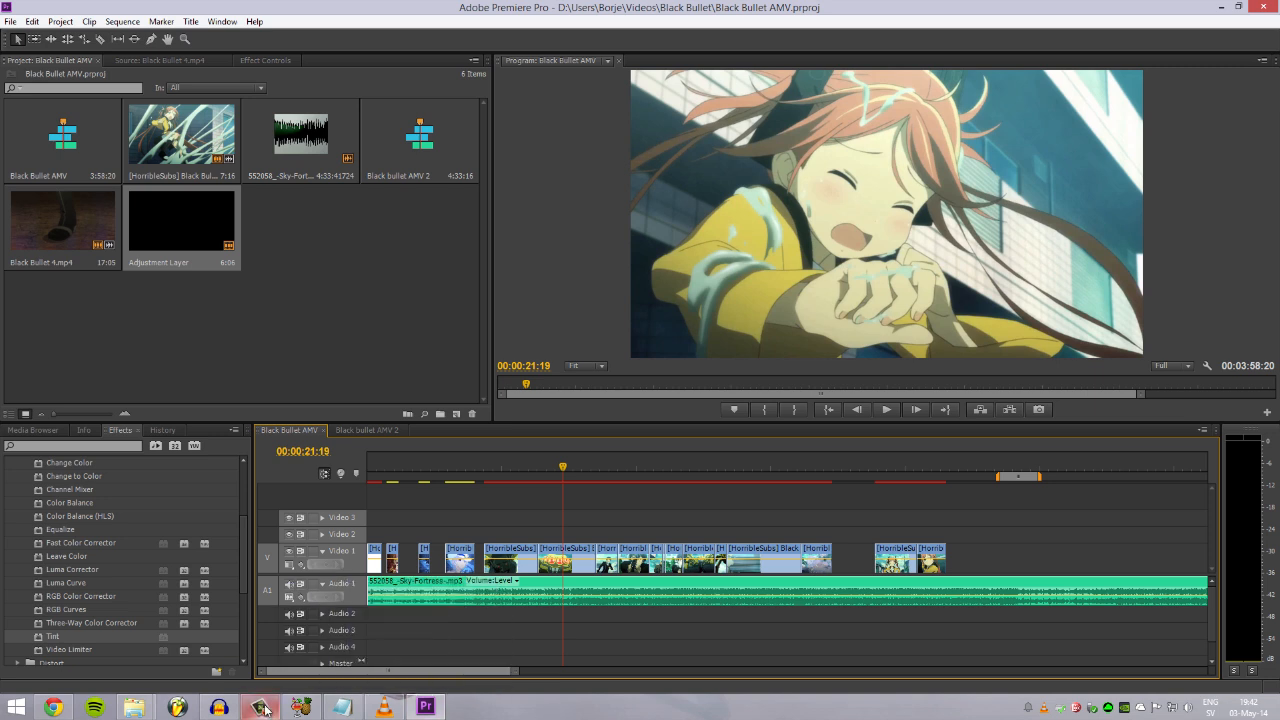
# - Save the Black Bullet AMV project with File > Save
pyautogui.click(261, 707)
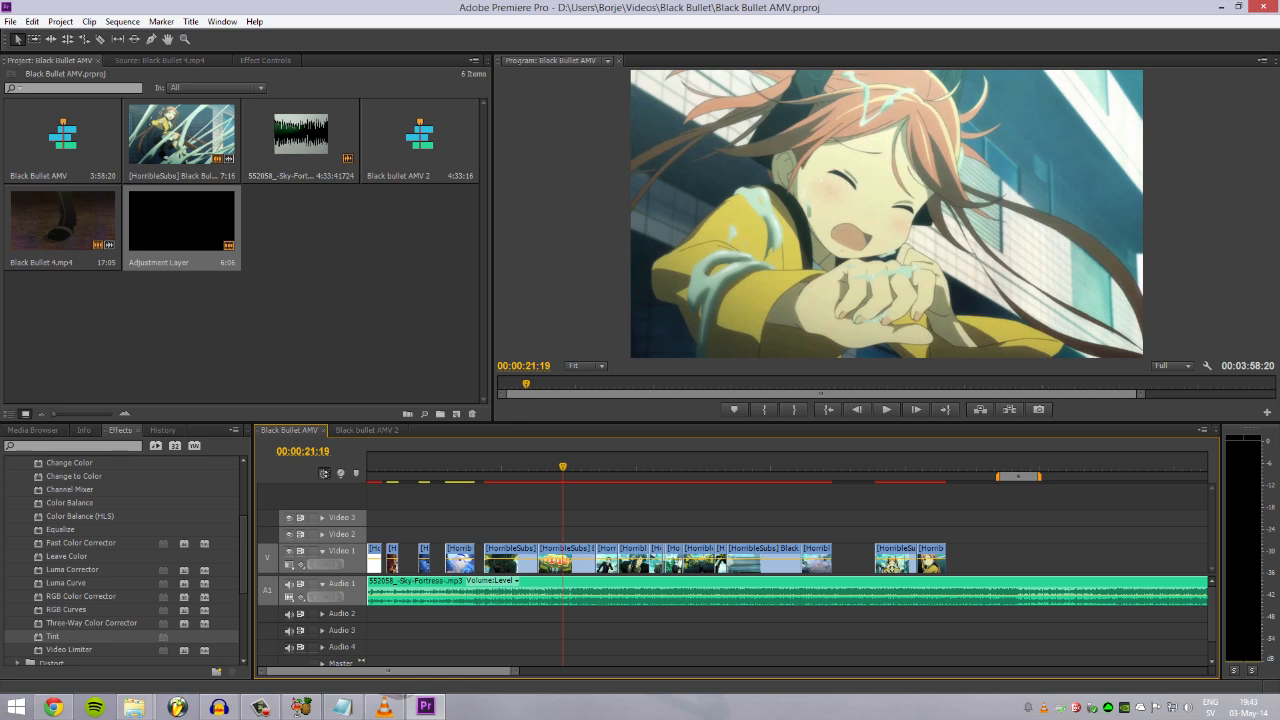
pyautogui.moveTo(757, 575)
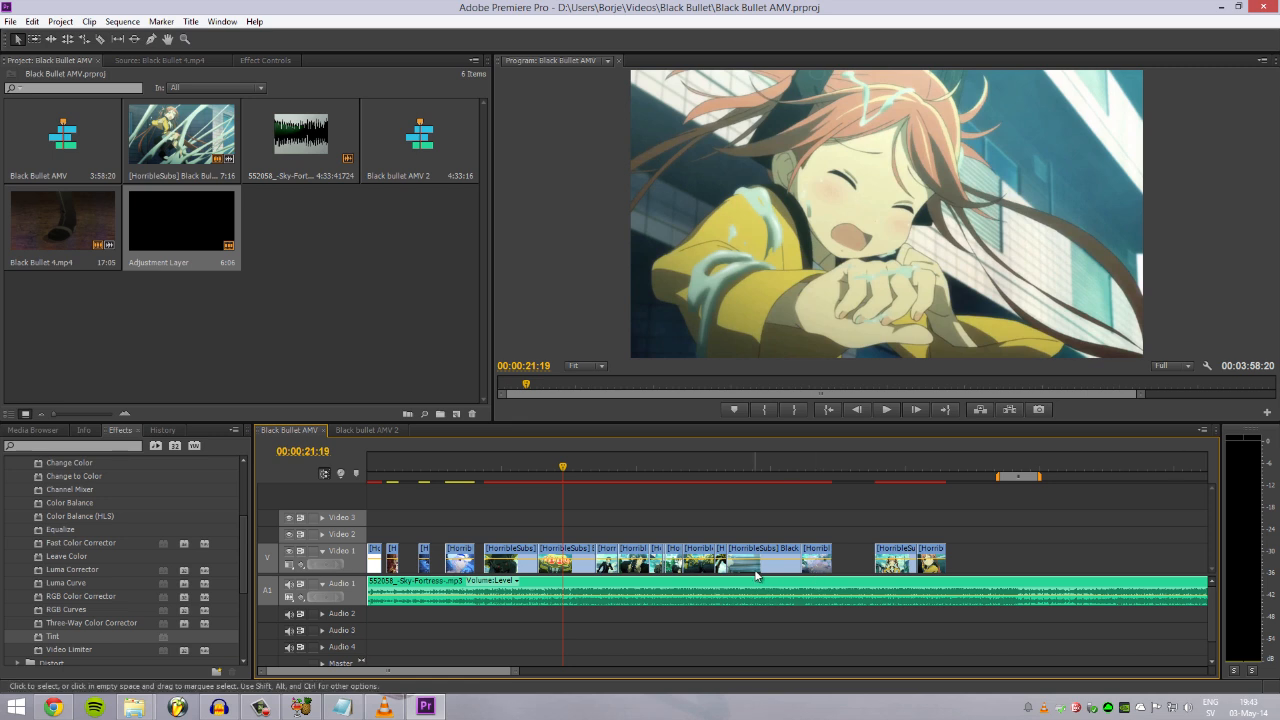